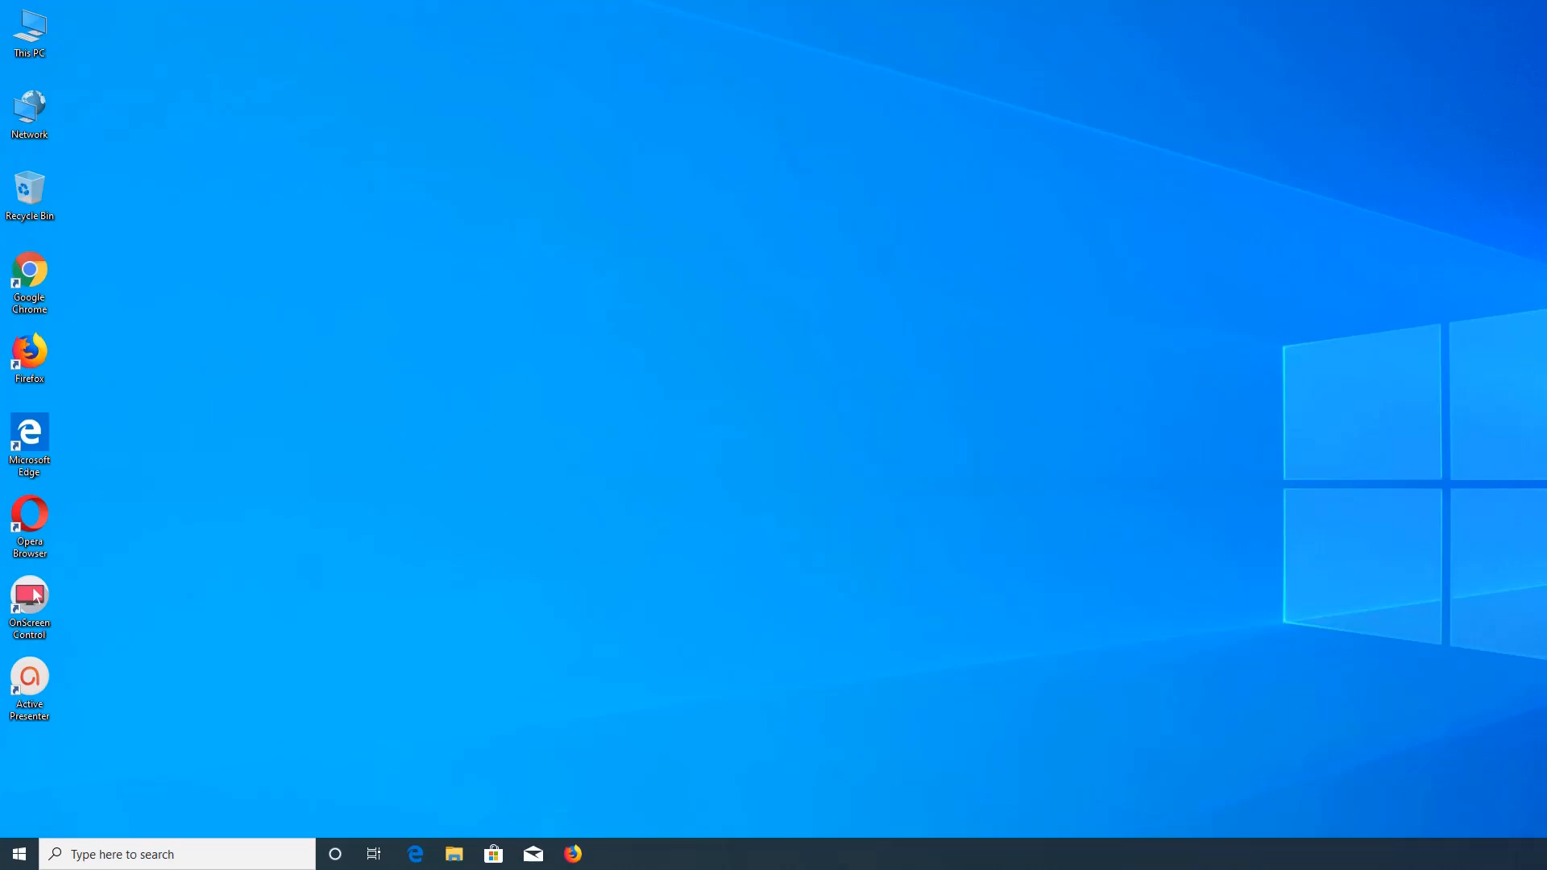
{"action": "mouse_move", "coordinate": [865, 345]}
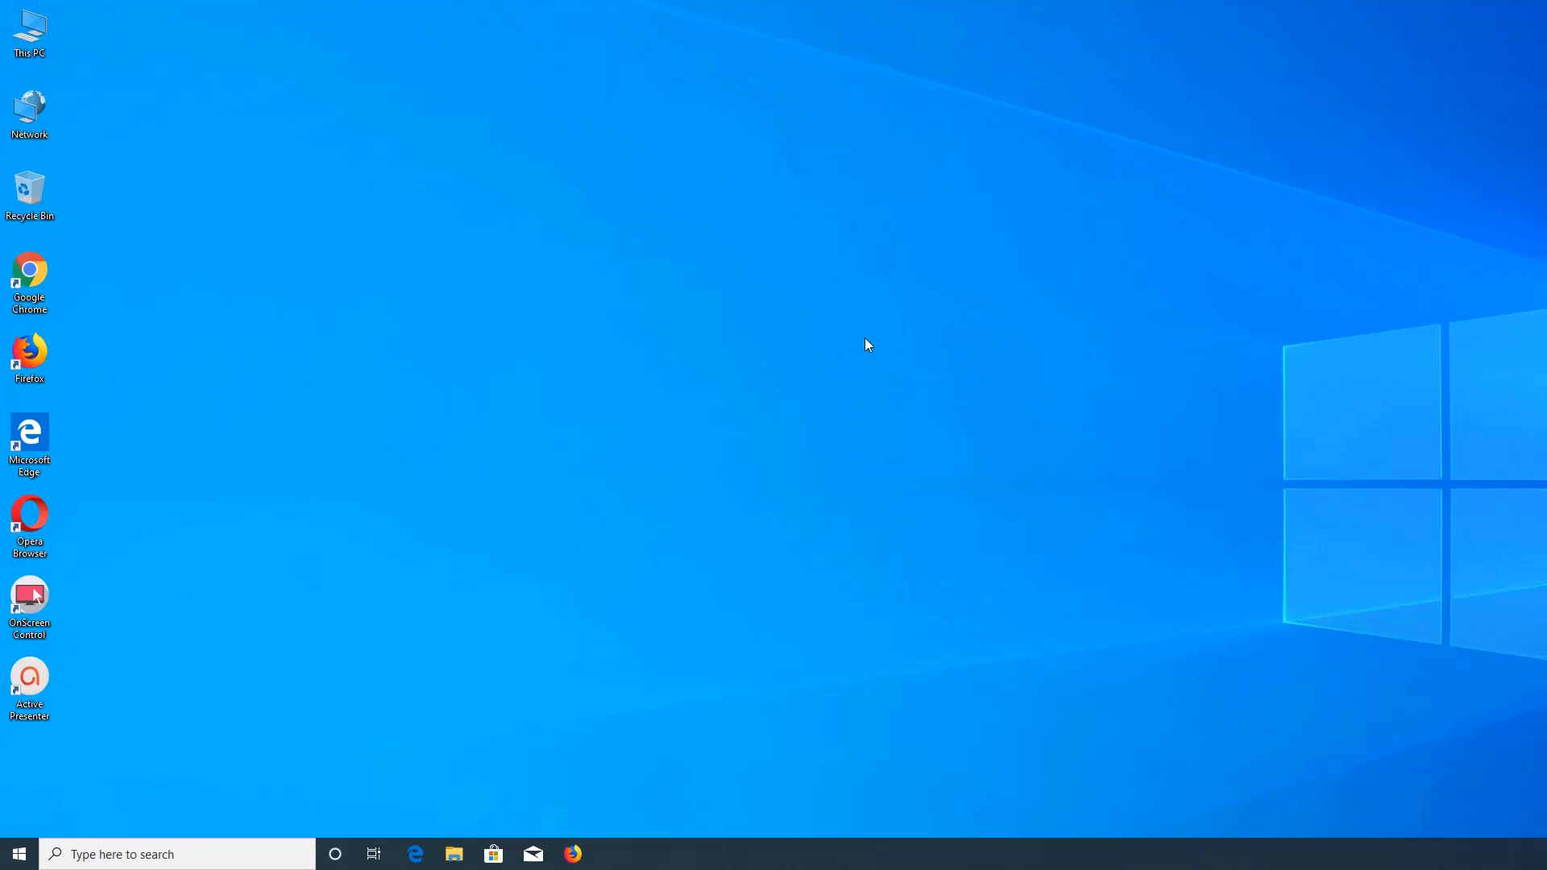
{"action": "mouse_move", "coordinate": [607, 320]}
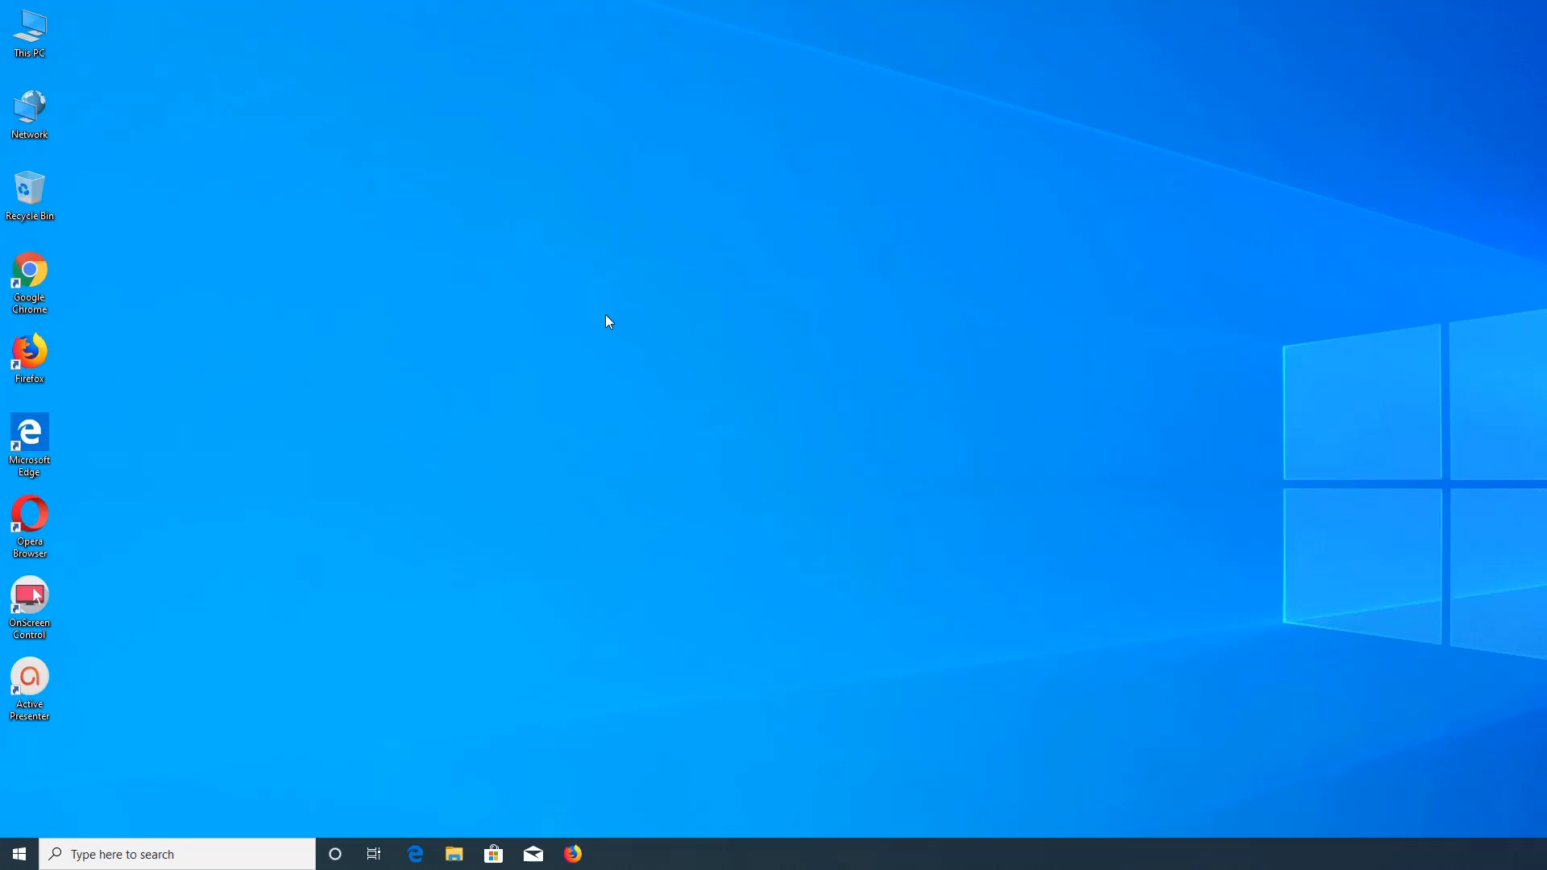
{"action": "mouse_move", "coordinate": [620, 281]}
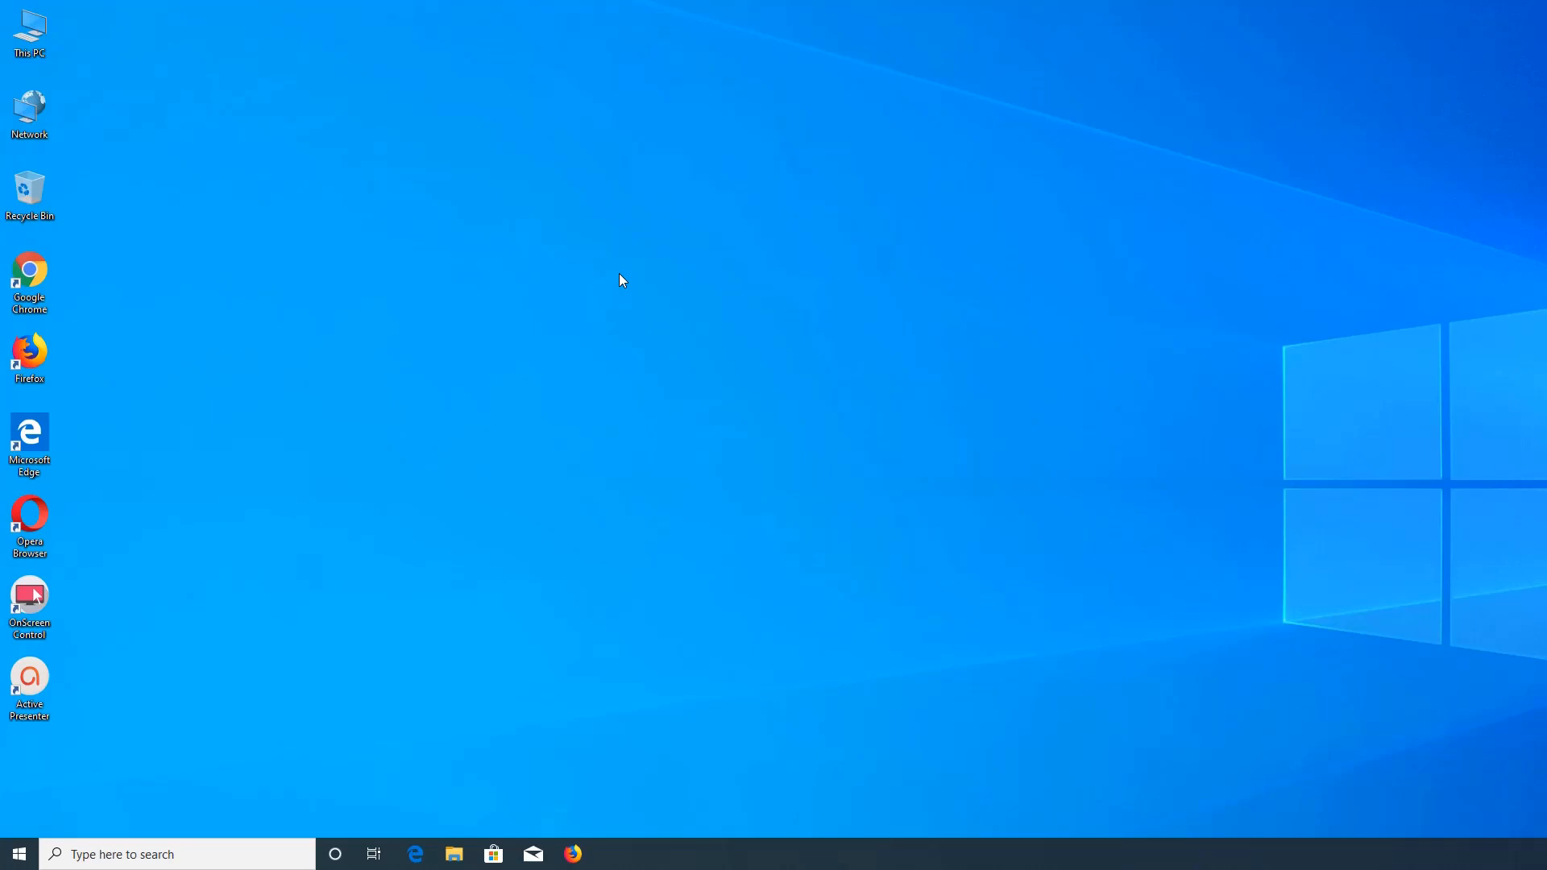
{"action": "mouse_move", "coordinate": [662, 266]}
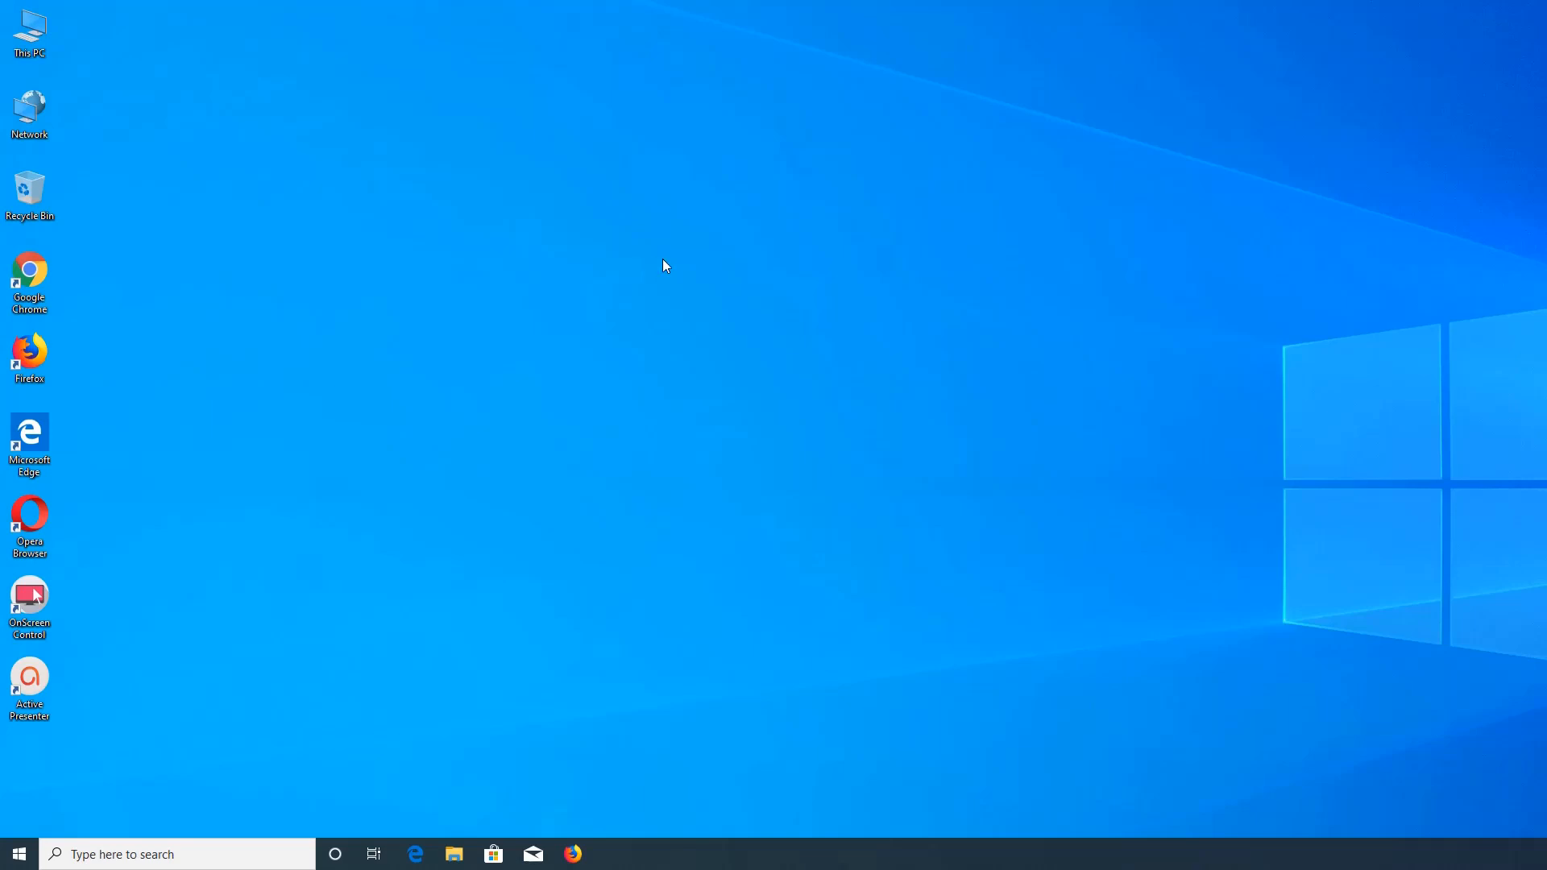
{"action": "mouse_move", "coordinate": [16, 854]}
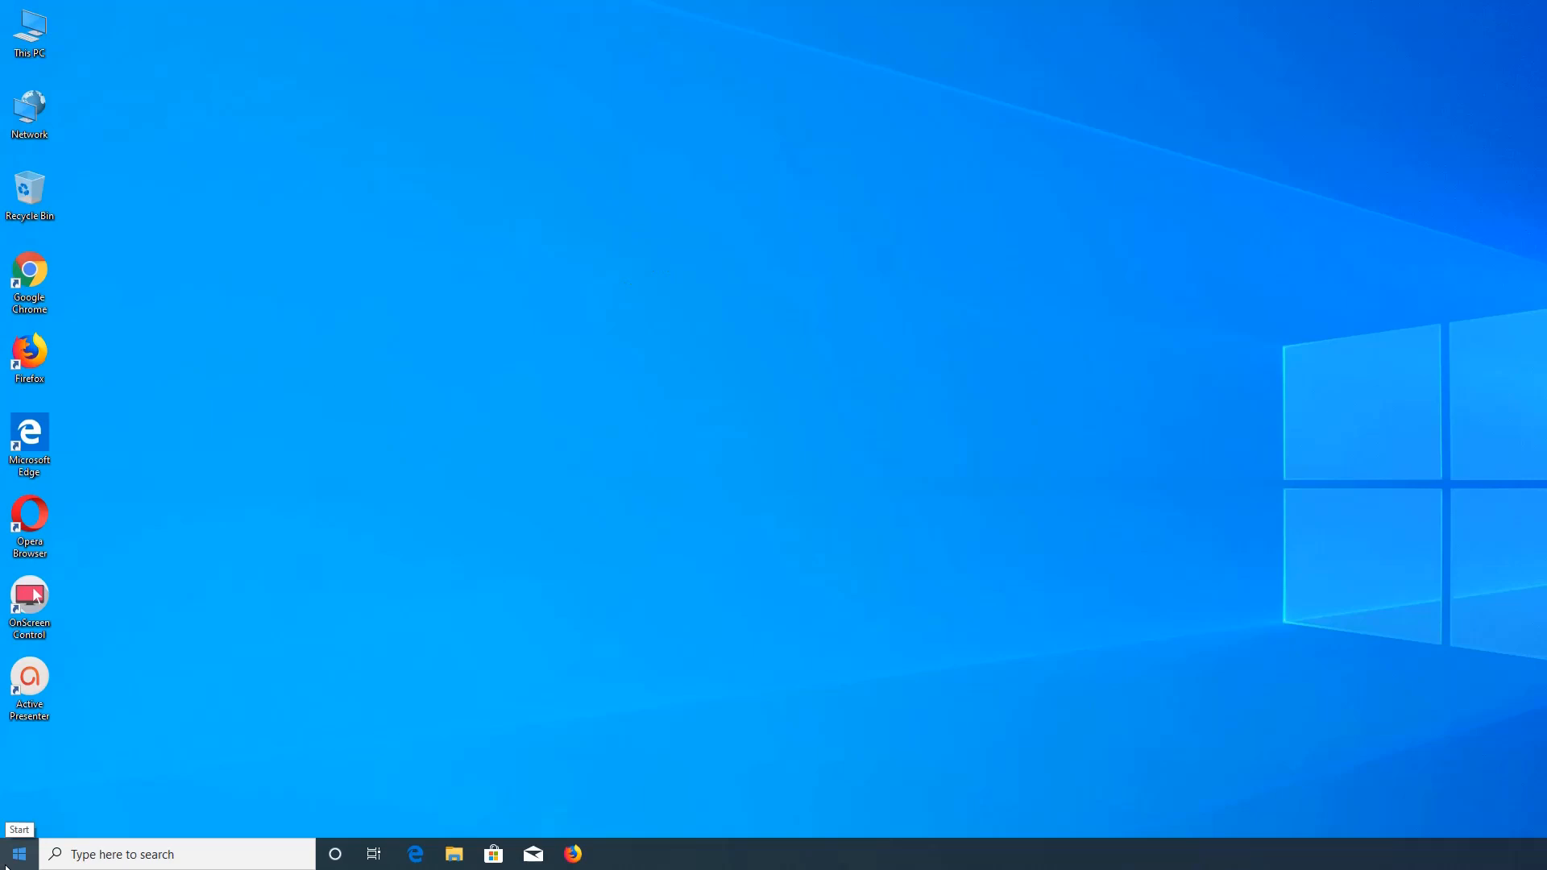
{"action": "mouse_move", "coordinate": [256, 622]}
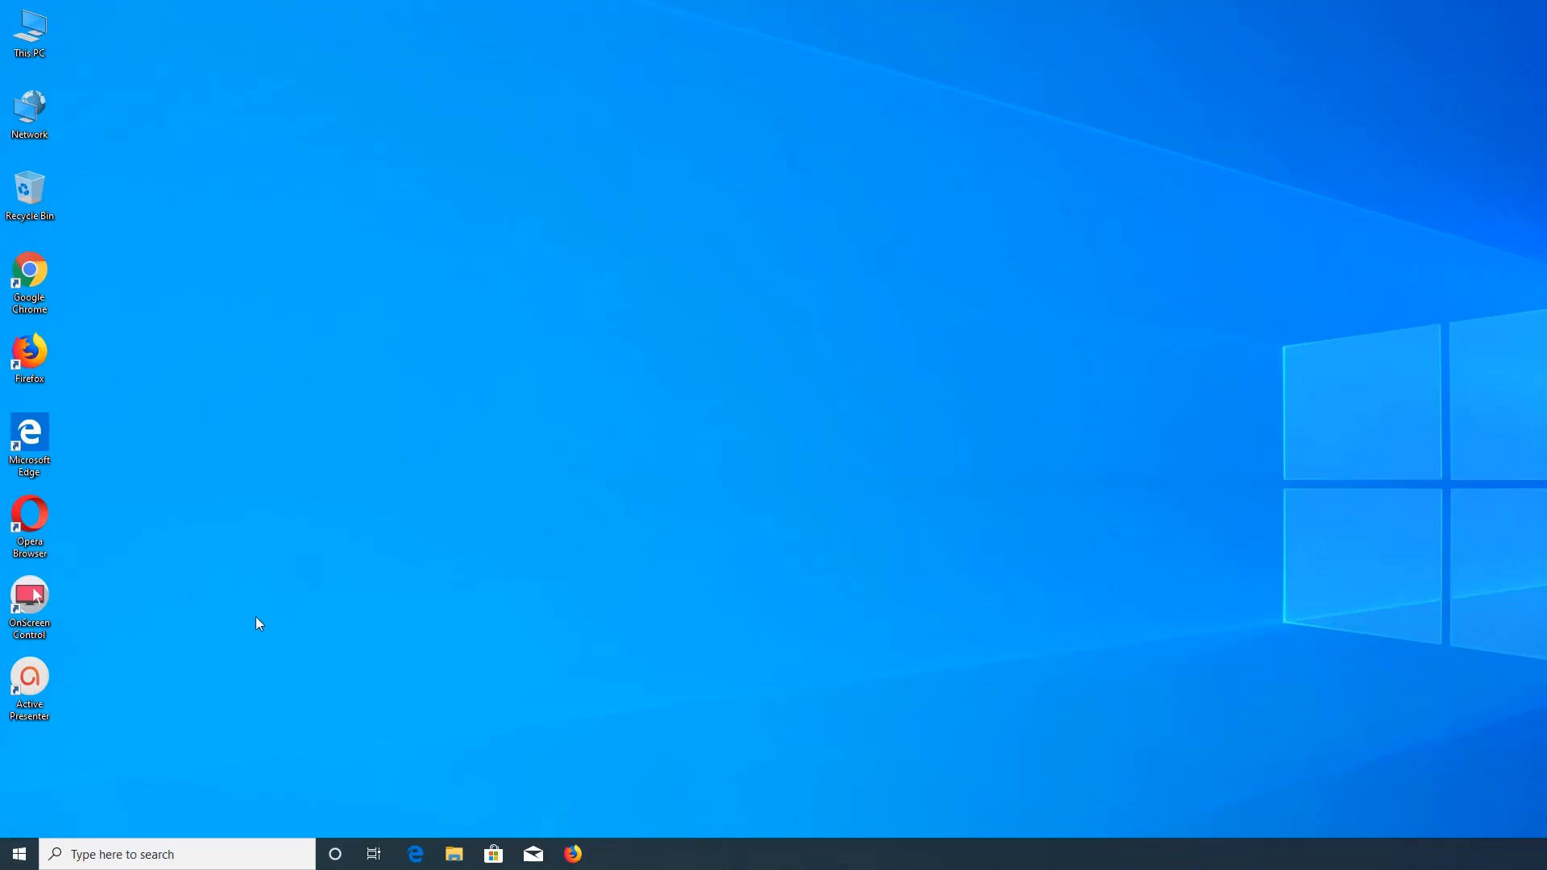
Step: Launch Hyper-V Manager from the Start menu search for 'hy'
{"action": "left_click", "coordinate": [17, 855]}
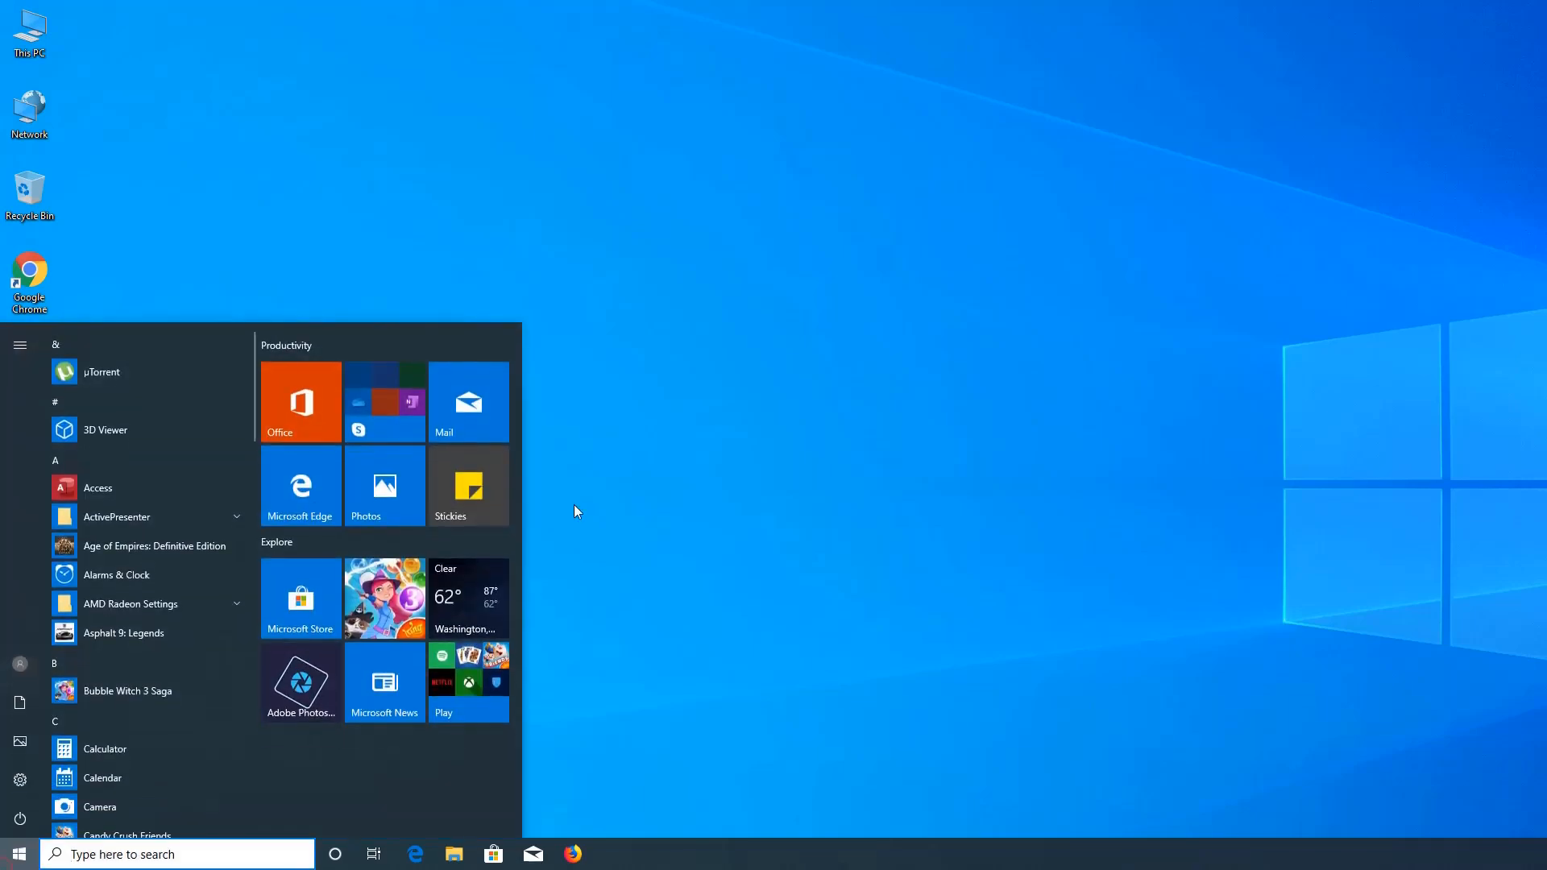
{"action": "mouse_move", "coordinate": [851, 407]}
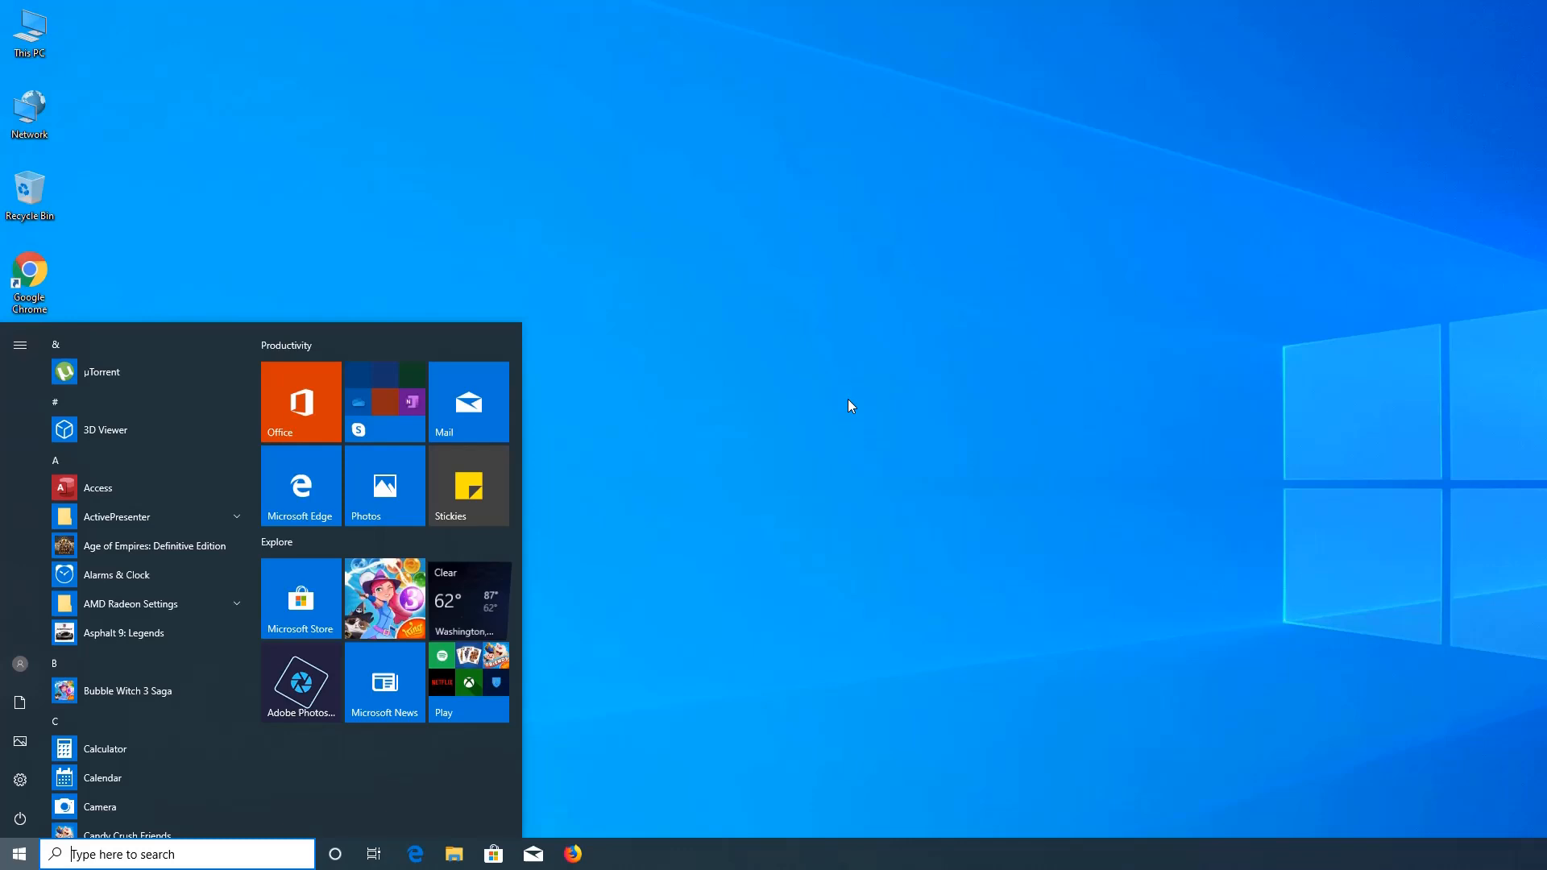
{"action": "mouse_move", "coordinate": [568, 409]}
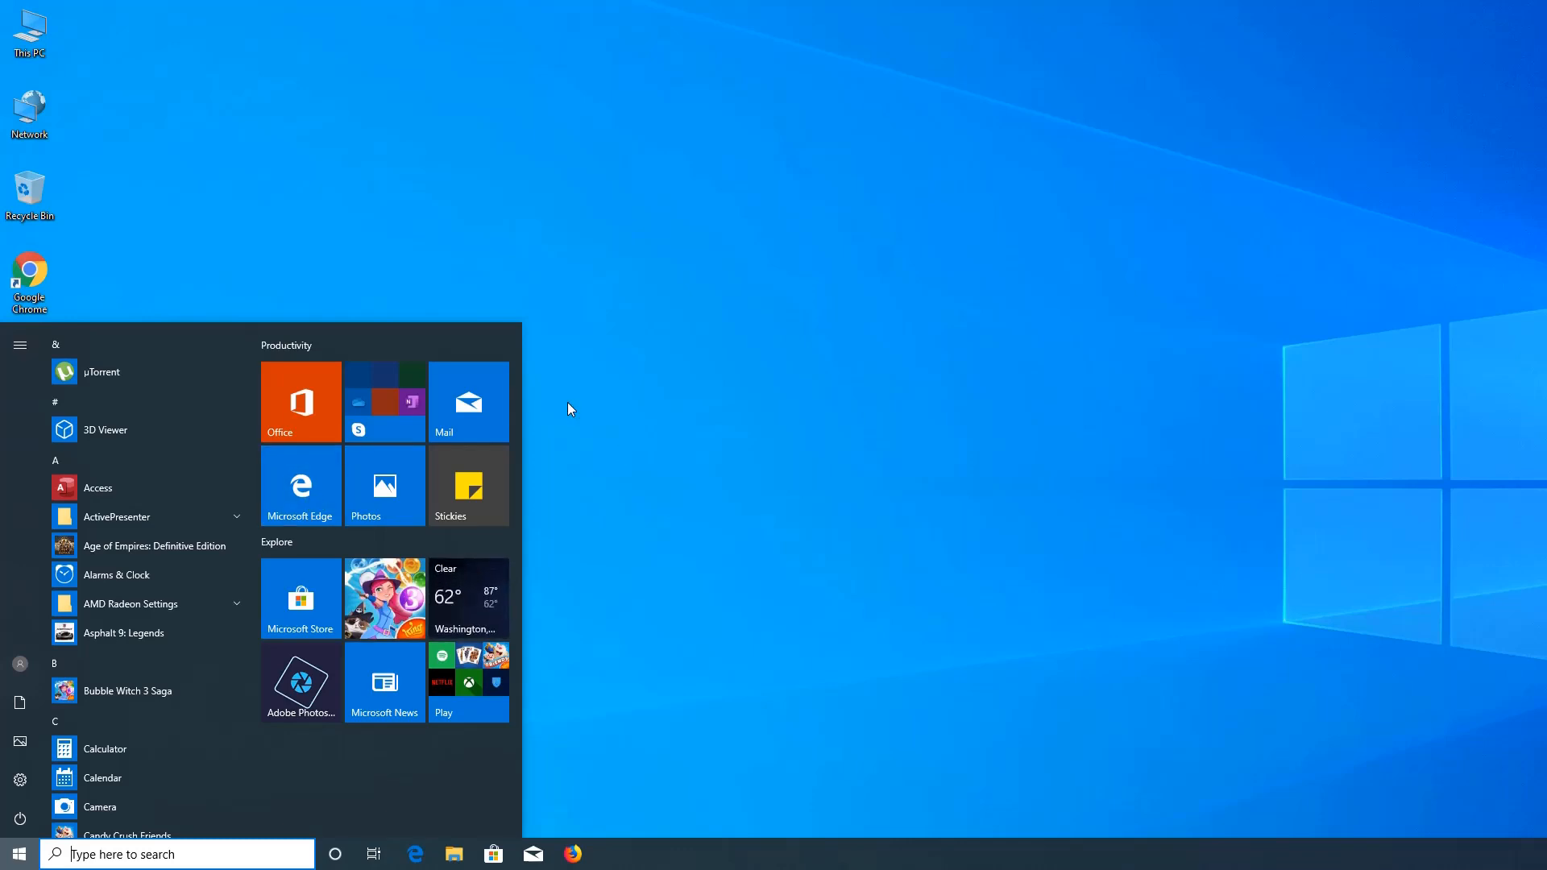
{"action": "type", "text": "hy"}
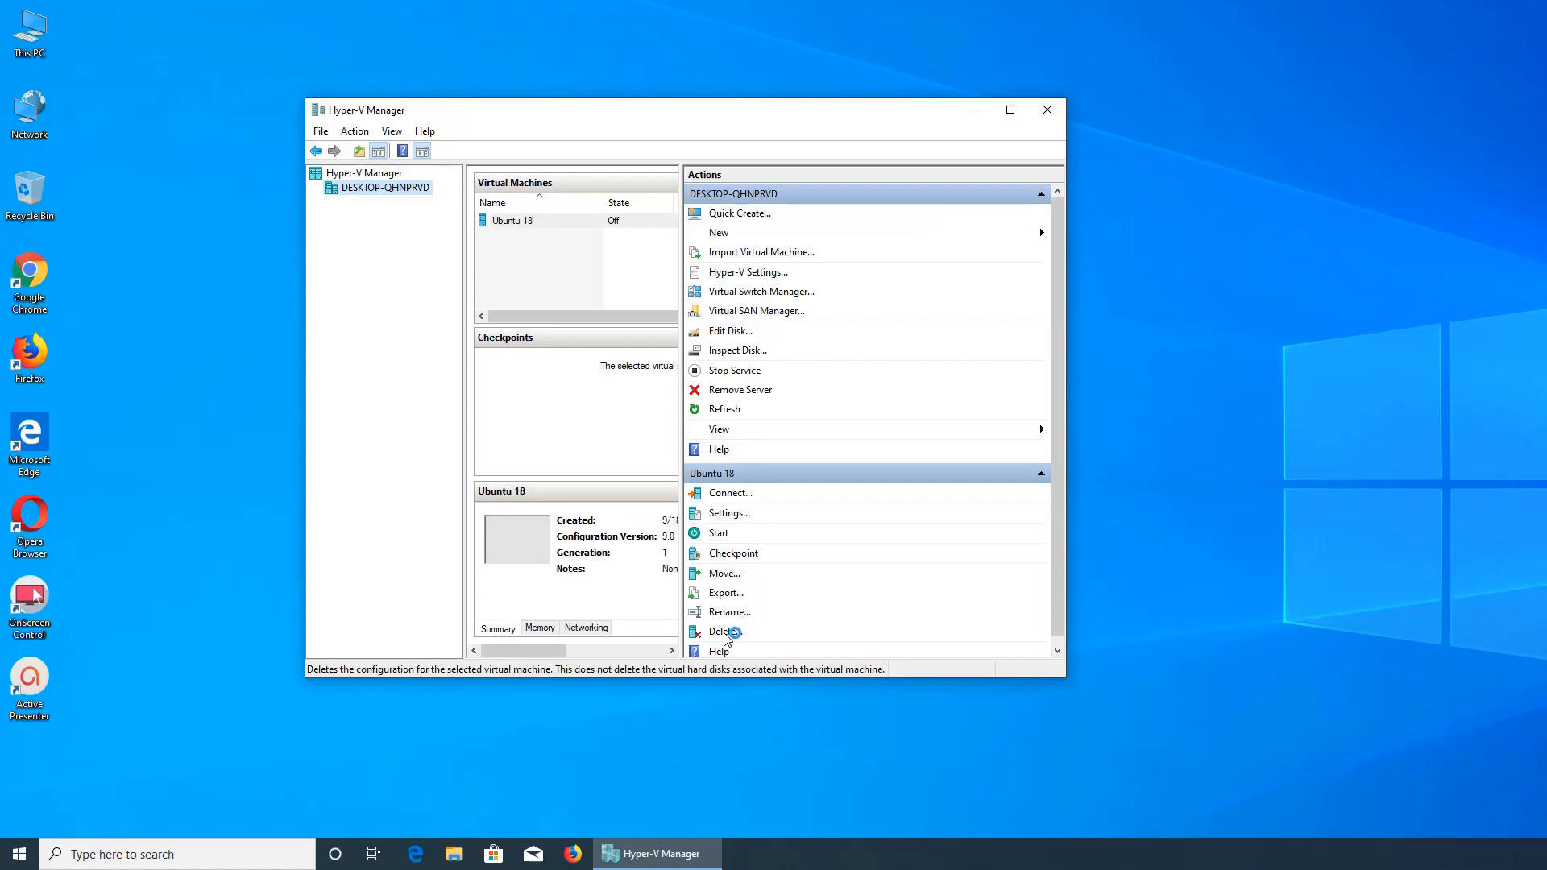
Step: Delete the Ubuntu 18 virtual machine and confirm its removal
{"action": "left_click", "coordinate": [724, 631]}
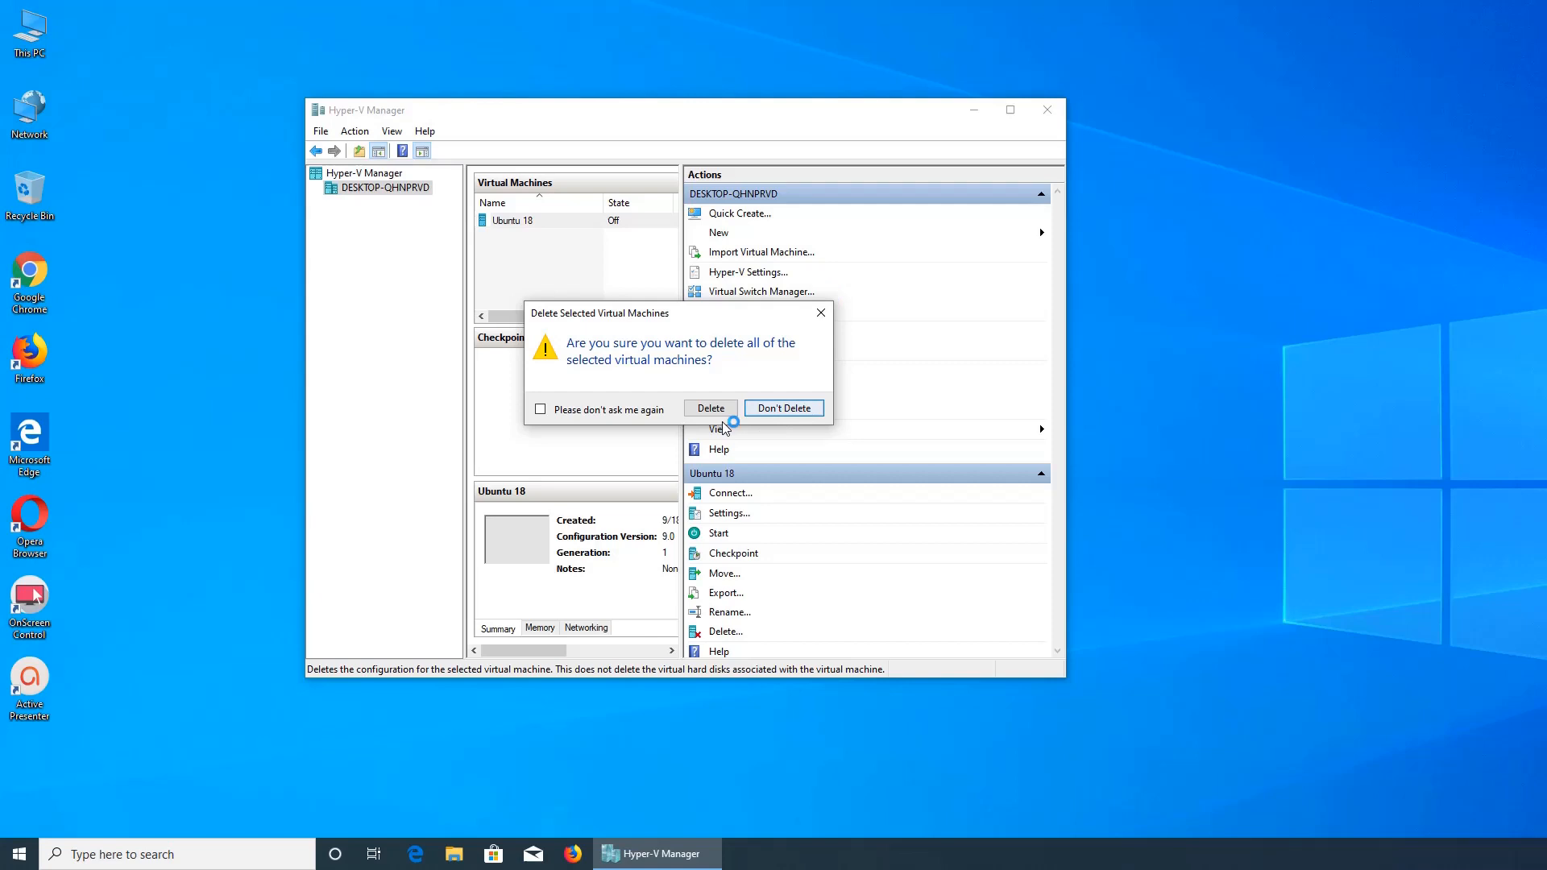
{"action": "left_click", "coordinate": [709, 408]}
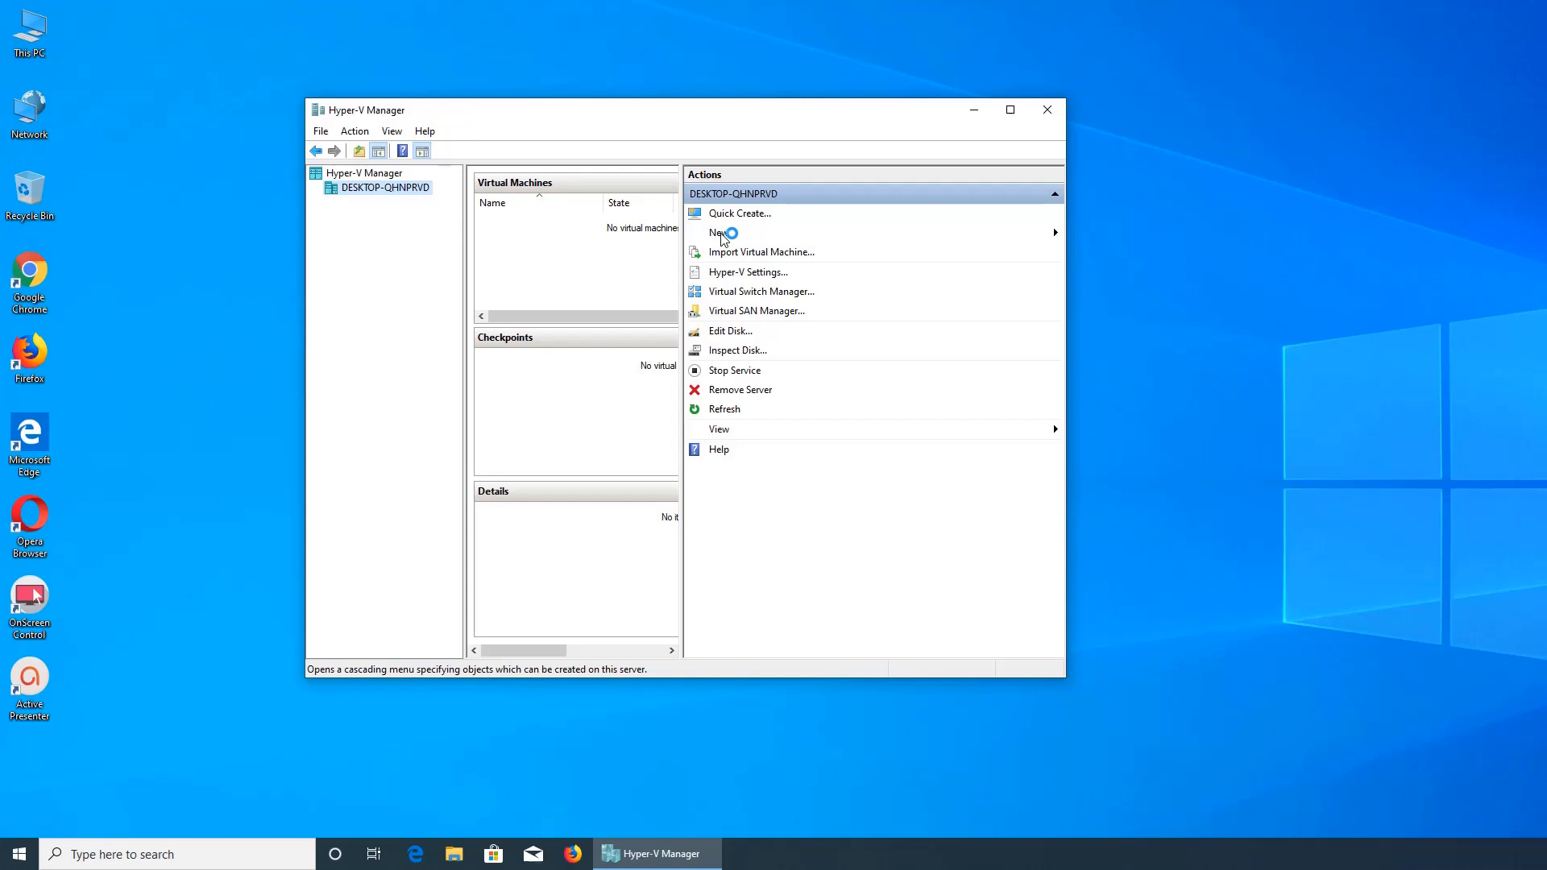
{"action": "mouse_move", "coordinate": [718, 232]}
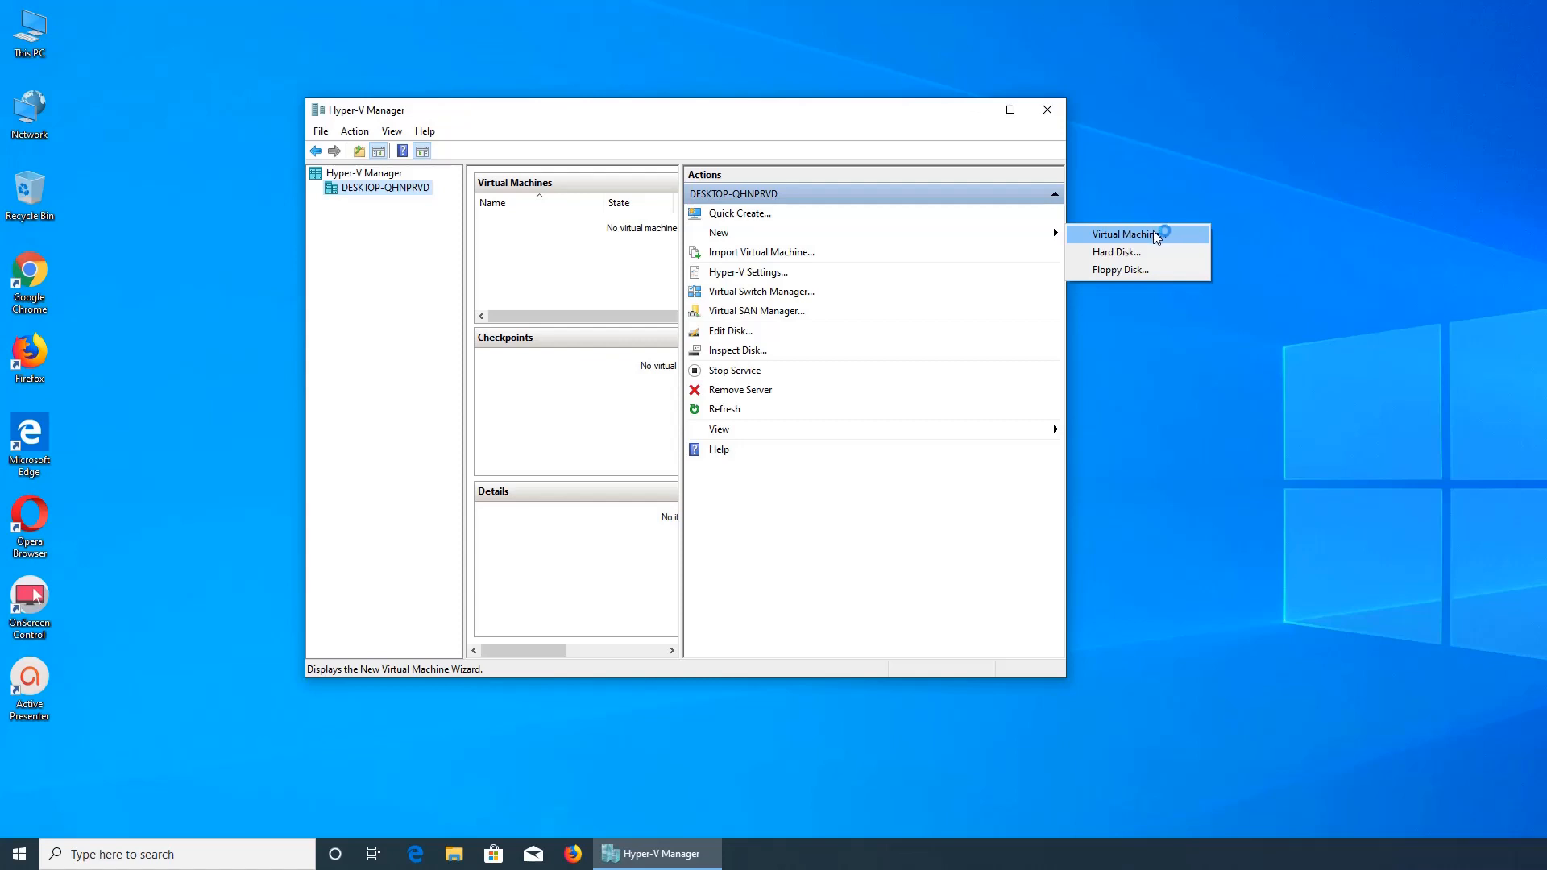
{"action": "mouse_move", "coordinate": [1144, 237]}
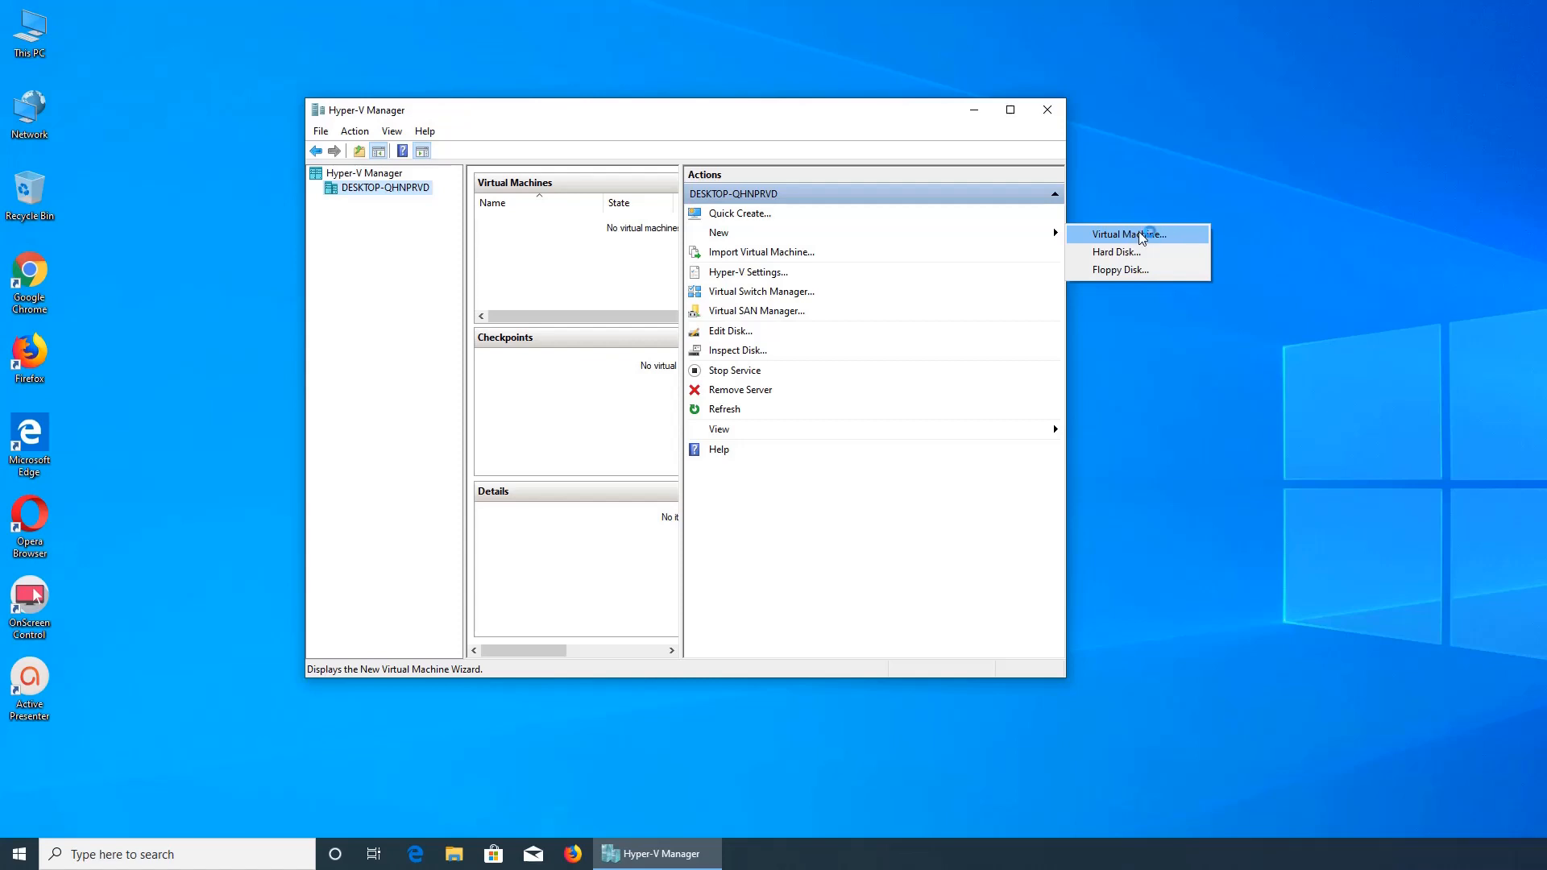
Step: Create a new VM named Ubuntu 18b, Generation 2, with 2048 MB startup memory
{"action": "left_click", "coordinate": [1130, 234]}
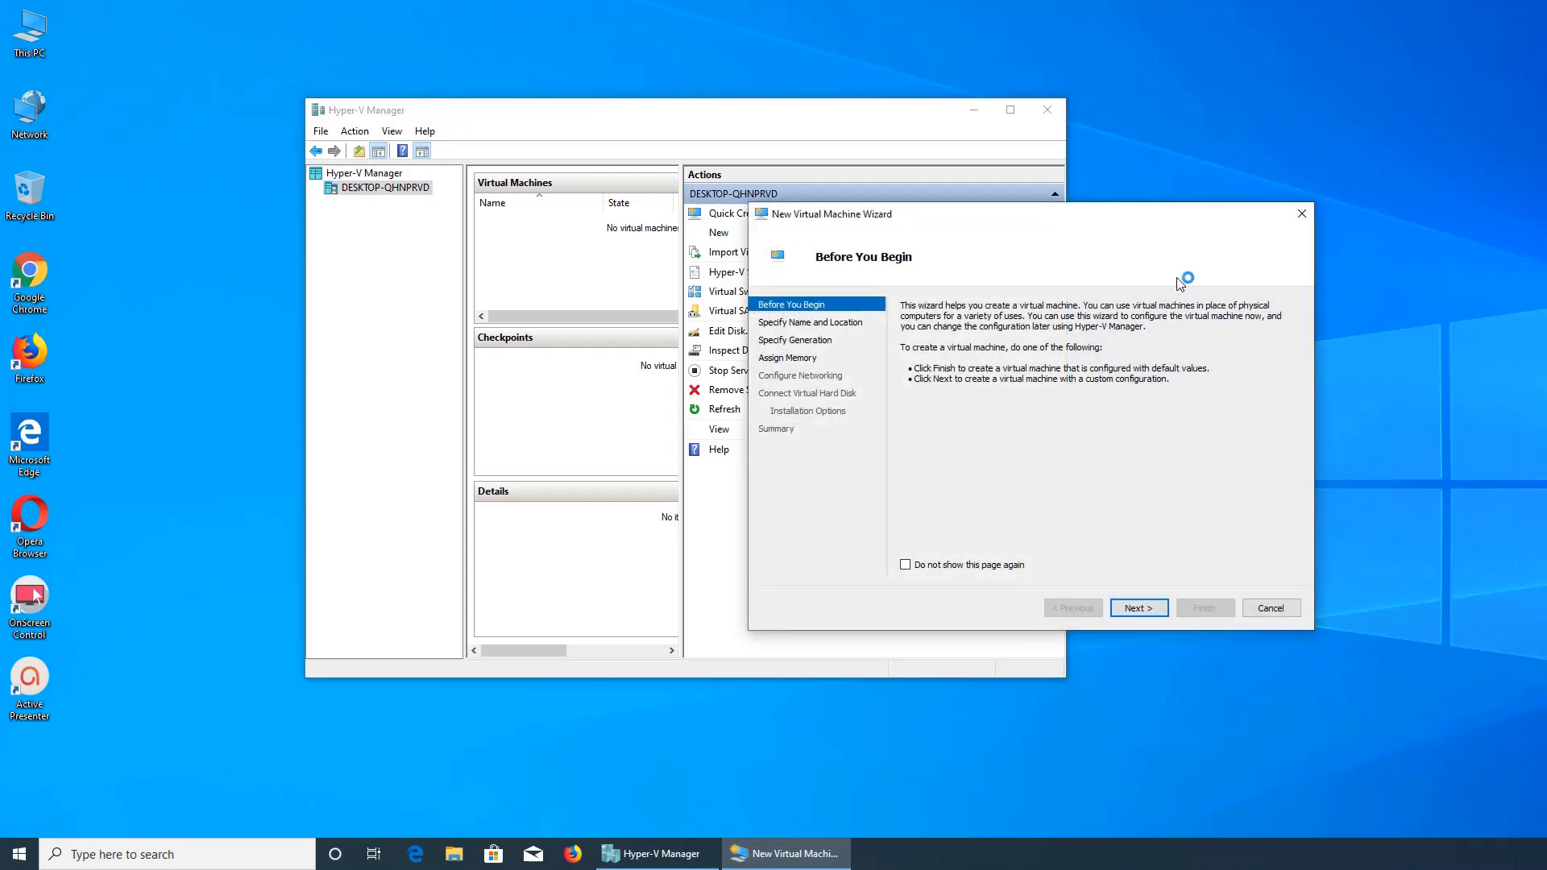
{"action": "left_click", "coordinate": [1136, 608]}
{"action": "type", "text": "Ubuntu 18"}
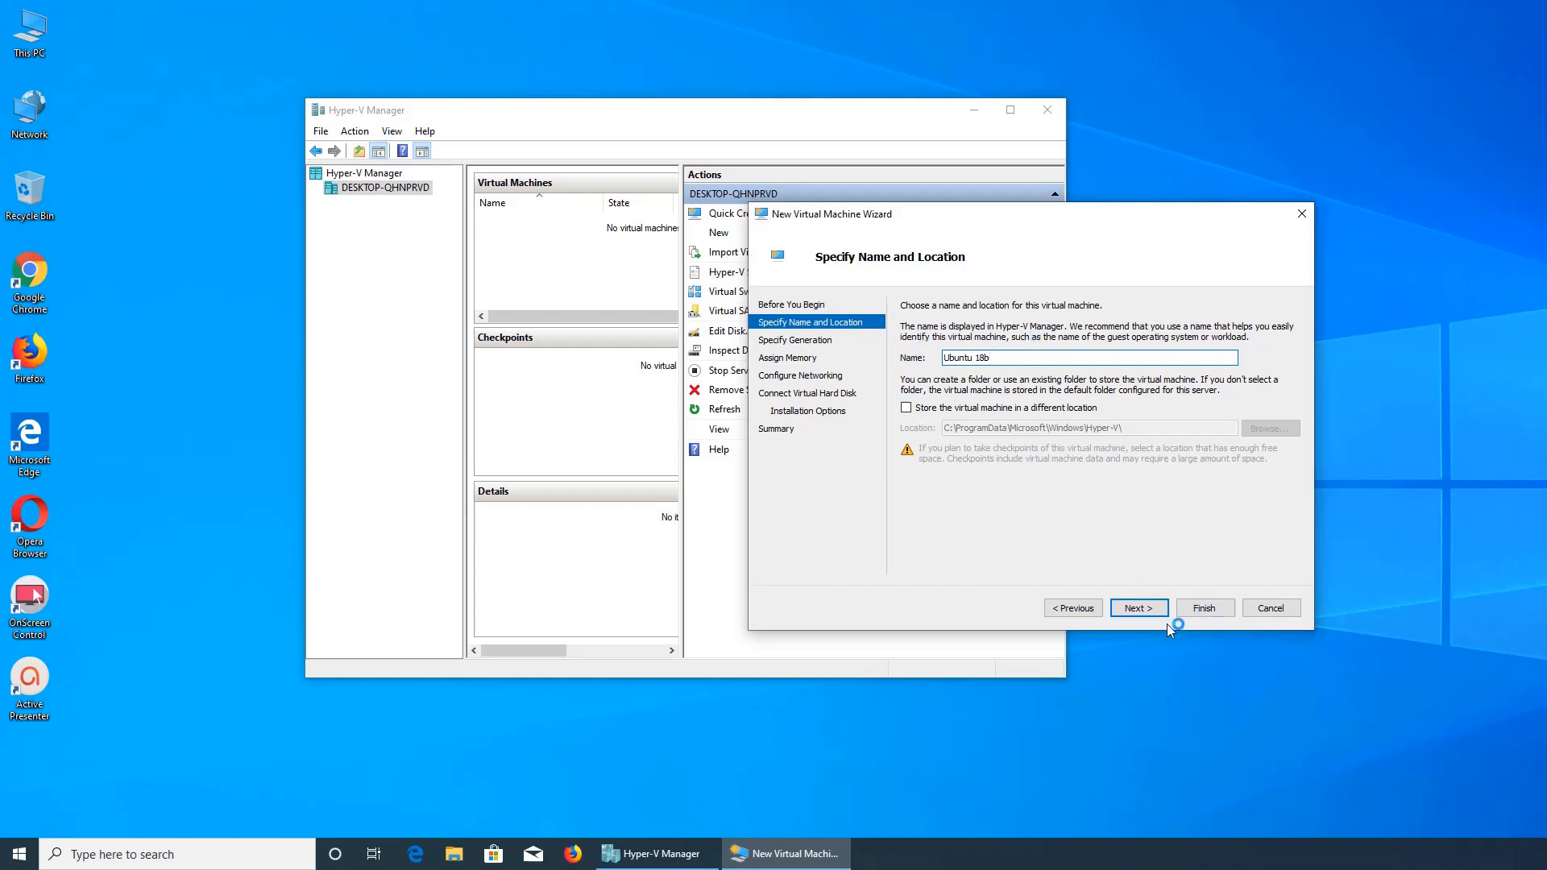
{"action": "left_click", "coordinate": [1136, 607]}
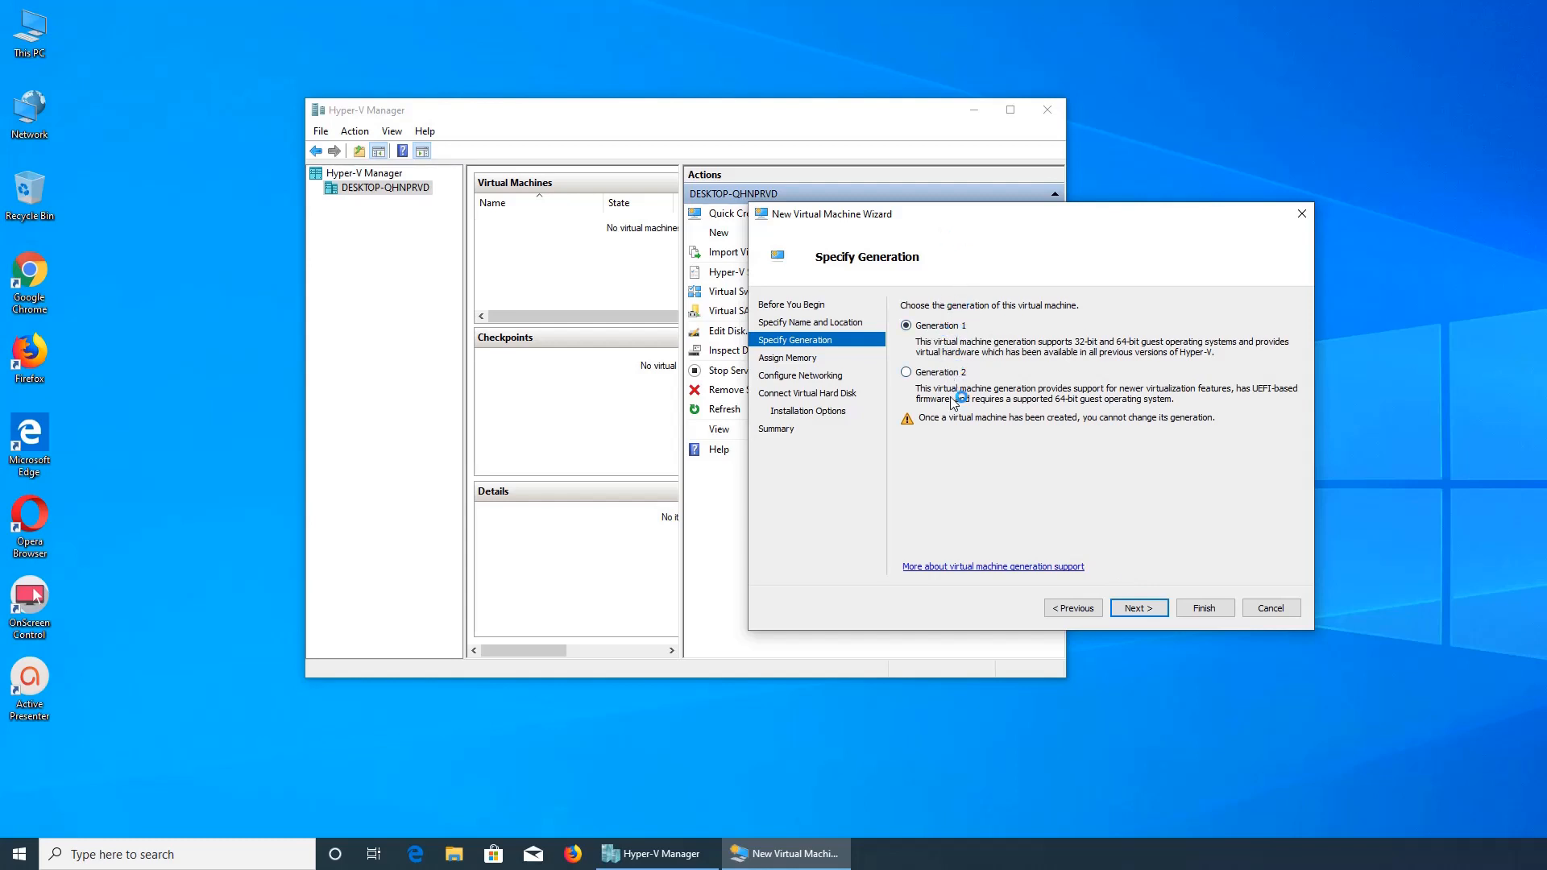
{"action": "left_click", "coordinate": [904, 372]}
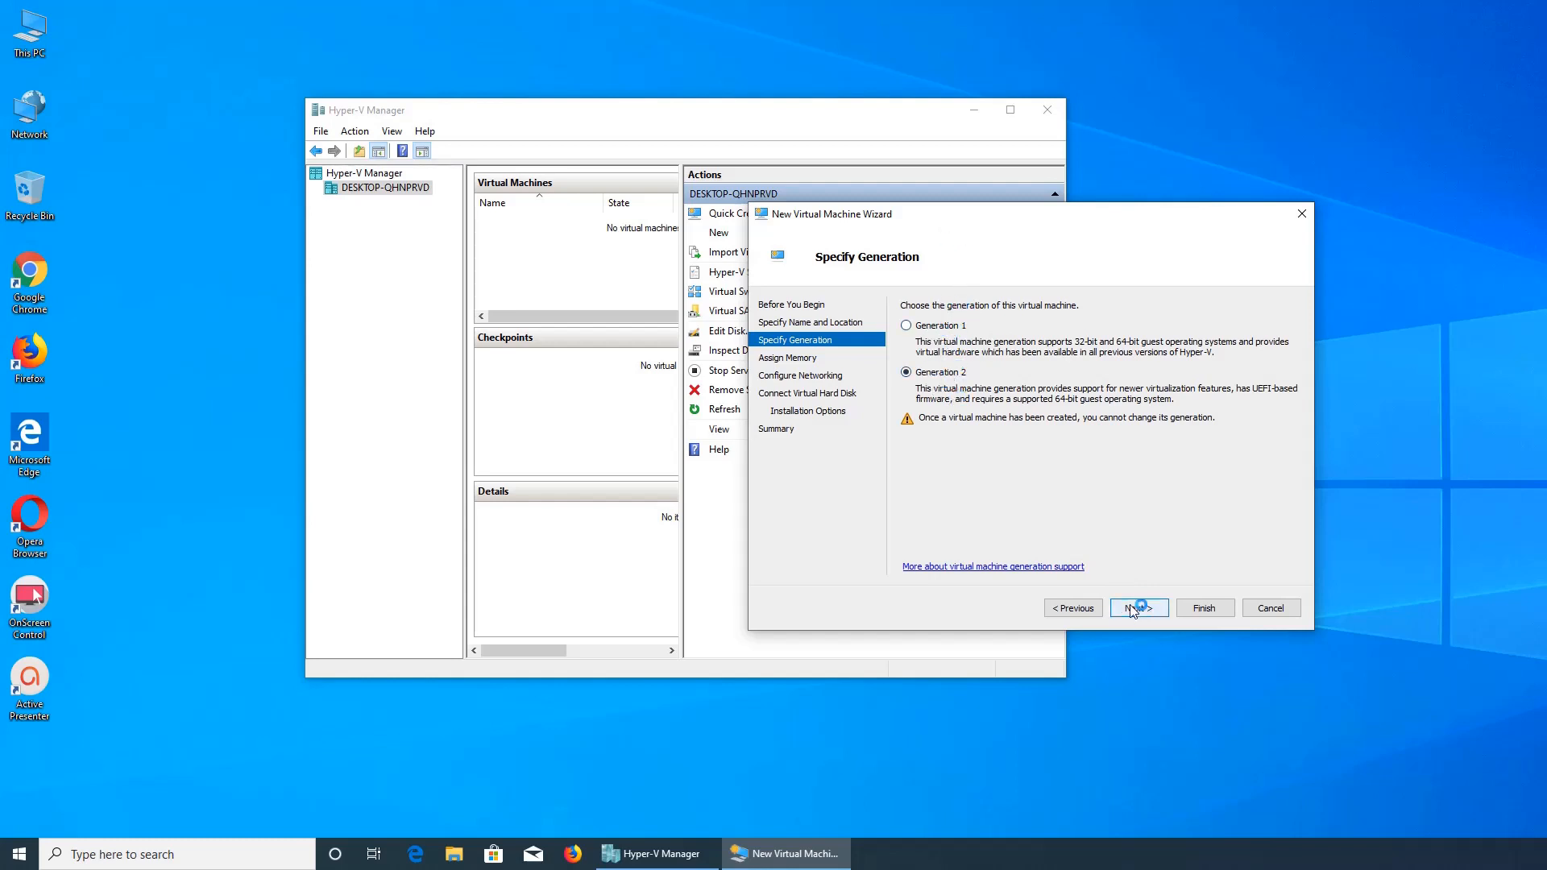
{"action": "left_click", "coordinate": [1136, 608]}
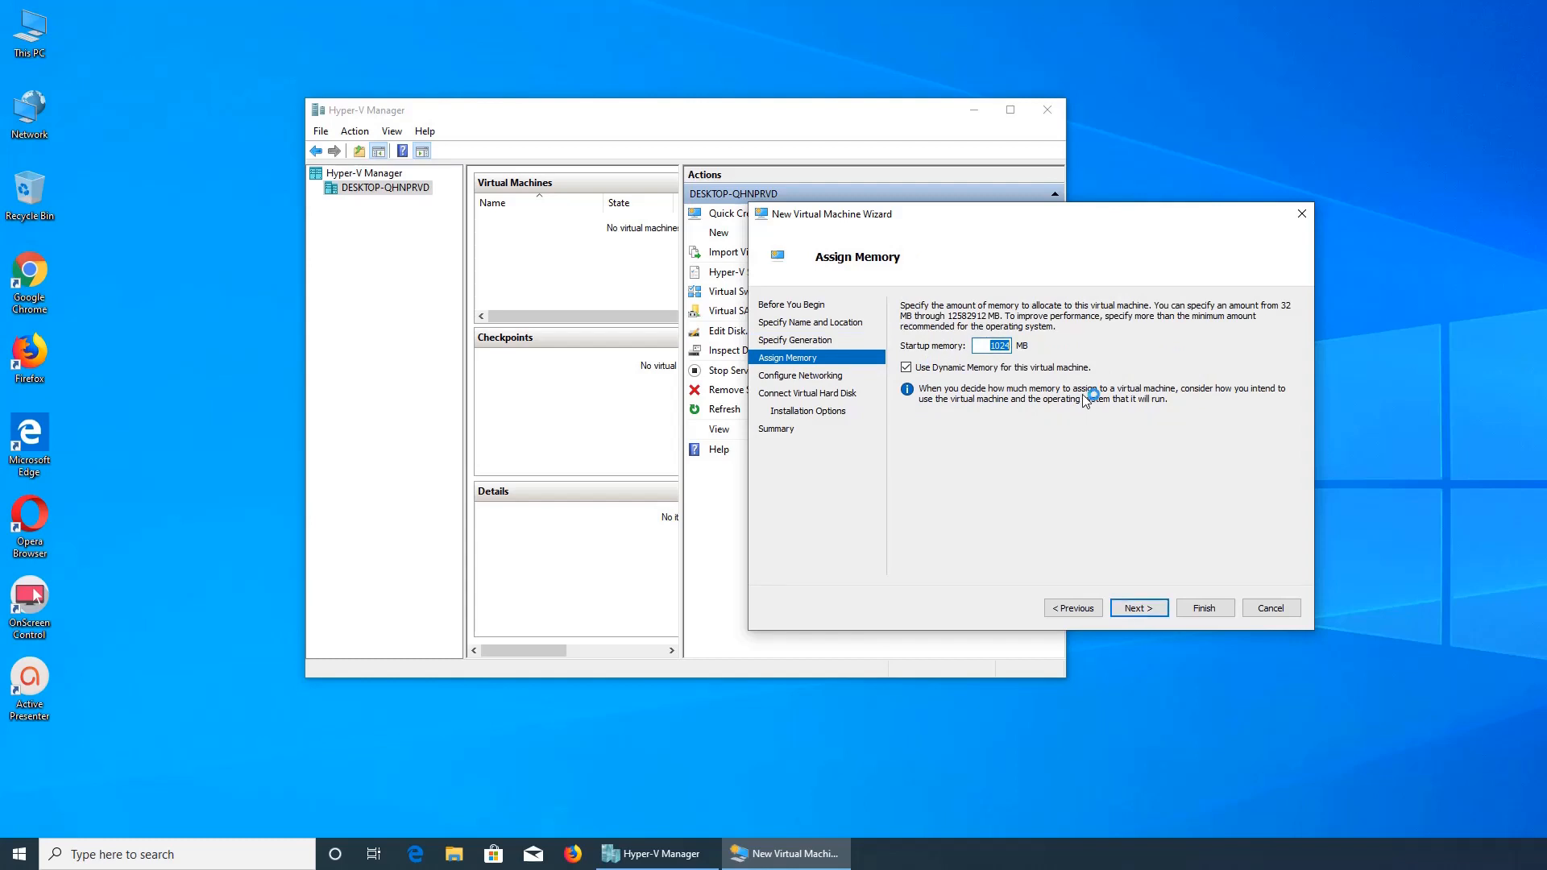
{"action": "type", "text": "2048"}
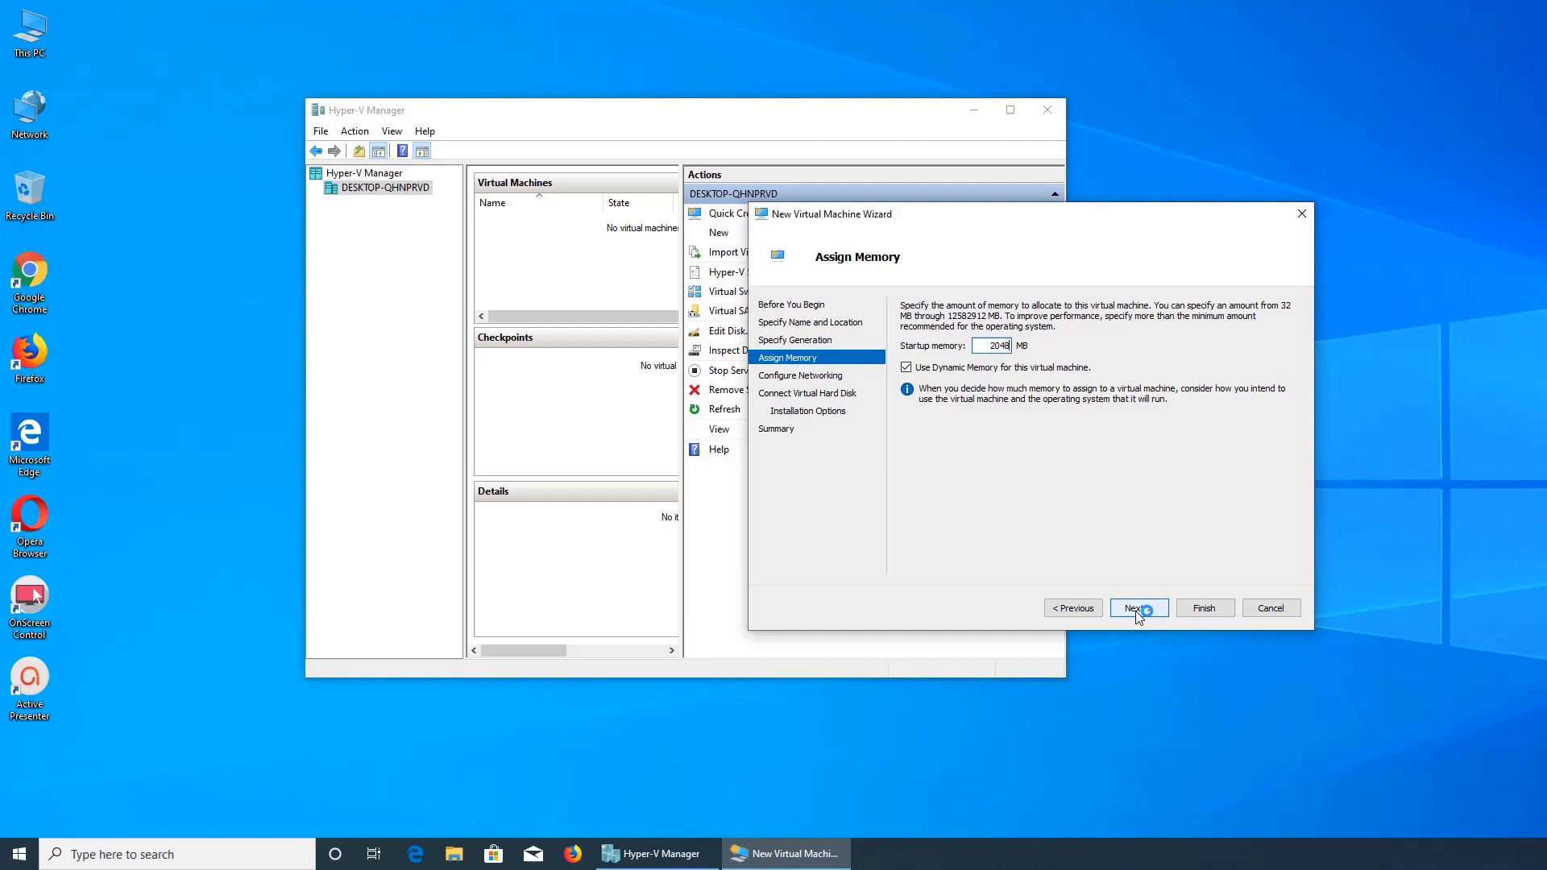
Step: Connect the new VM's network adapter to Default Switch
{"action": "left_click", "coordinate": [1138, 608]}
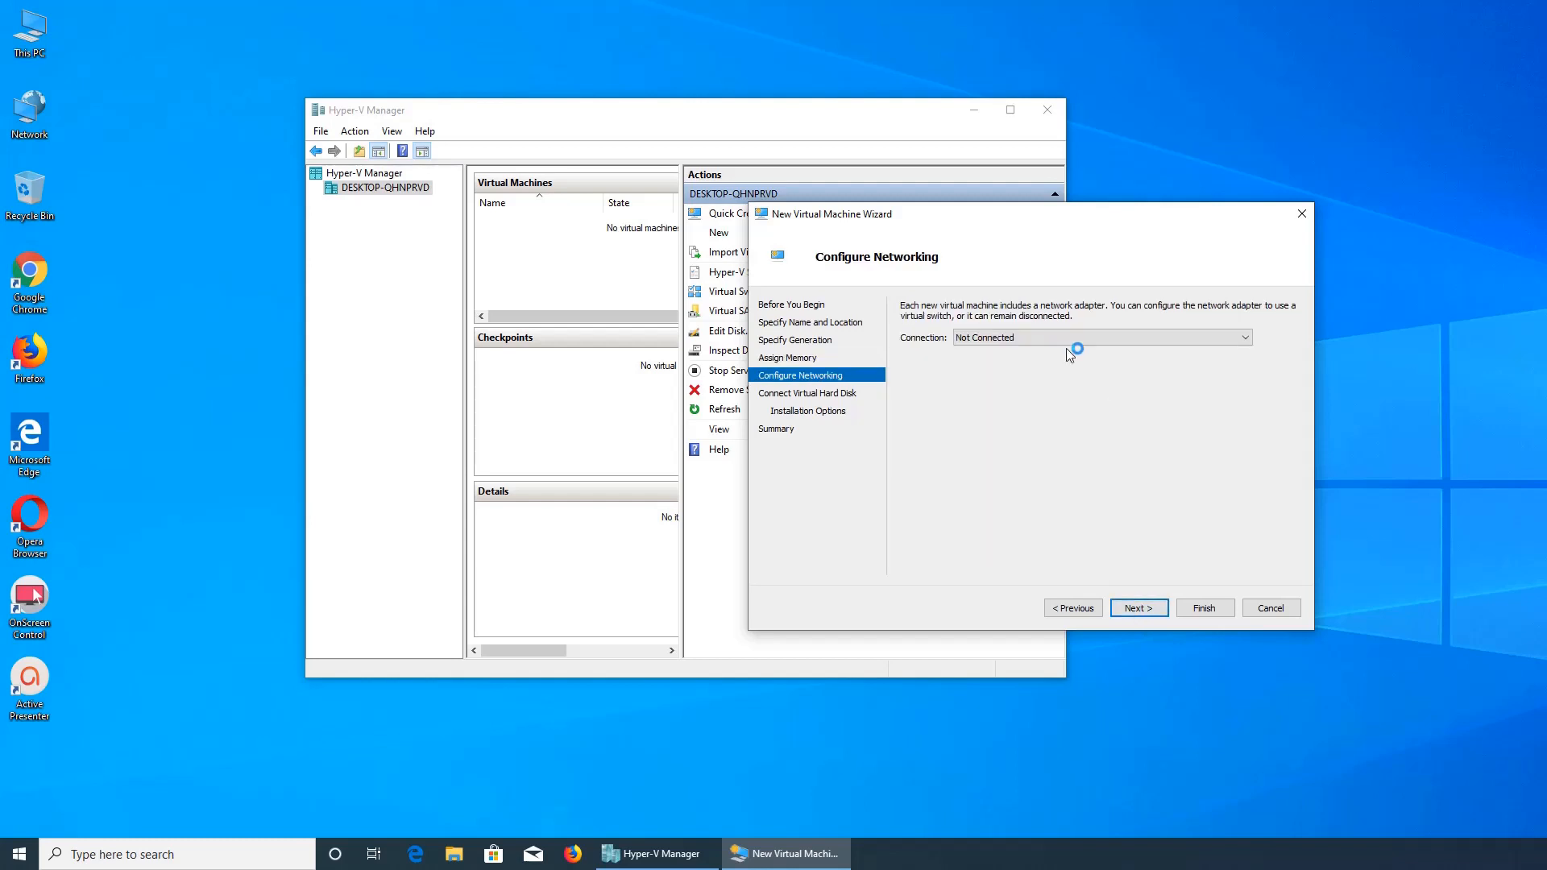
{"action": "left_click", "coordinate": [1097, 337]}
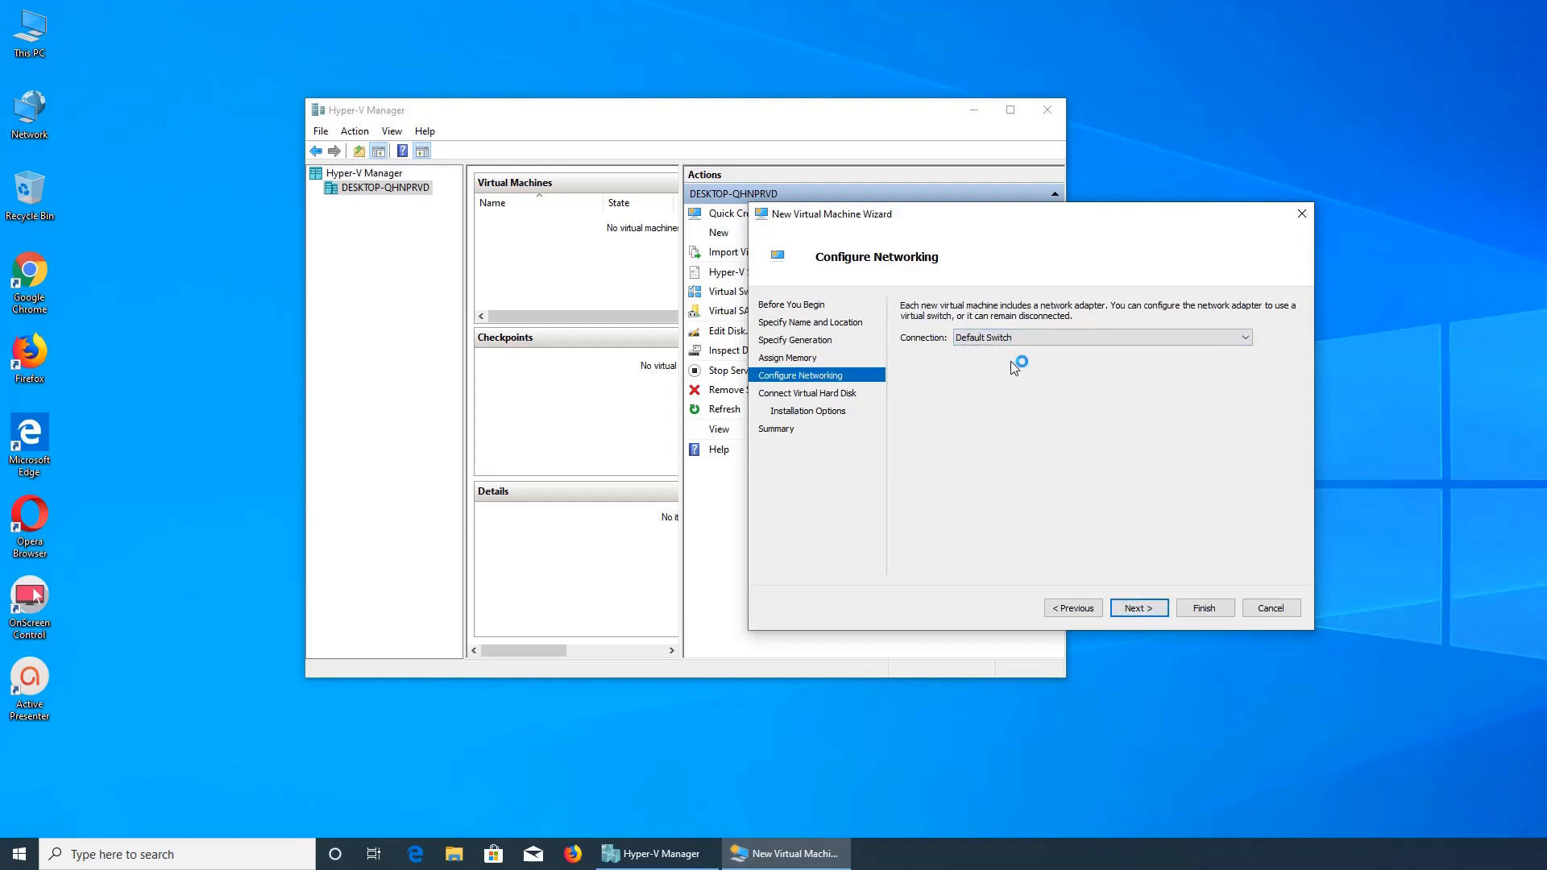
{"action": "mouse_move", "coordinate": [1302, 724]}
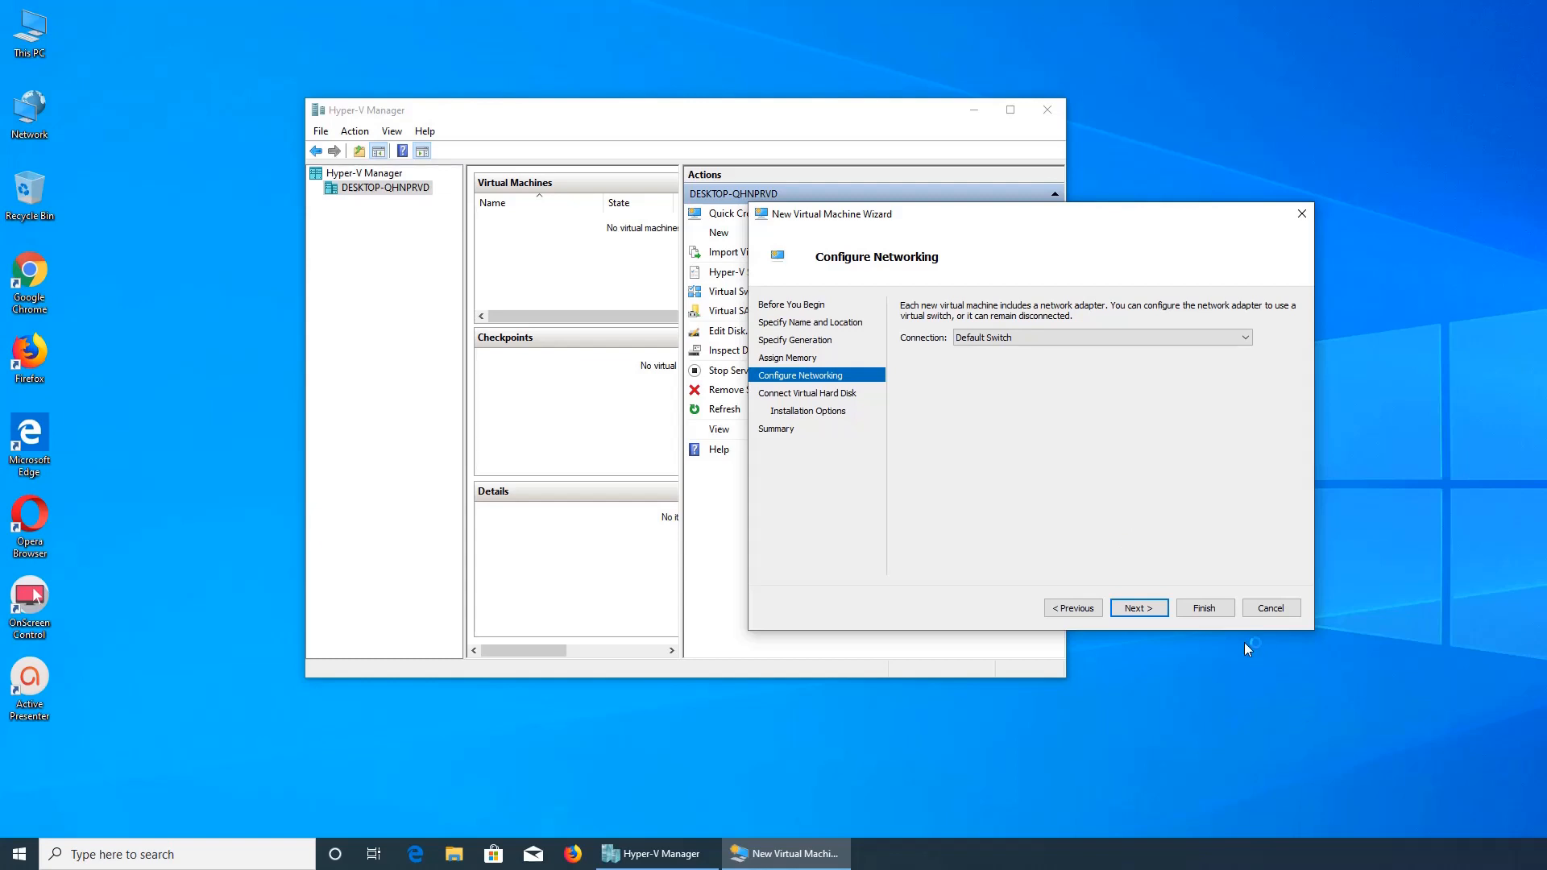
{"action": "mouse_move", "coordinate": [200, 155]}
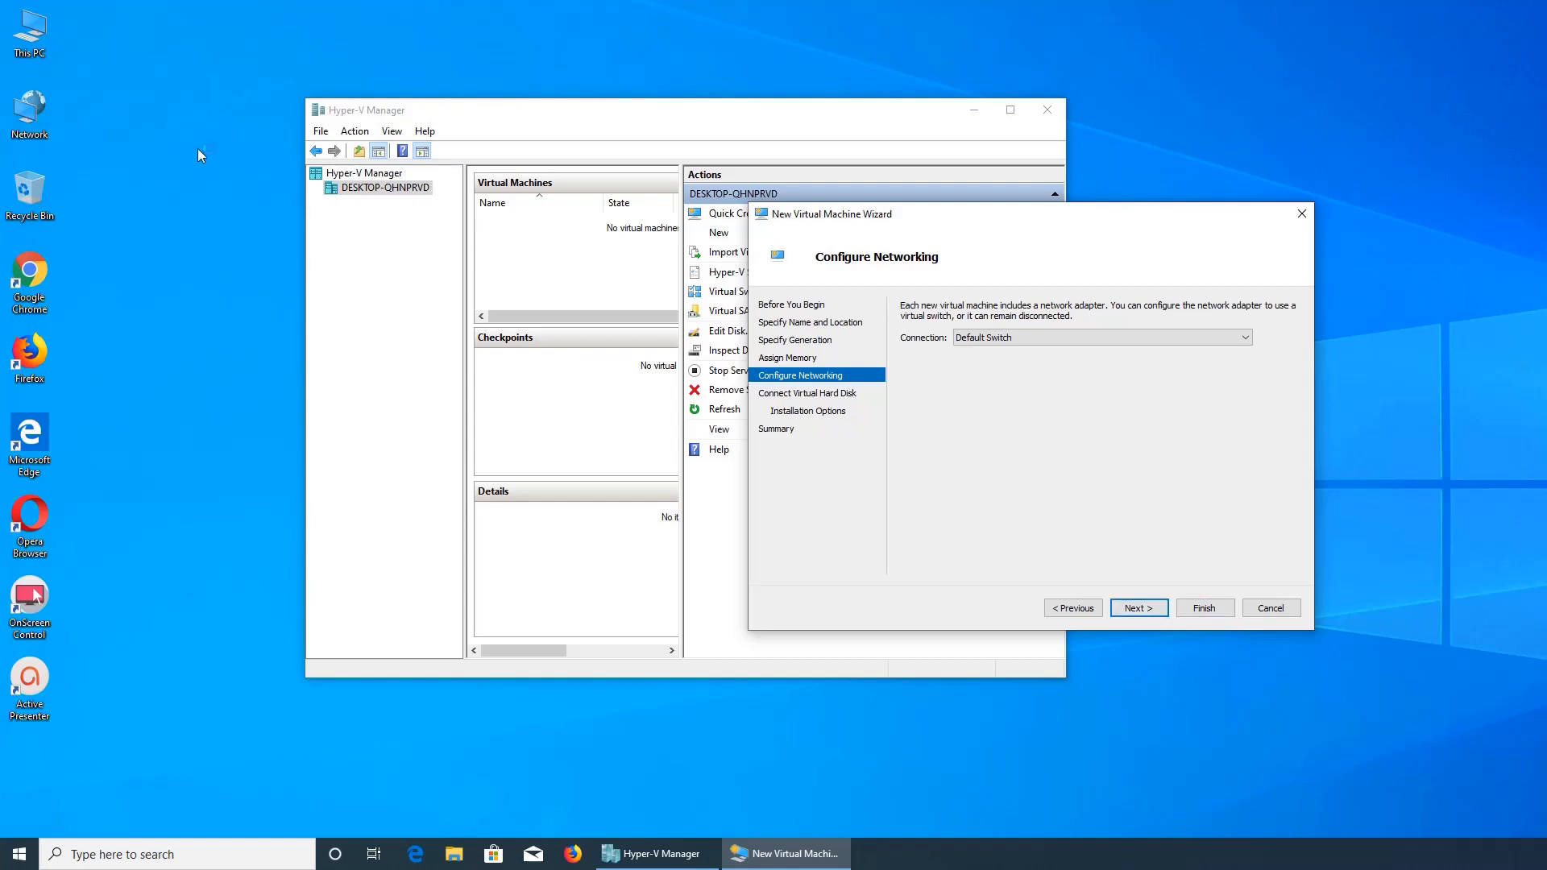
Step: Browse the Action and View menus, then launch Virtual Switch Manager for the host
{"action": "left_click", "coordinate": [355, 131]}
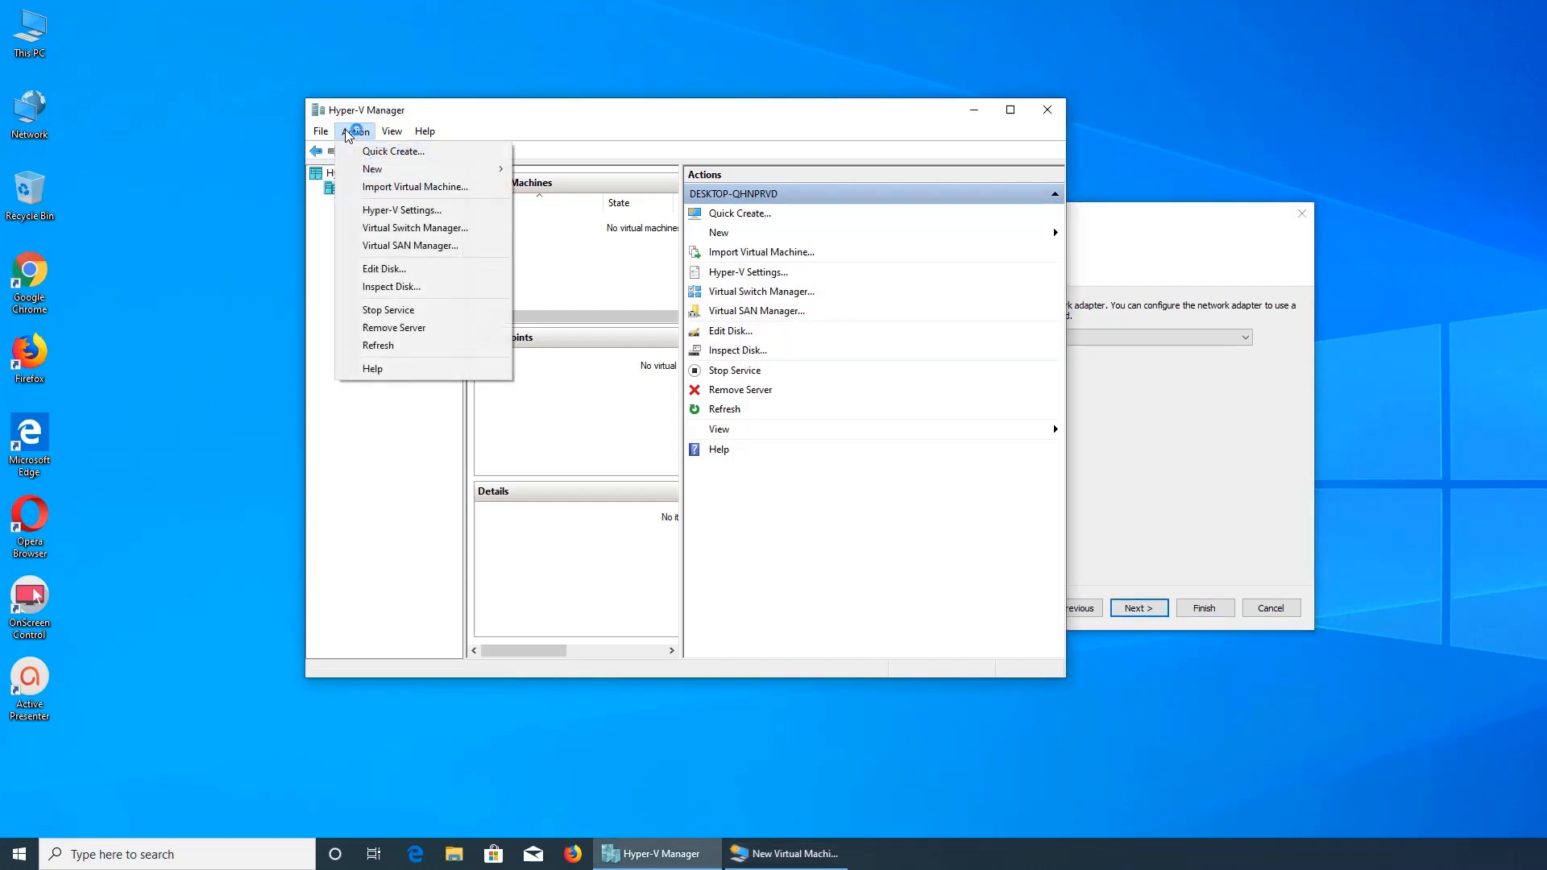
{"action": "left_click", "coordinate": [392, 131]}
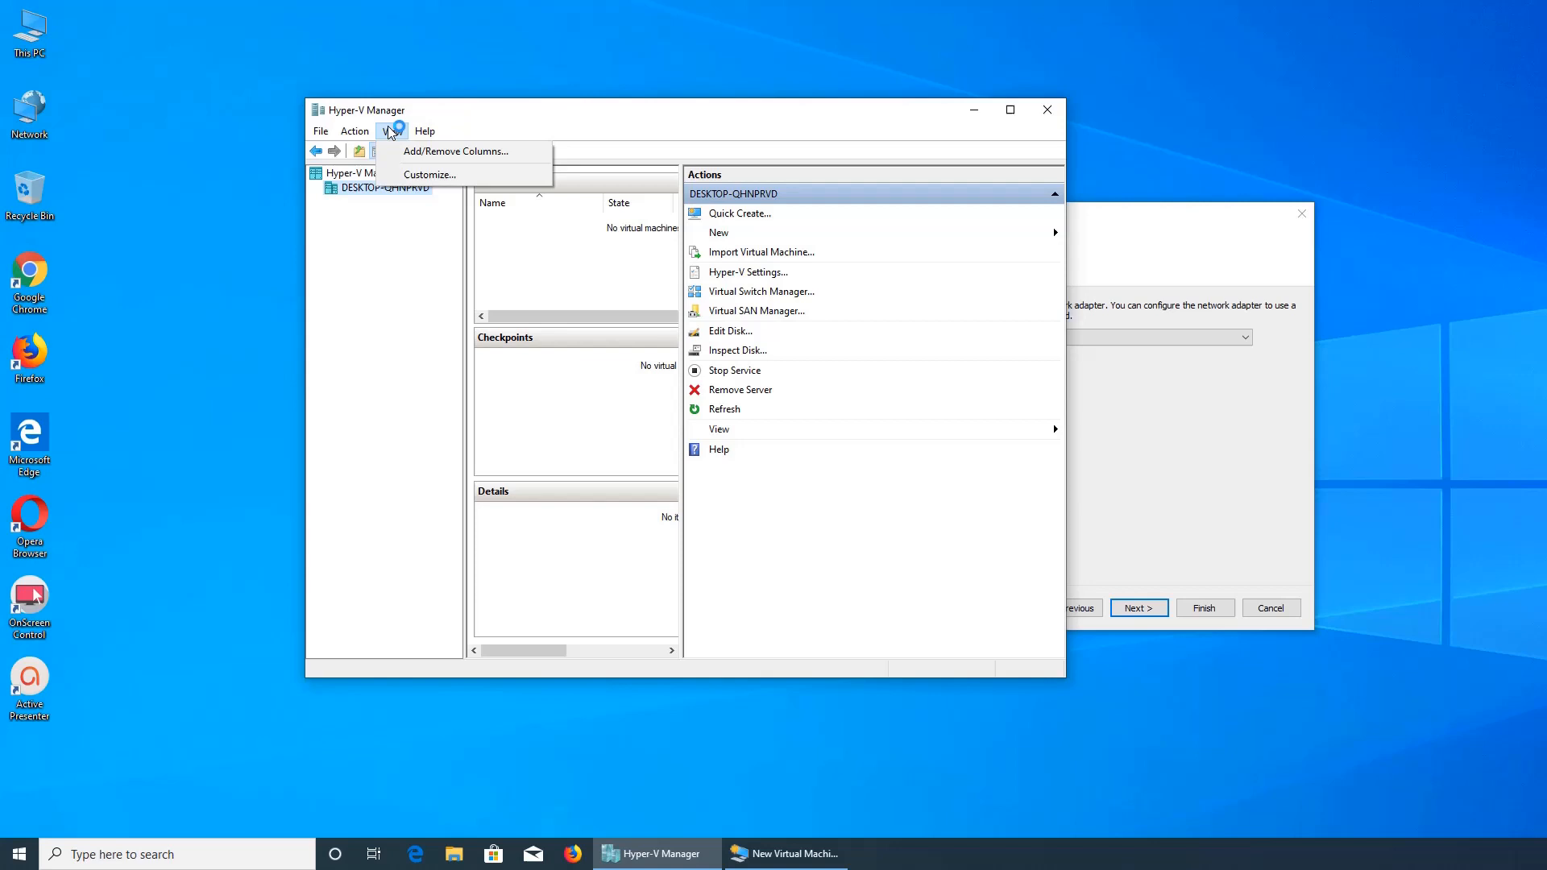
{"action": "left_click", "coordinate": [354, 131]}
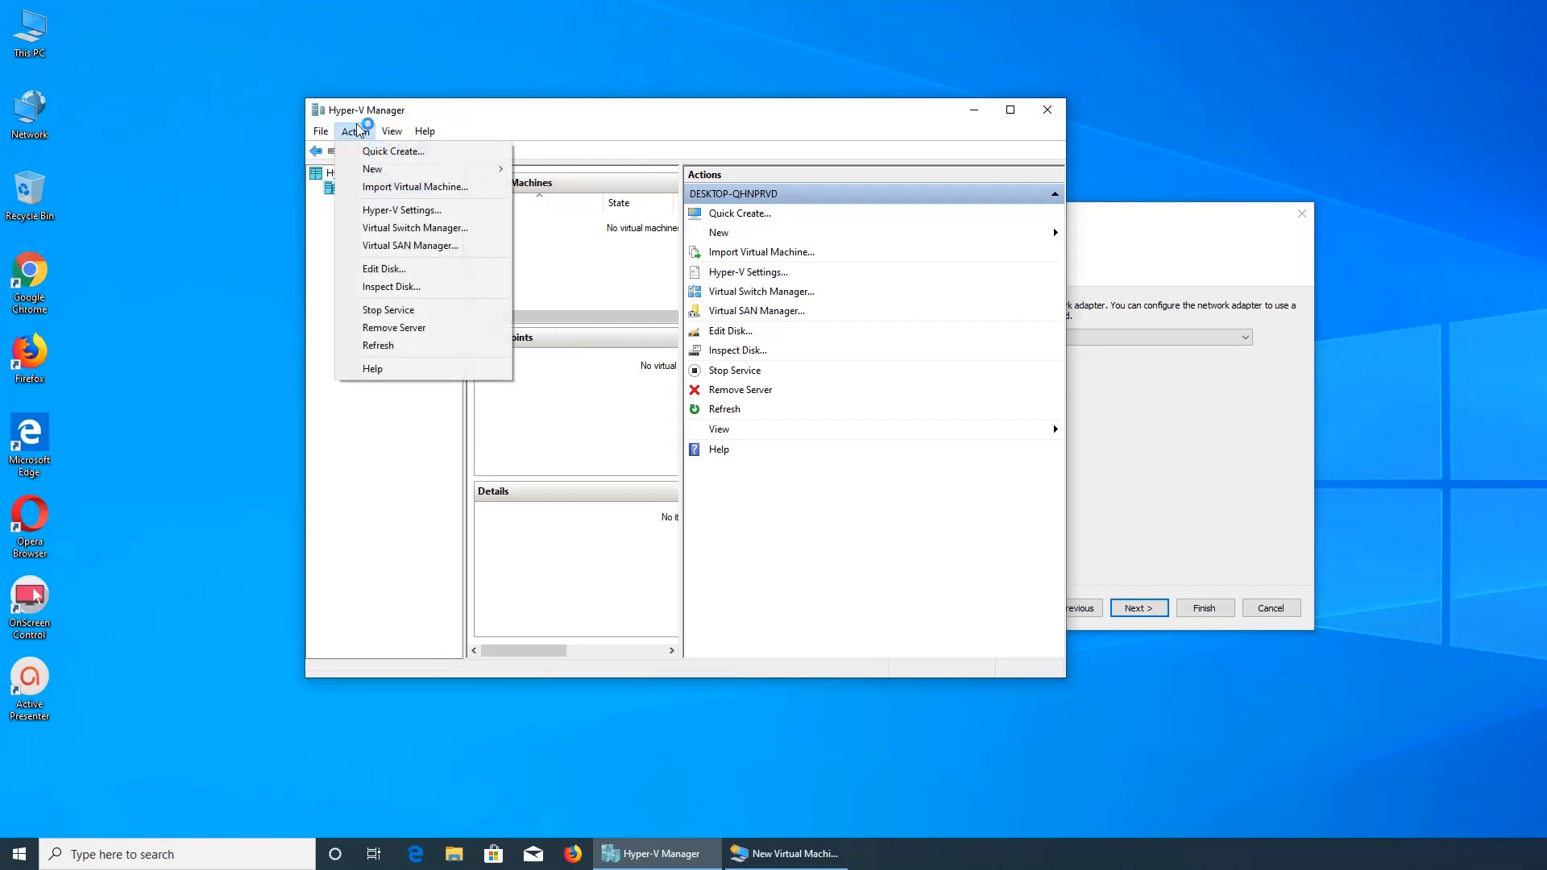
{"action": "left_click", "coordinate": [392, 131]}
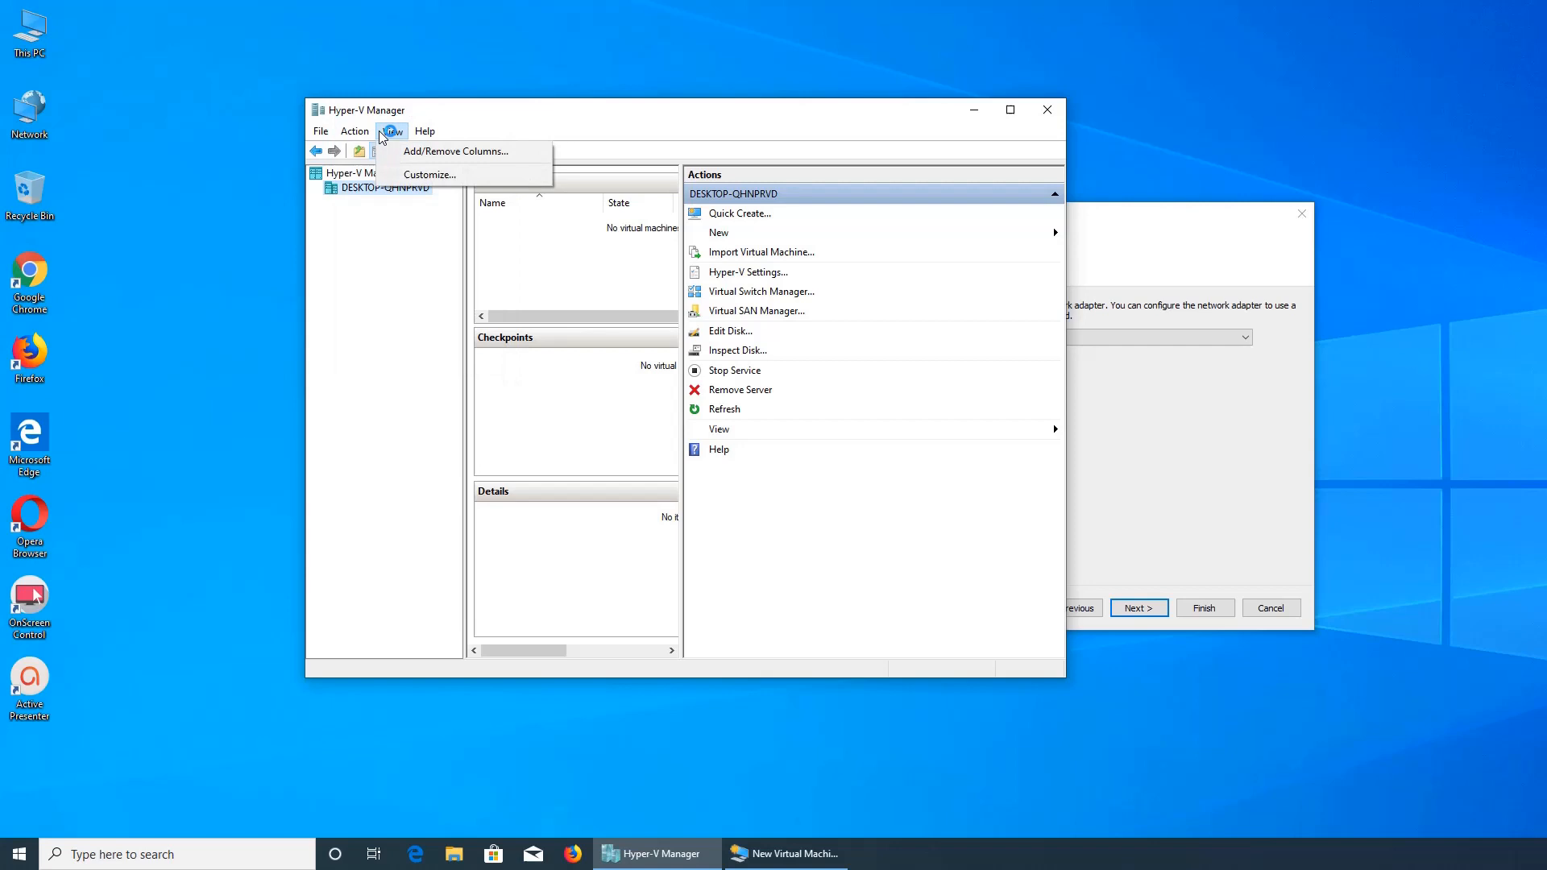
{"action": "left_click", "coordinate": [354, 130]}
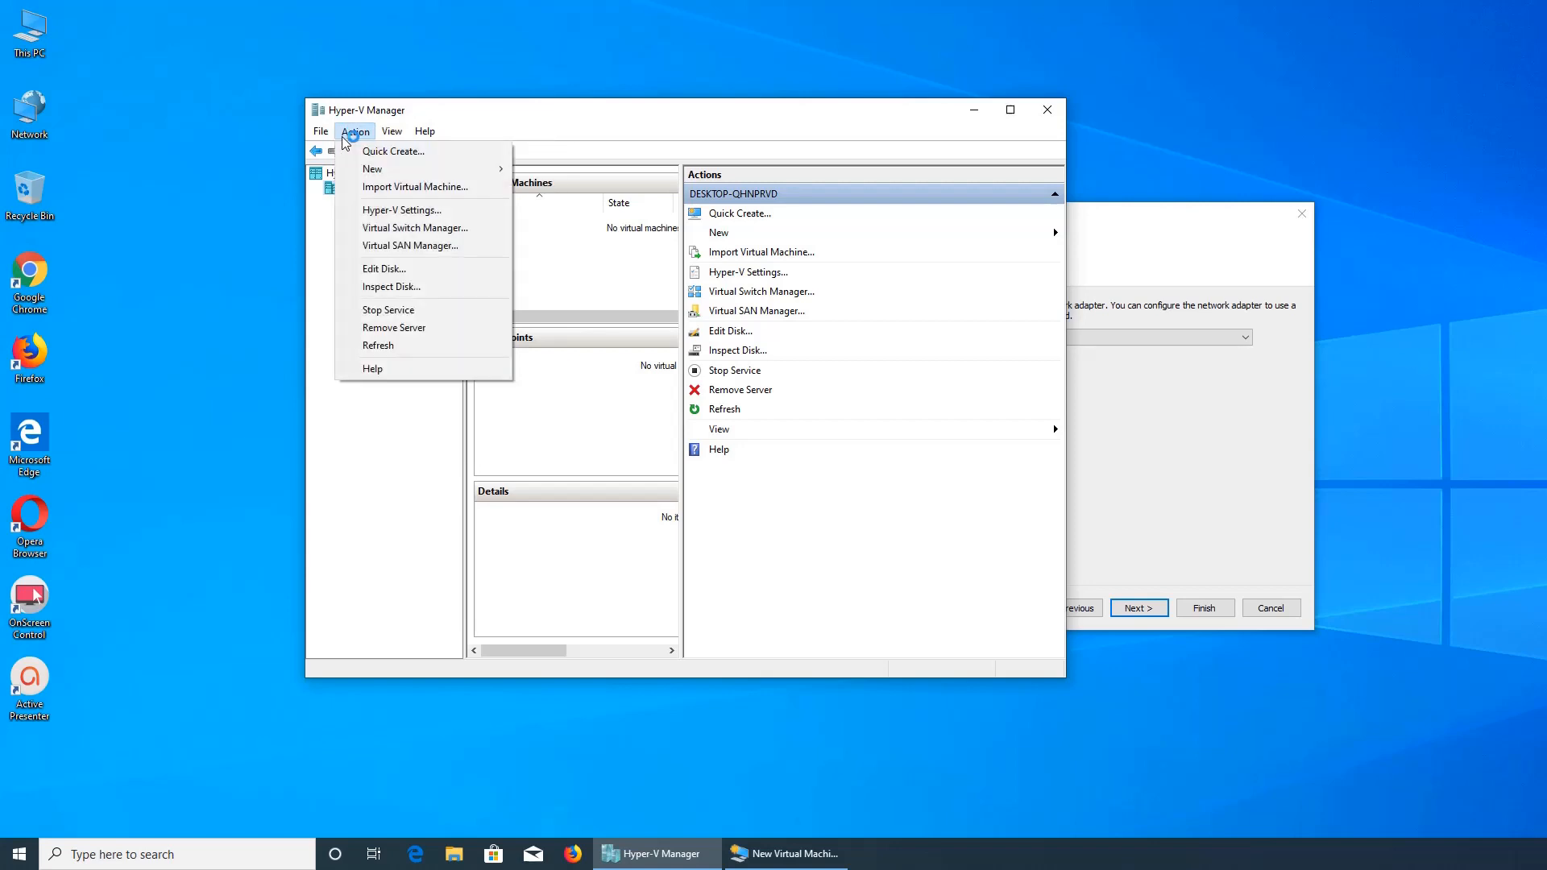
{"action": "mouse_move", "coordinate": [414, 228]}
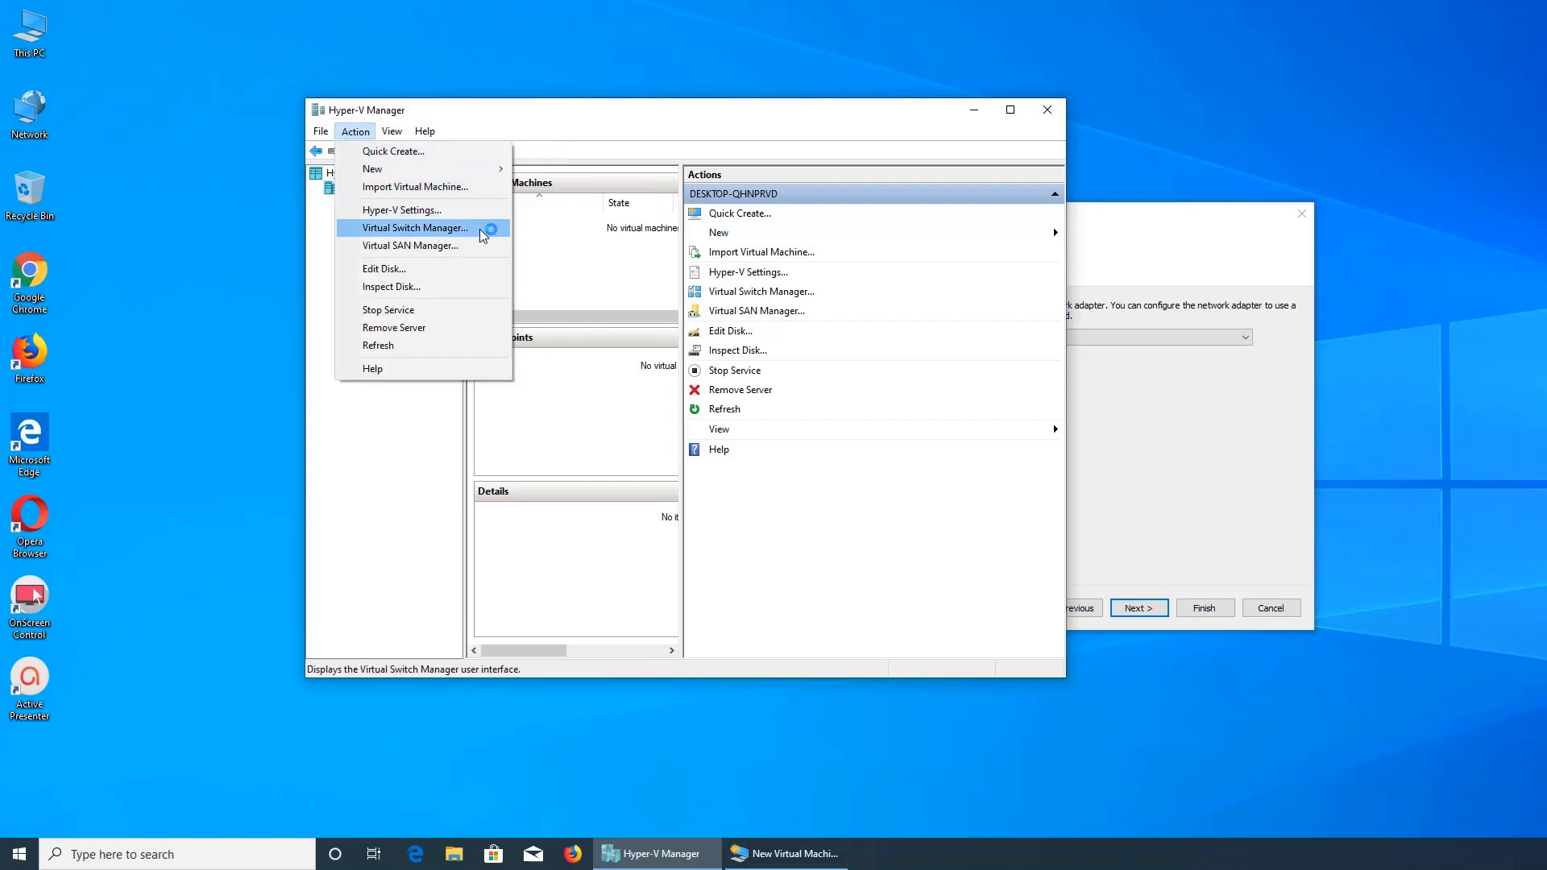
{"action": "left_click", "coordinate": [415, 227]}
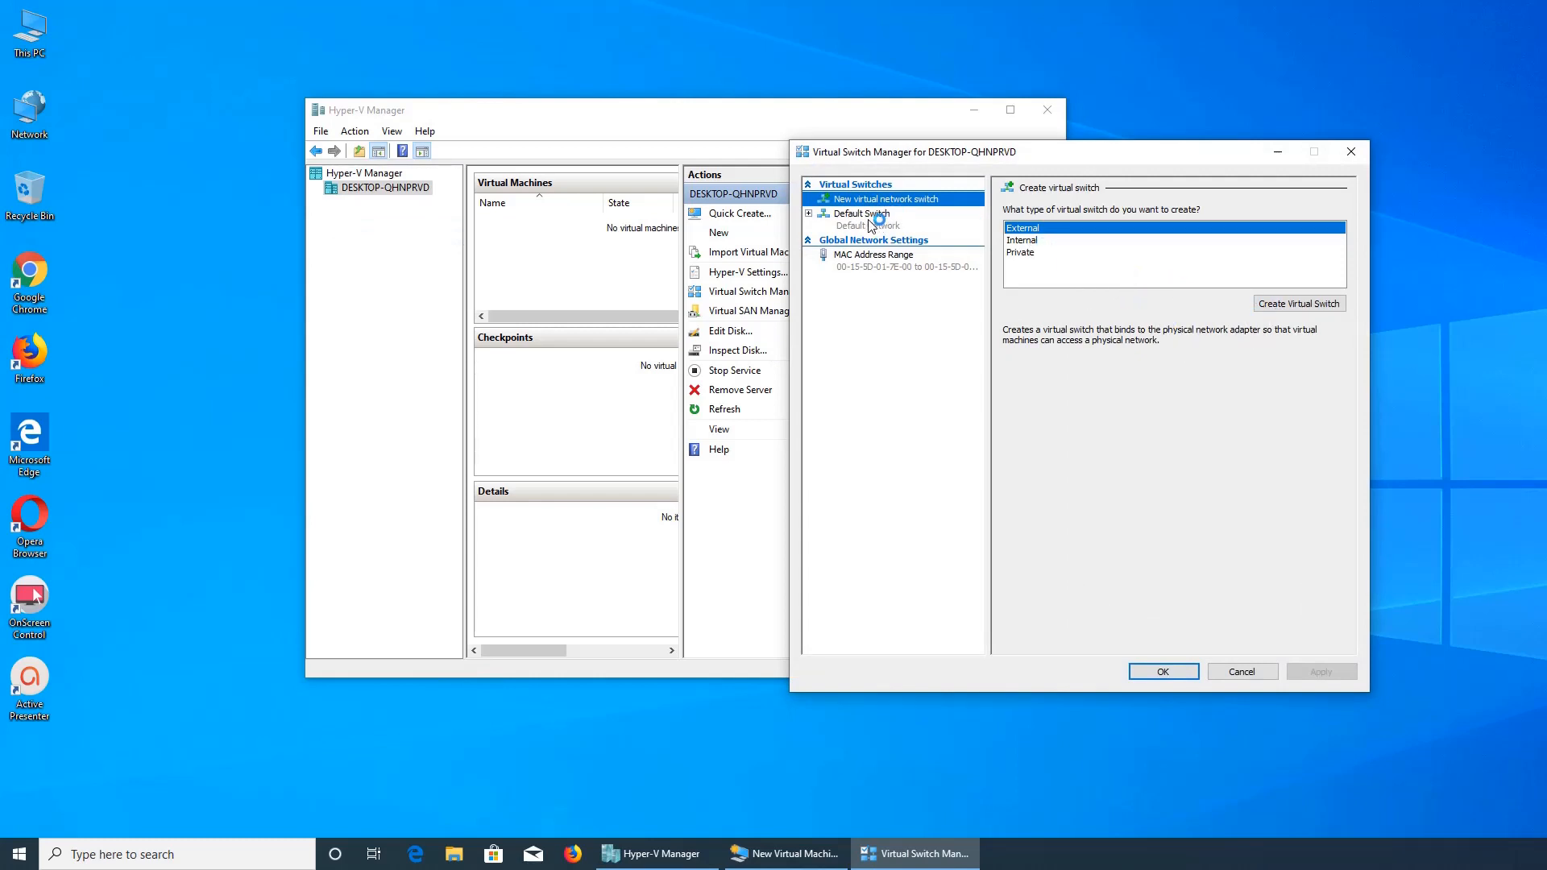
Step: Review the Default Switch properties and return to the new virtual switch options
{"action": "left_click", "coordinate": [859, 215]}
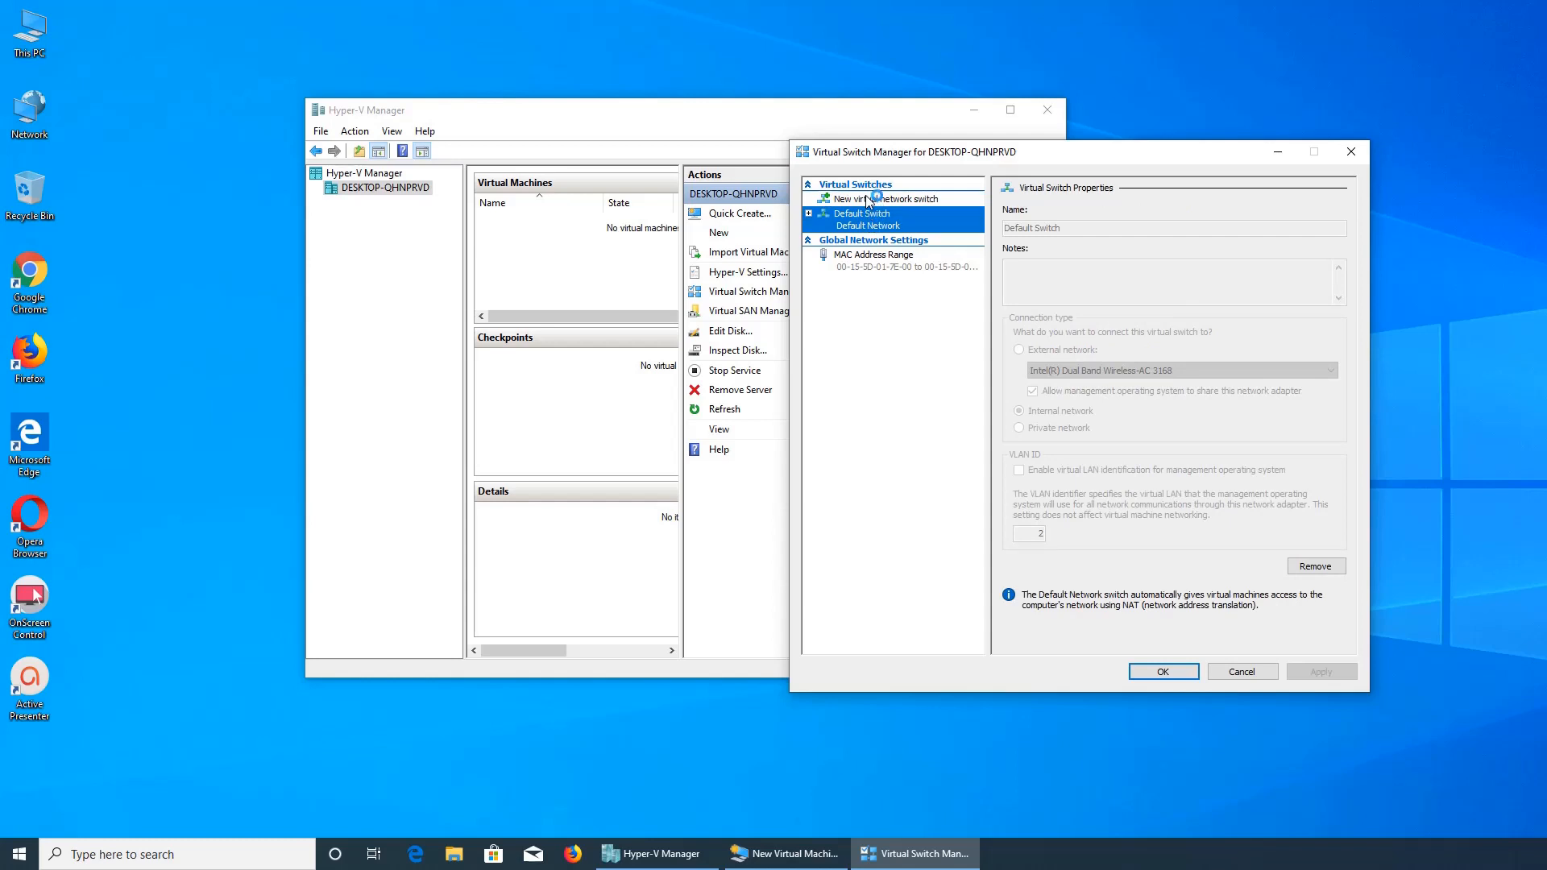
{"action": "left_click", "coordinate": [883, 198]}
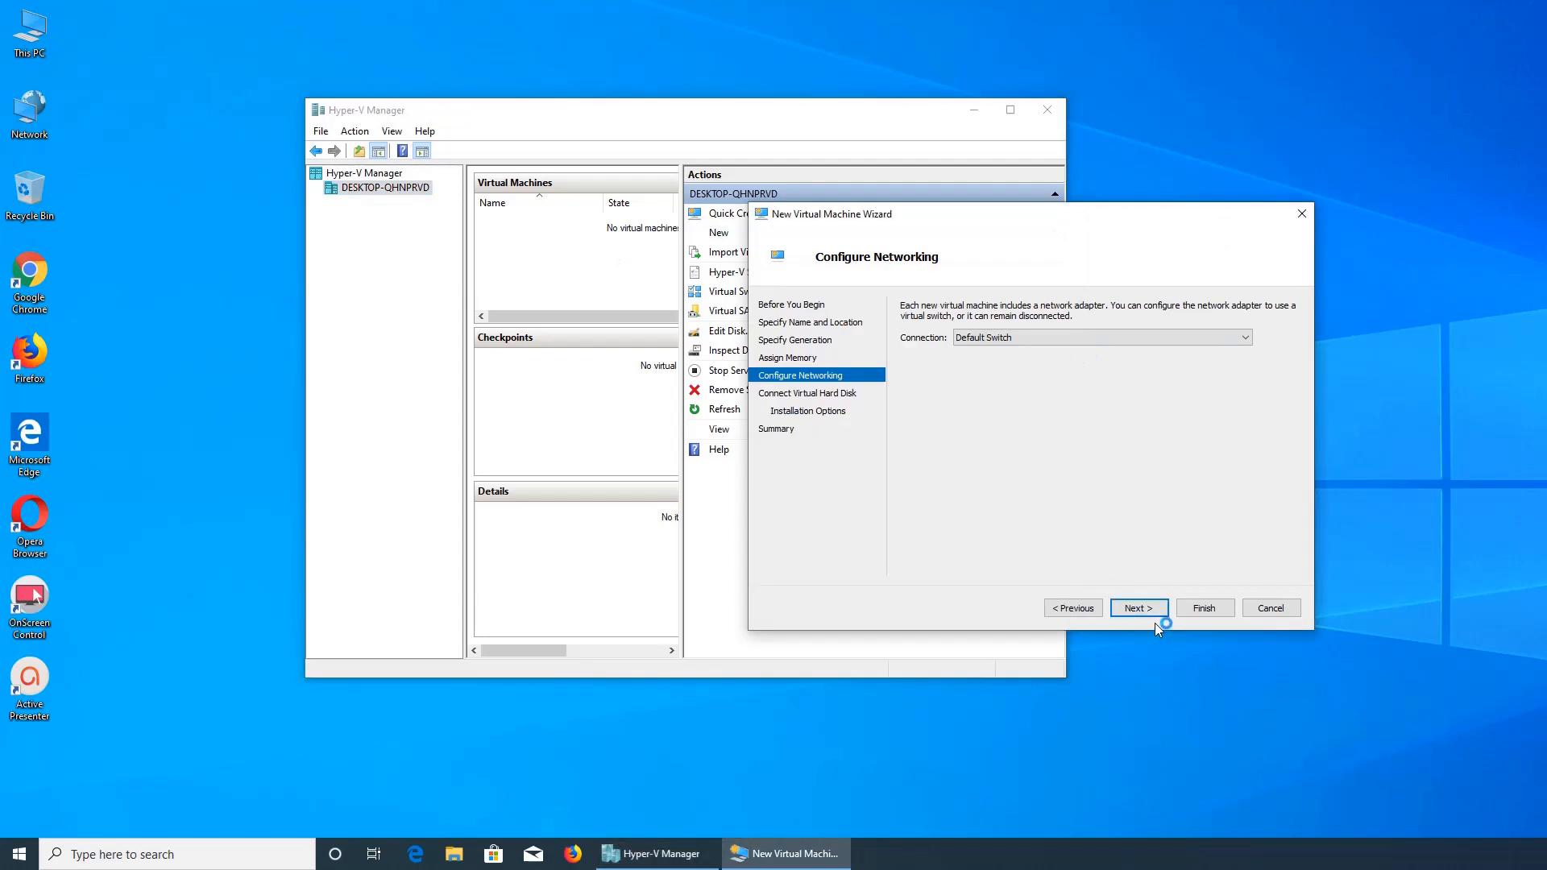
Step: Keep Default Switch networking and a new 127 GB Ubuntu 18b.vhdx disk
{"action": "left_click", "coordinate": [1243, 337]}
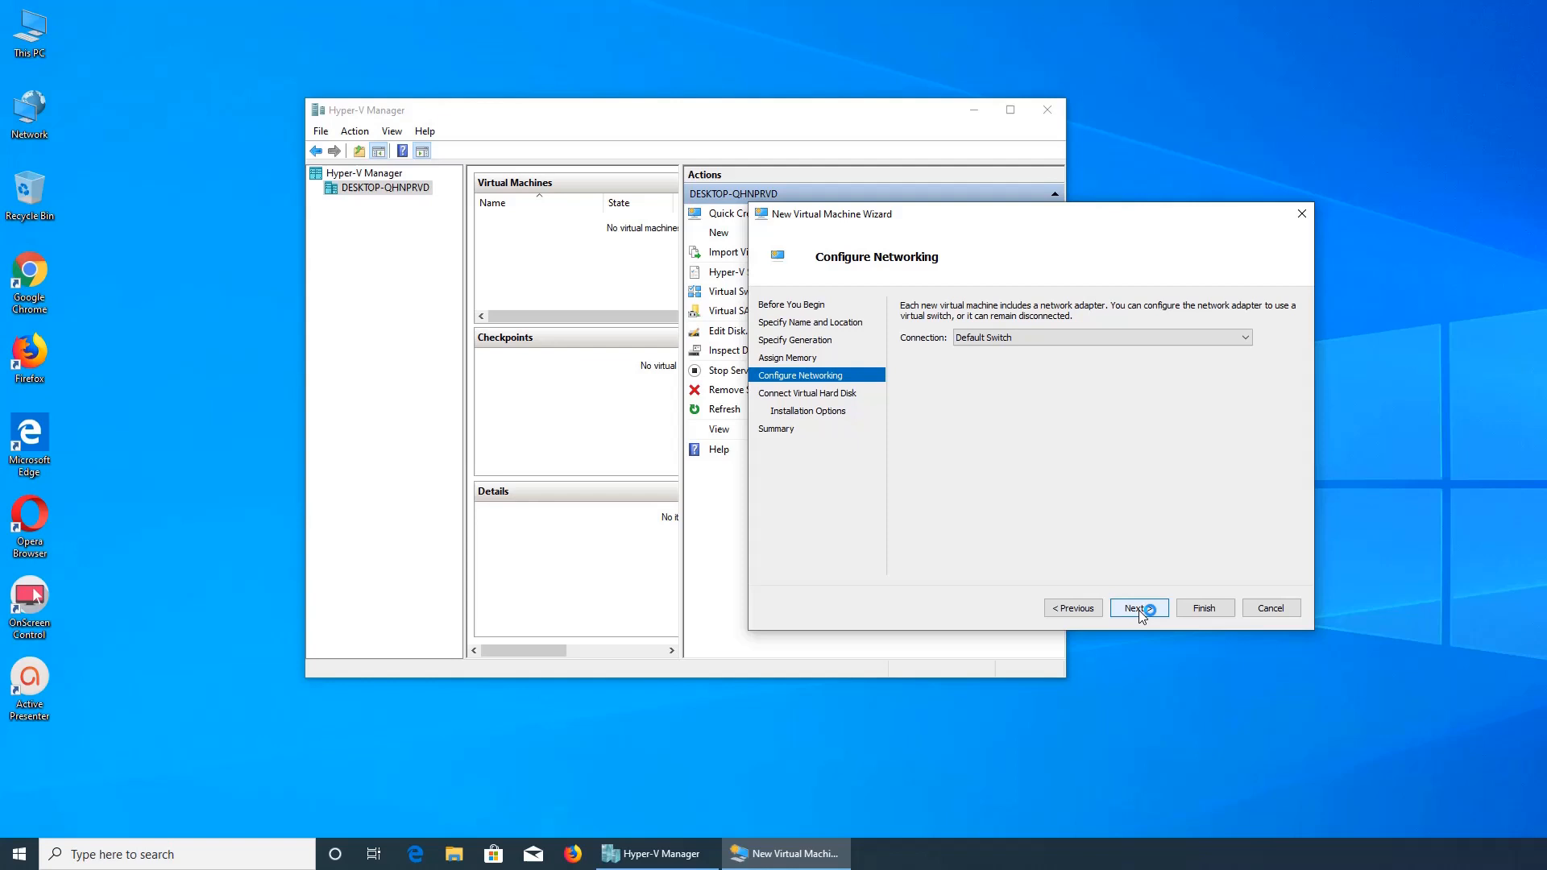
{"action": "left_click", "coordinate": [1138, 607]}
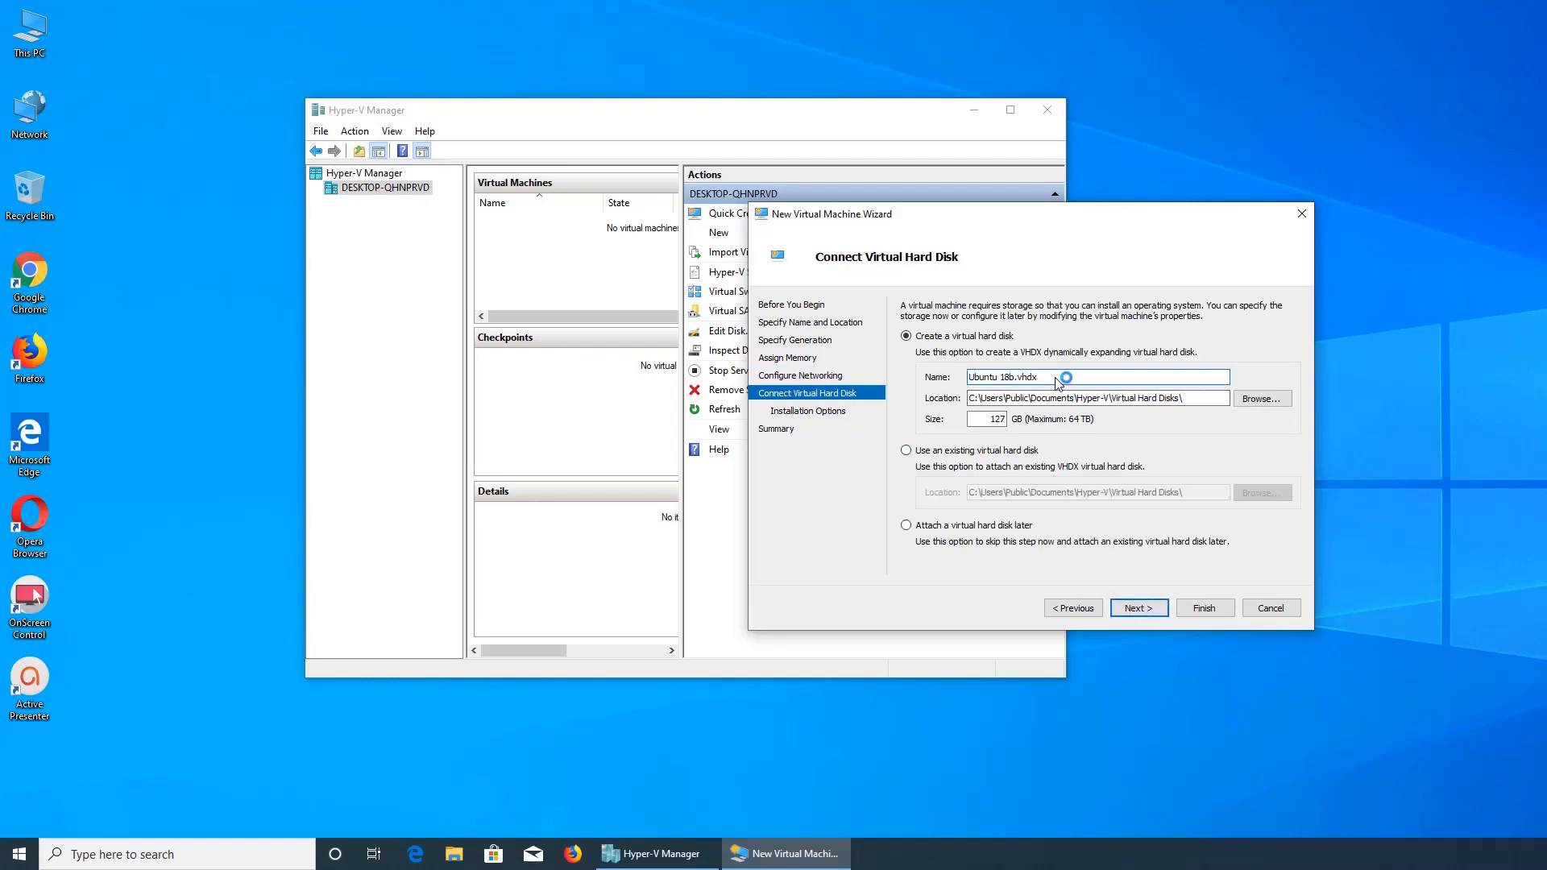
{"action": "mouse_move", "coordinate": [1085, 515]}
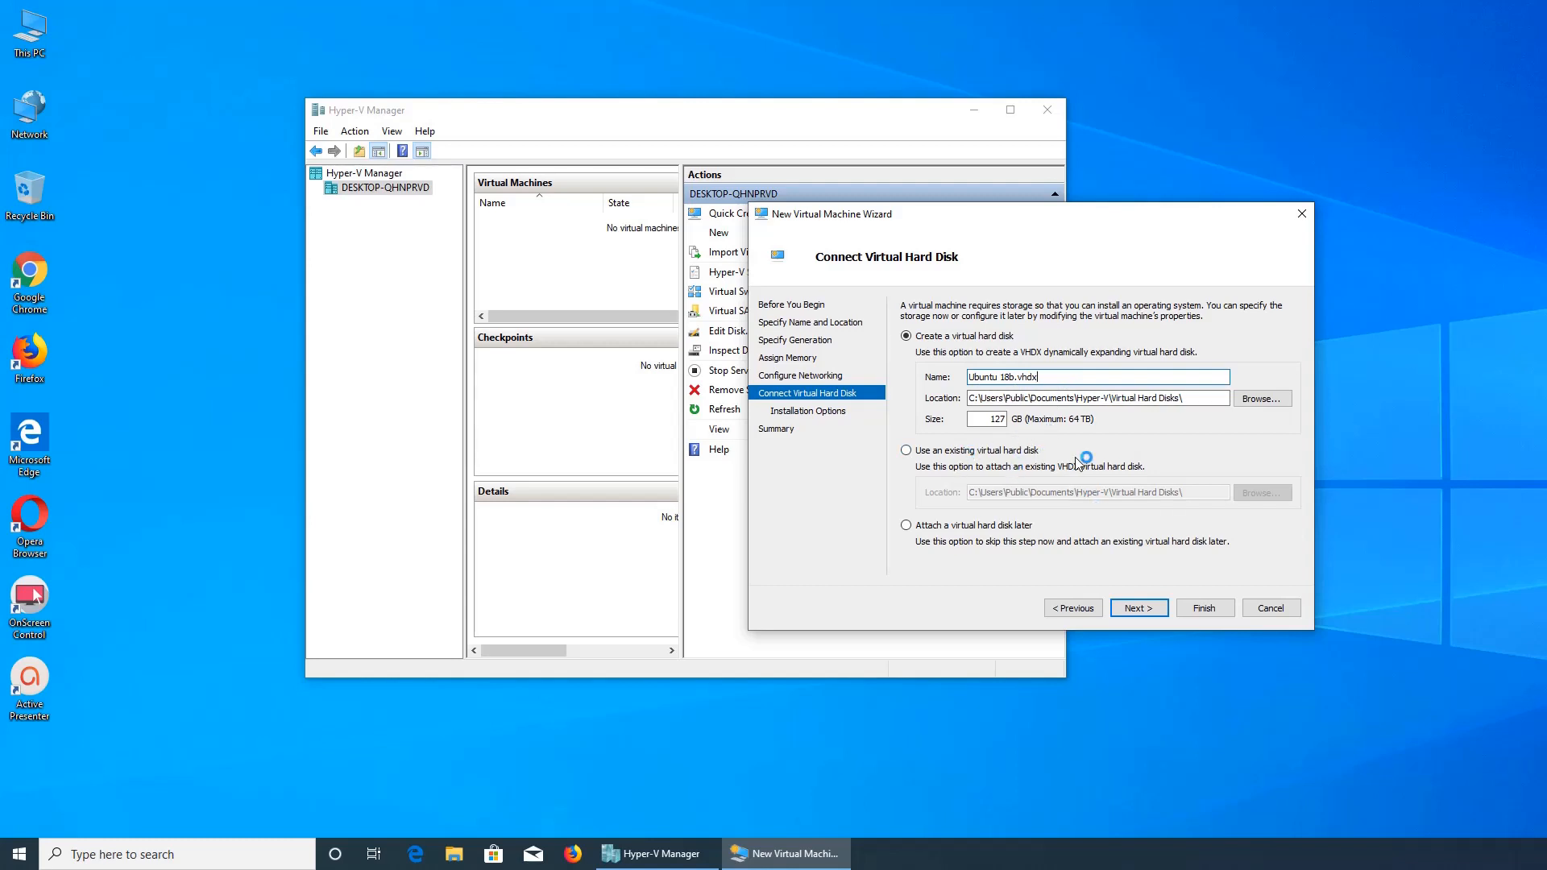
{"action": "left_click", "coordinate": [1136, 608]}
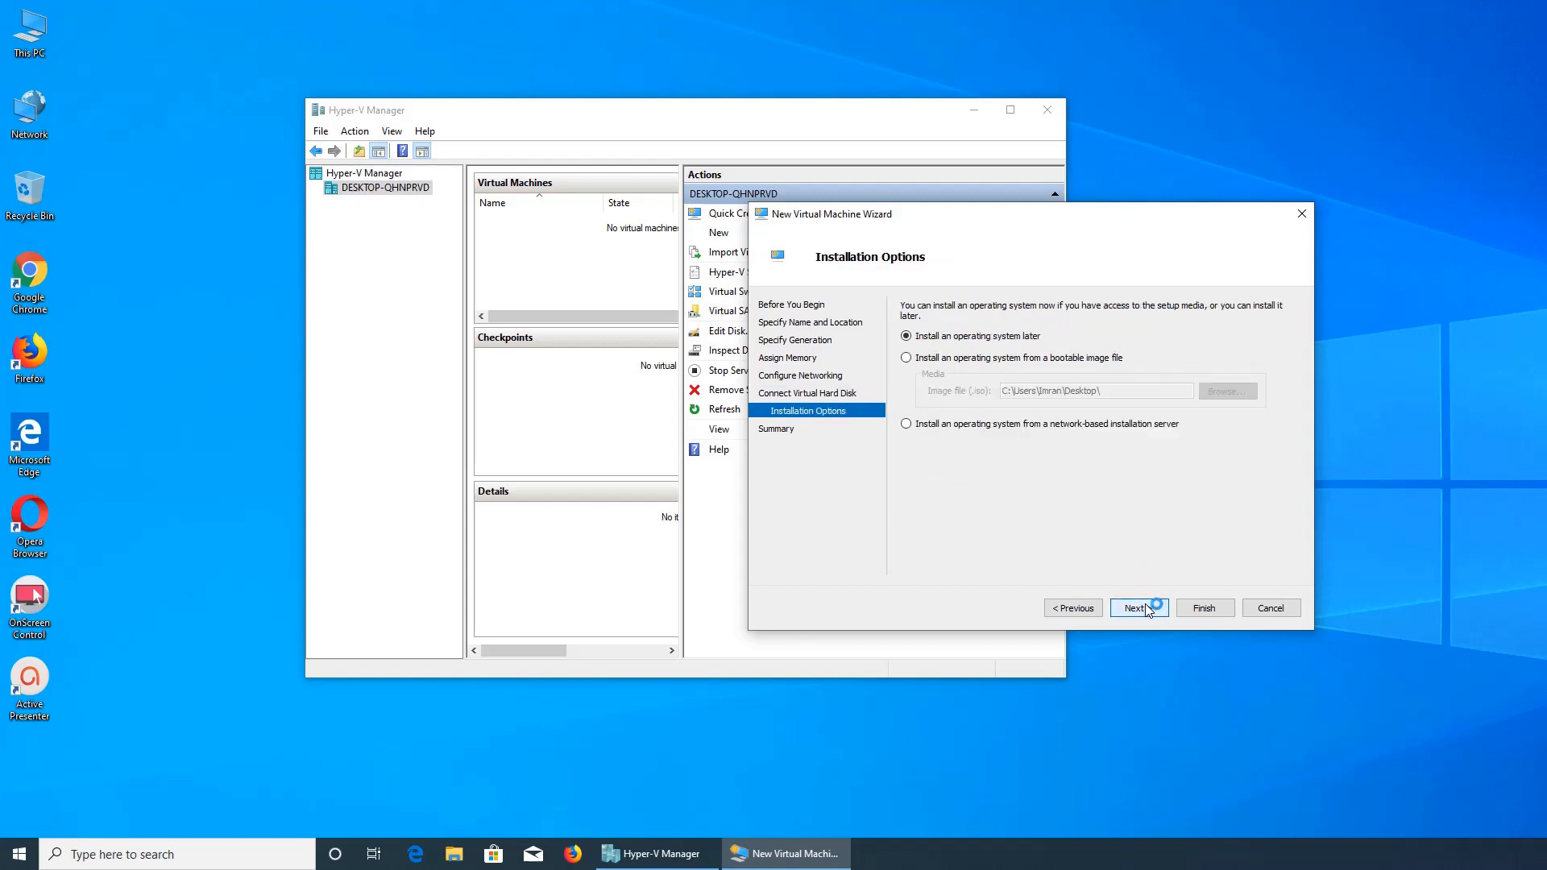
Step: Install from the Ubuntu 18.04.3 desktop ISO and finish creating Ubuntu 18b
{"action": "left_click", "coordinate": [905, 358]}
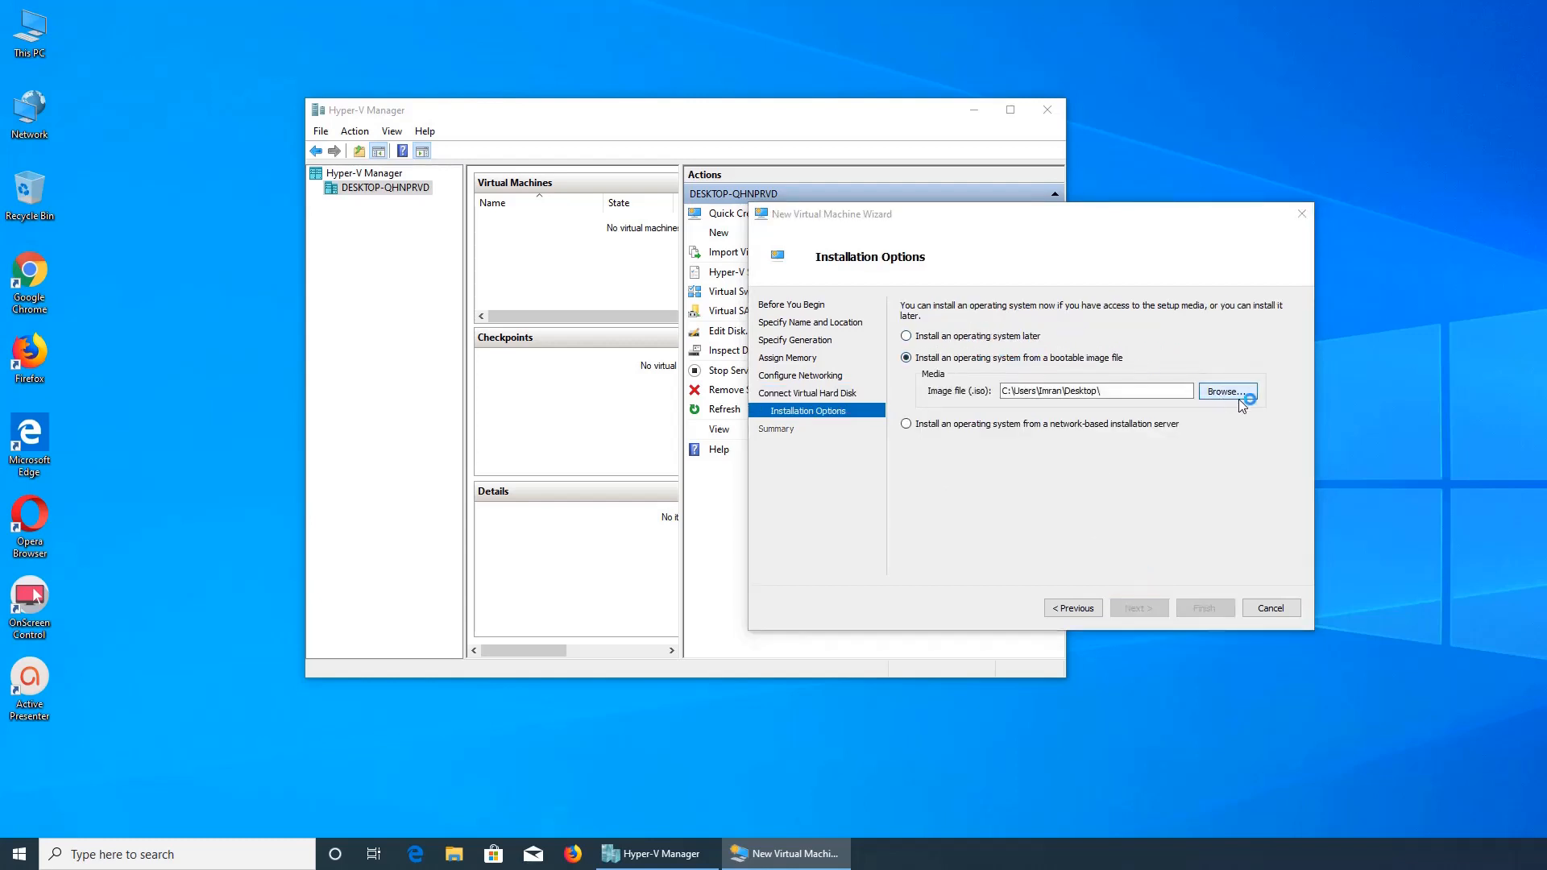
{"action": "left_click", "coordinate": [1228, 390]}
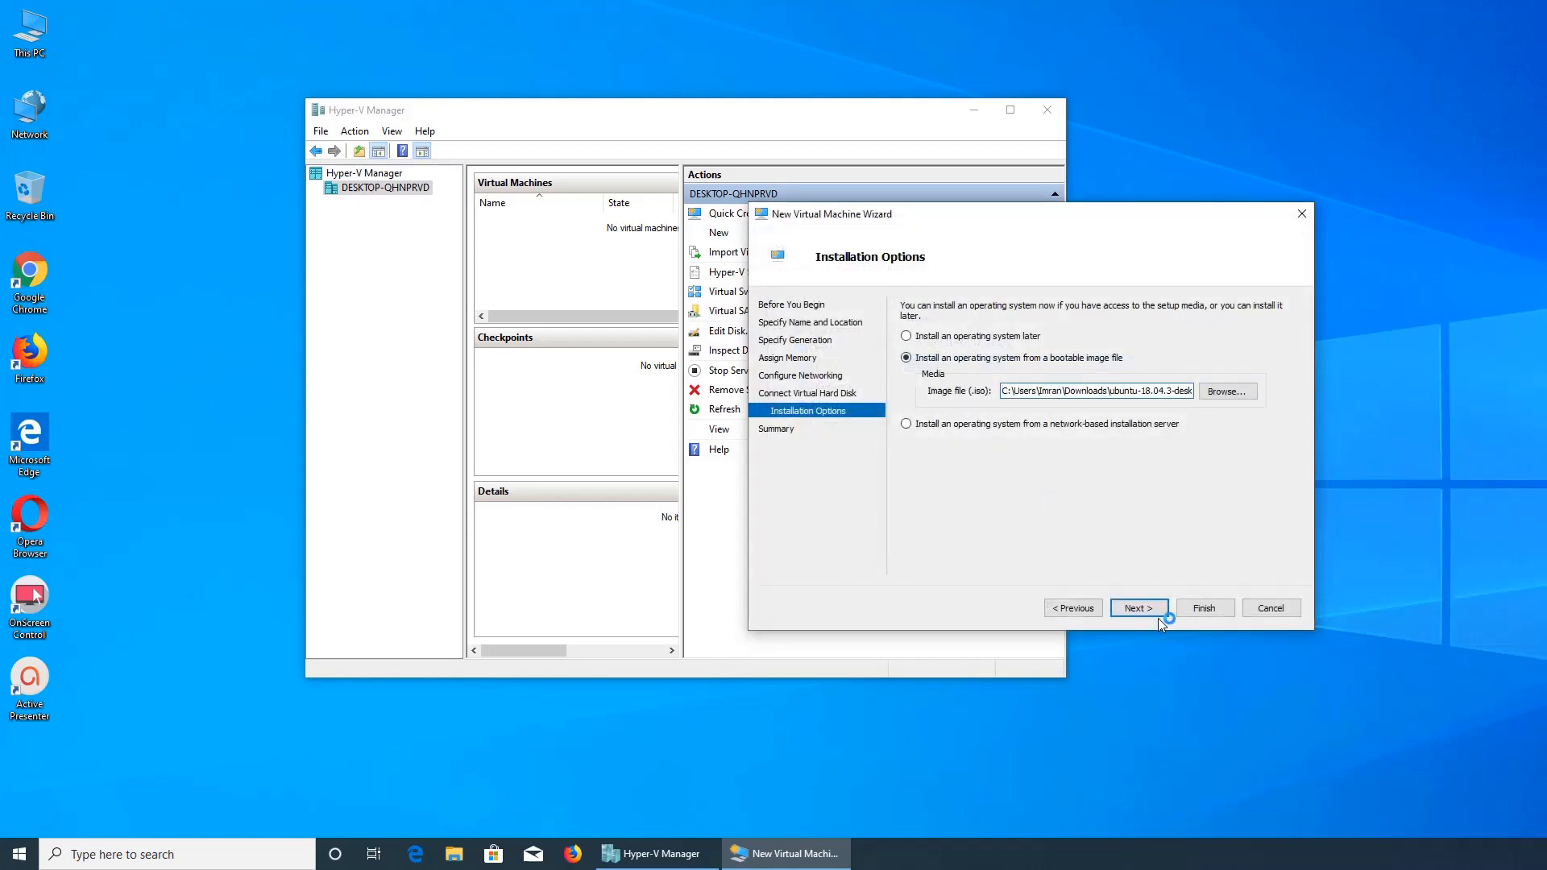
{"action": "left_click", "coordinate": [1204, 608]}
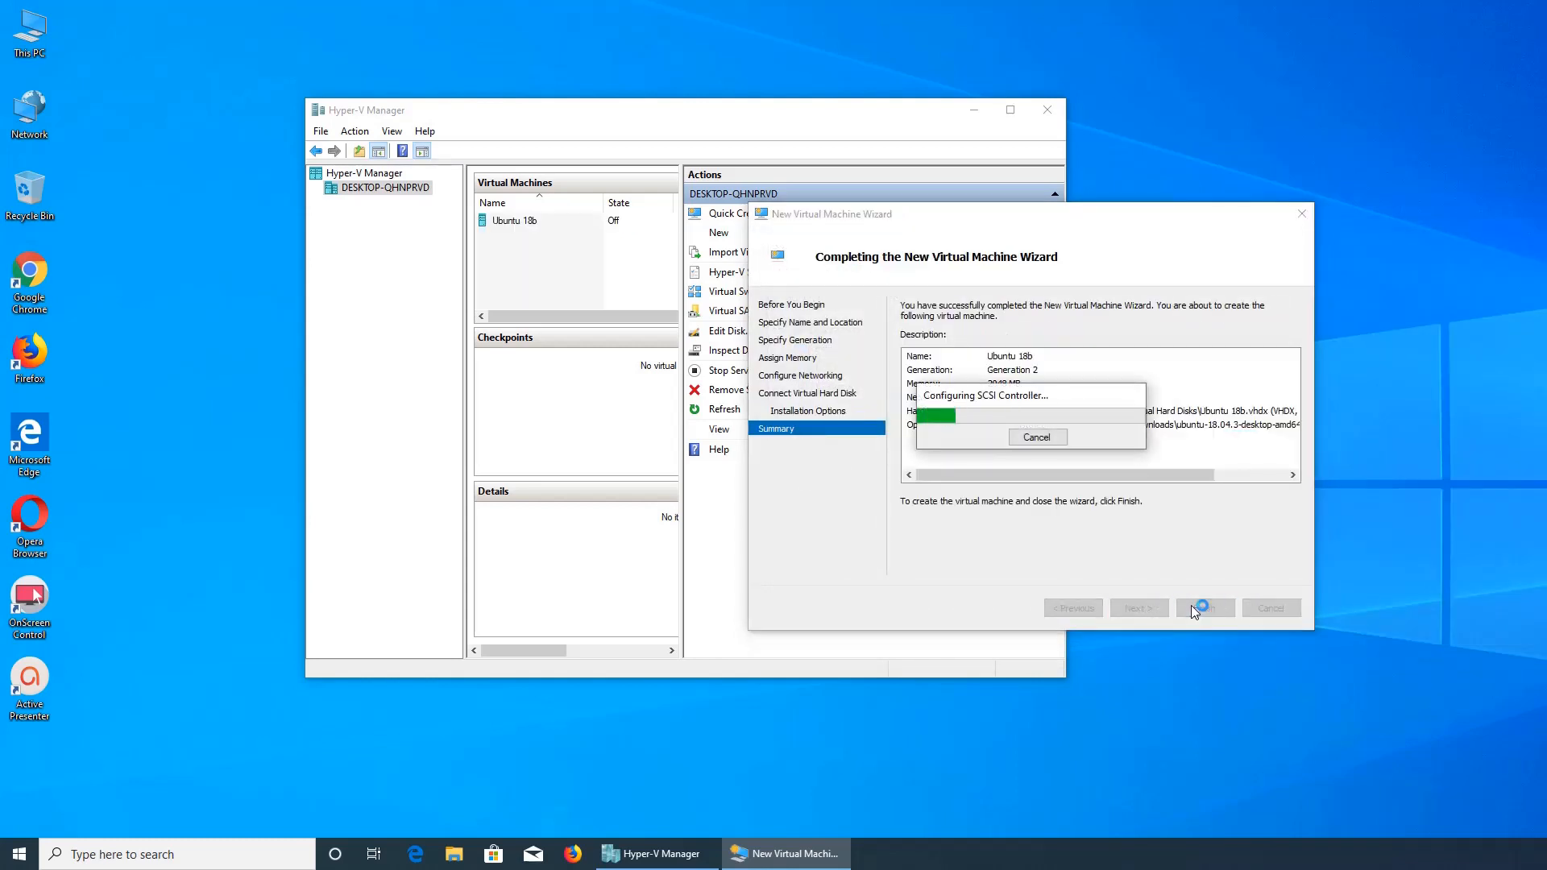
{"action": "left_click", "coordinate": [1205, 607]}
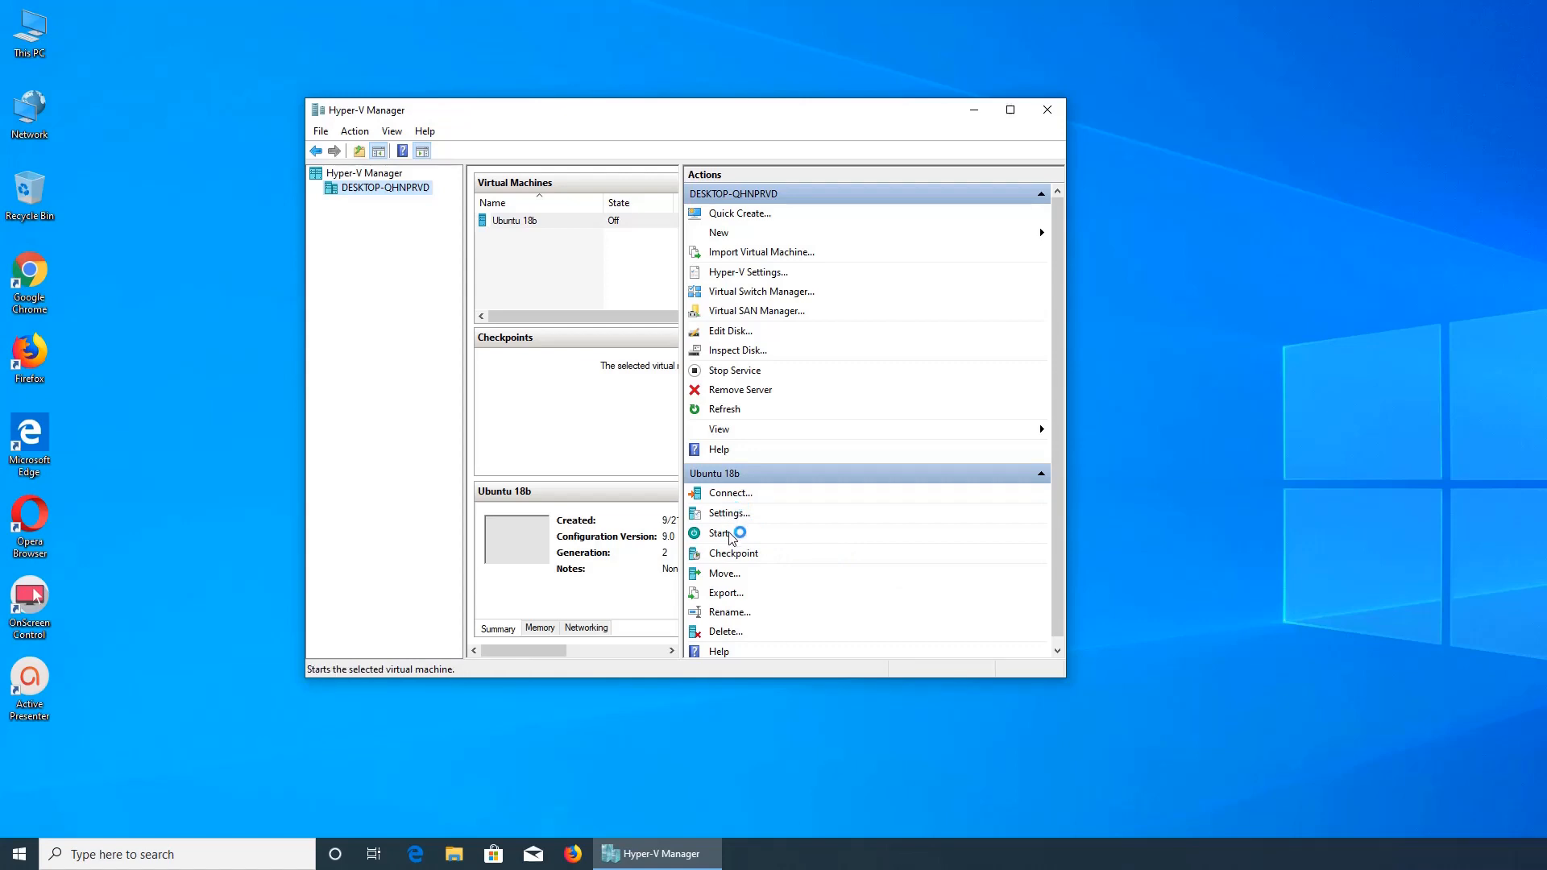
Step: Start Ubuntu 18b and connect to its console
{"action": "left_click", "coordinate": [719, 533]}
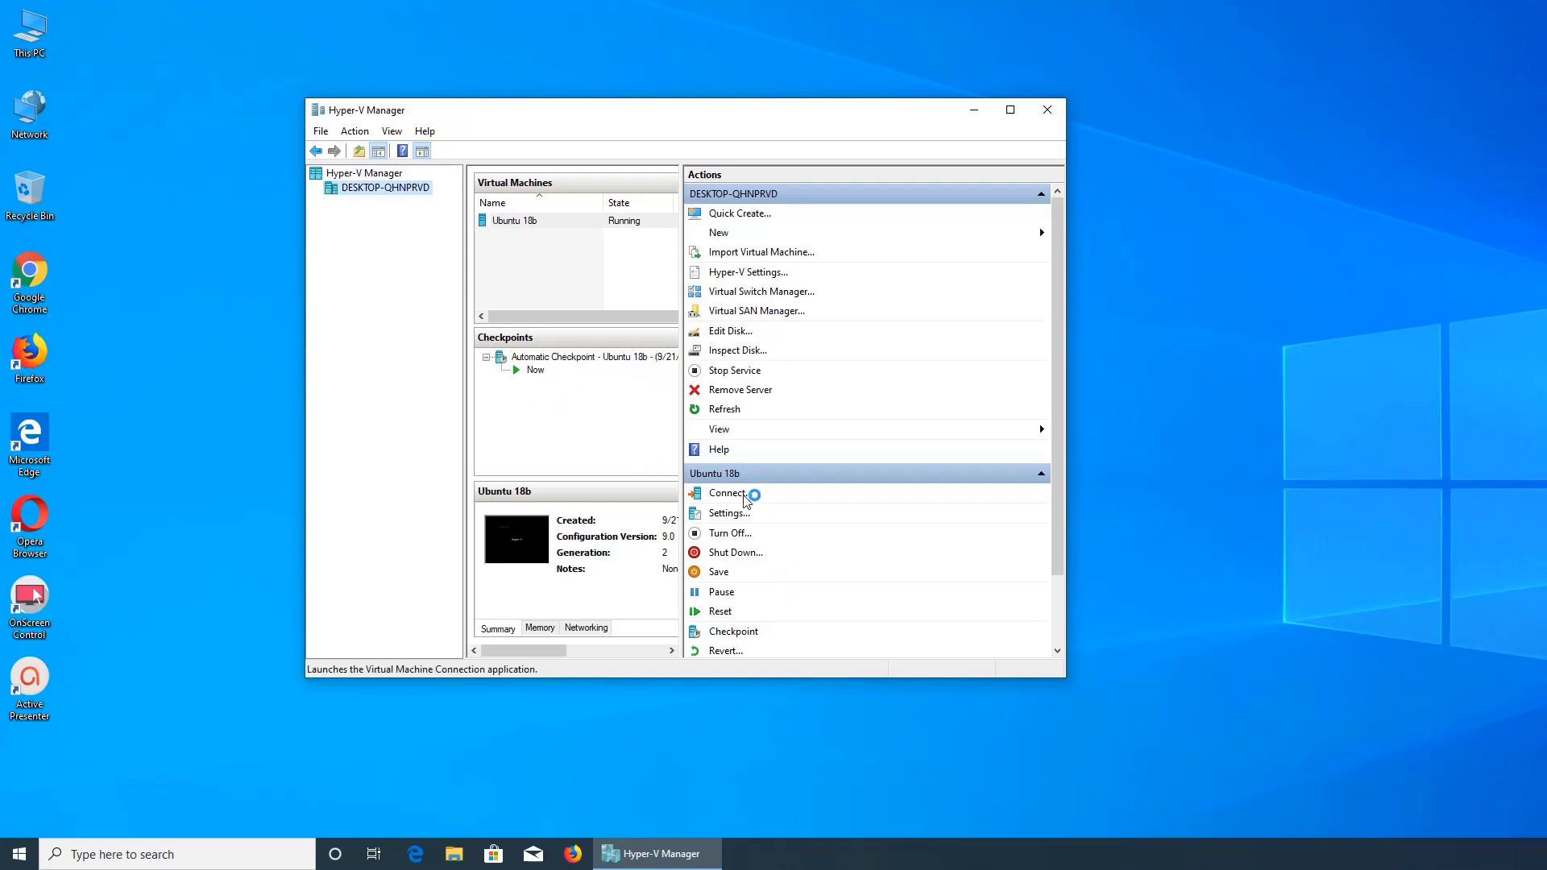
{"action": "left_click", "coordinate": [729, 493]}
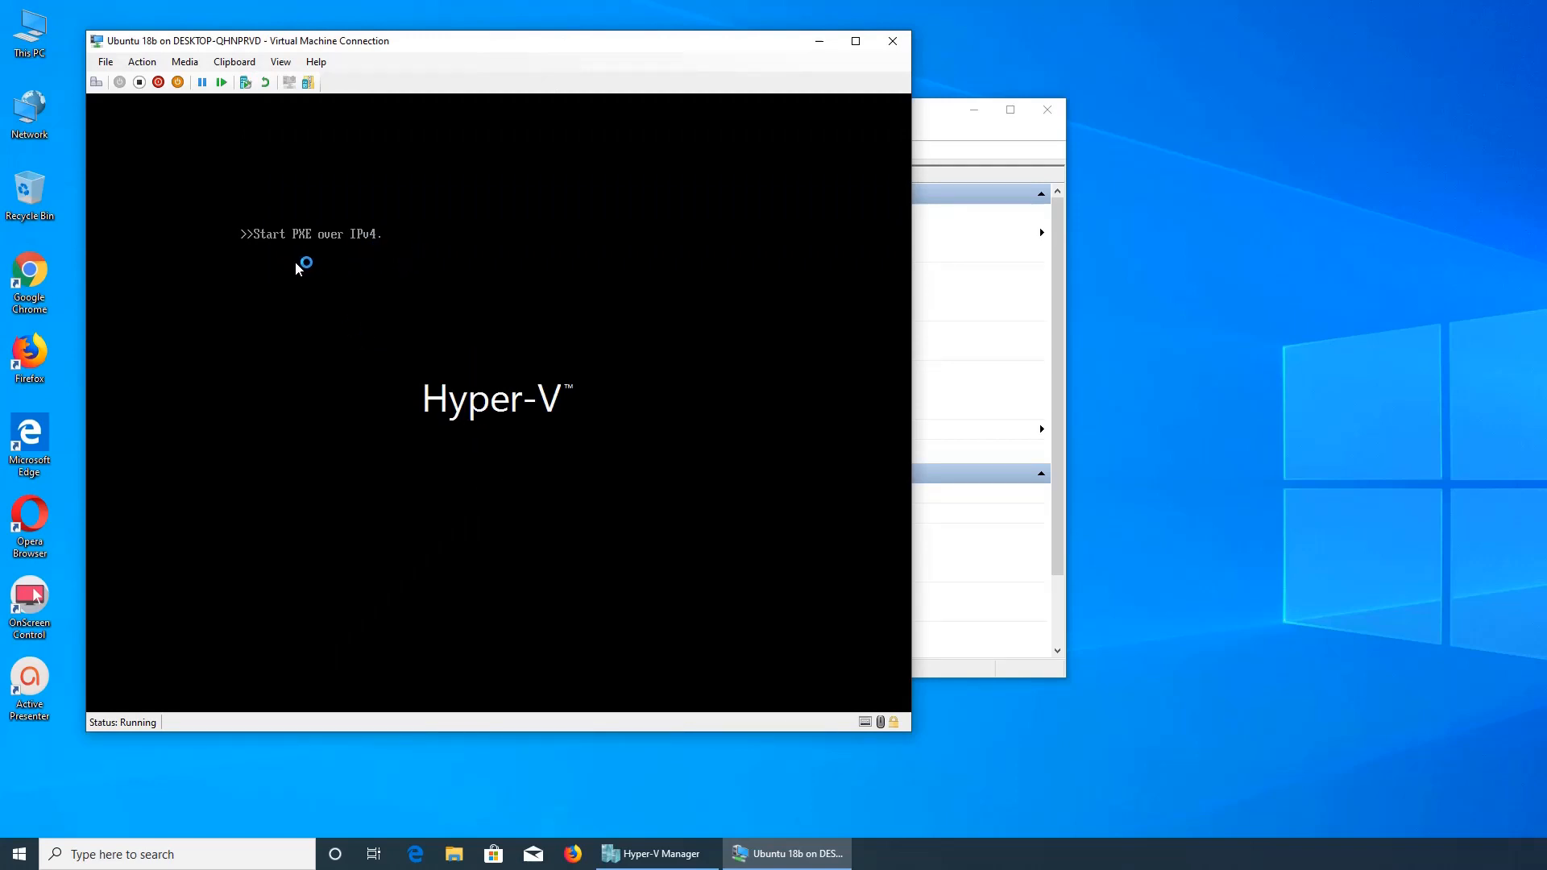
{"action": "mouse_move", "coordinate": [422, 340]}
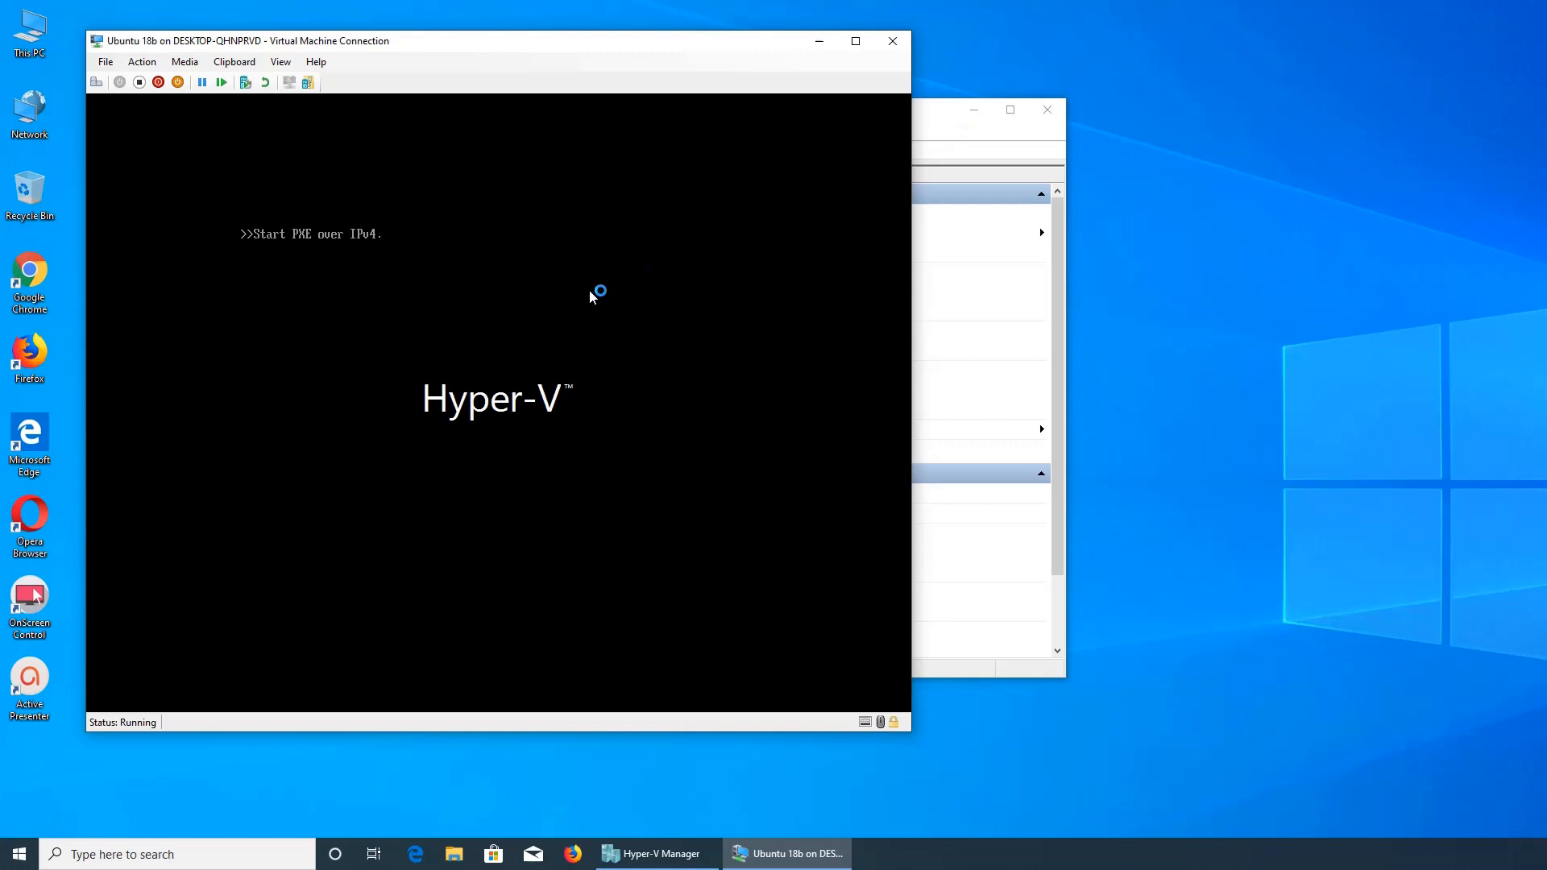
{"action": "mouse_move", "coordinate": [311, 242]}
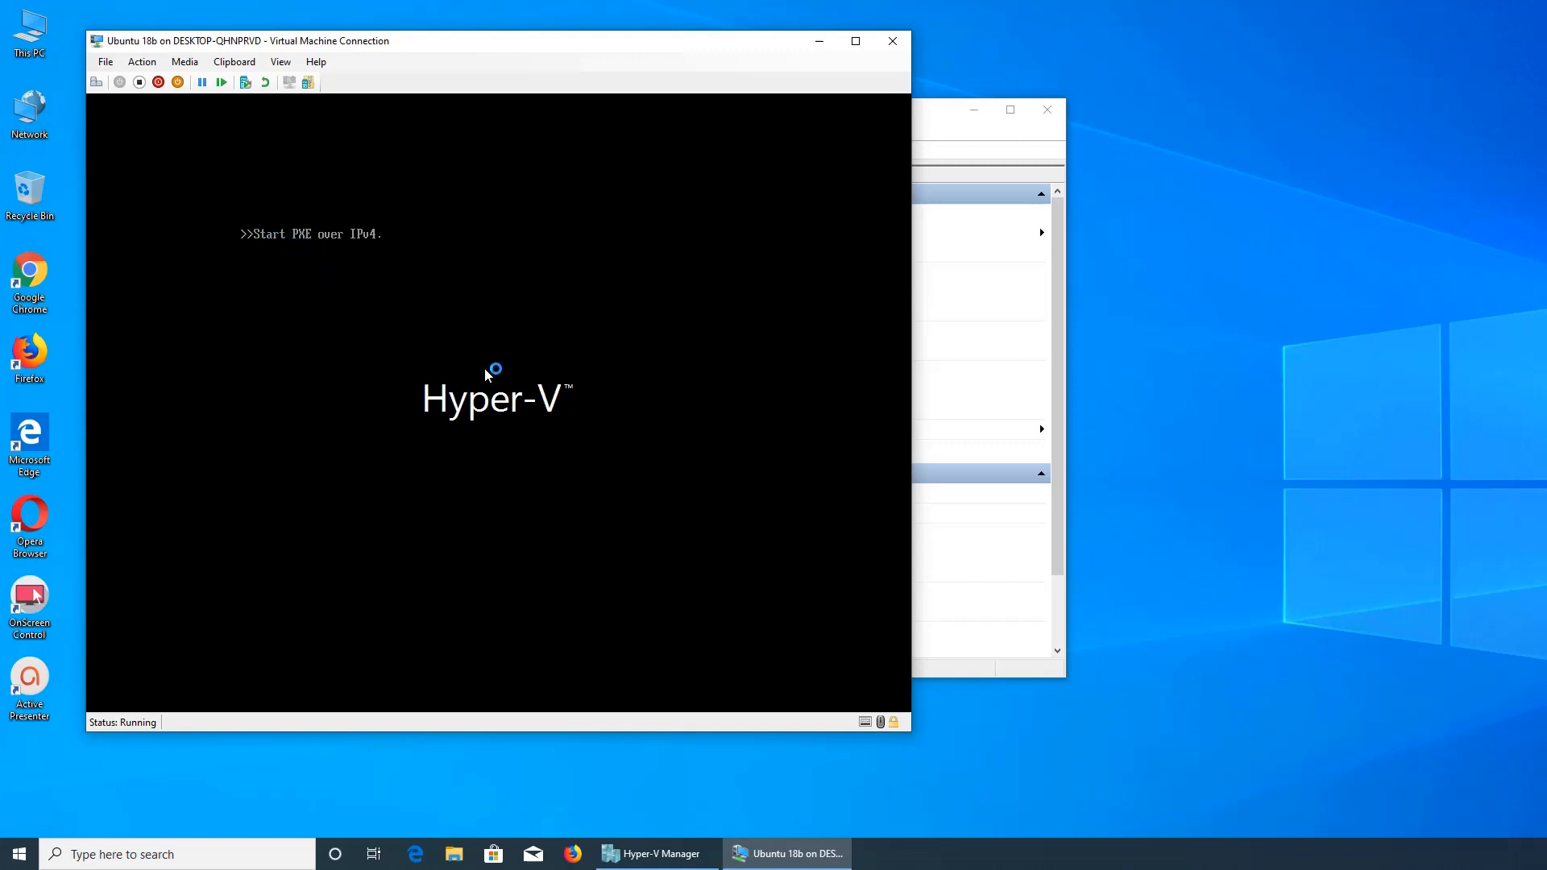
{"action": "mouse_move", "coordinate": [56, 805]}
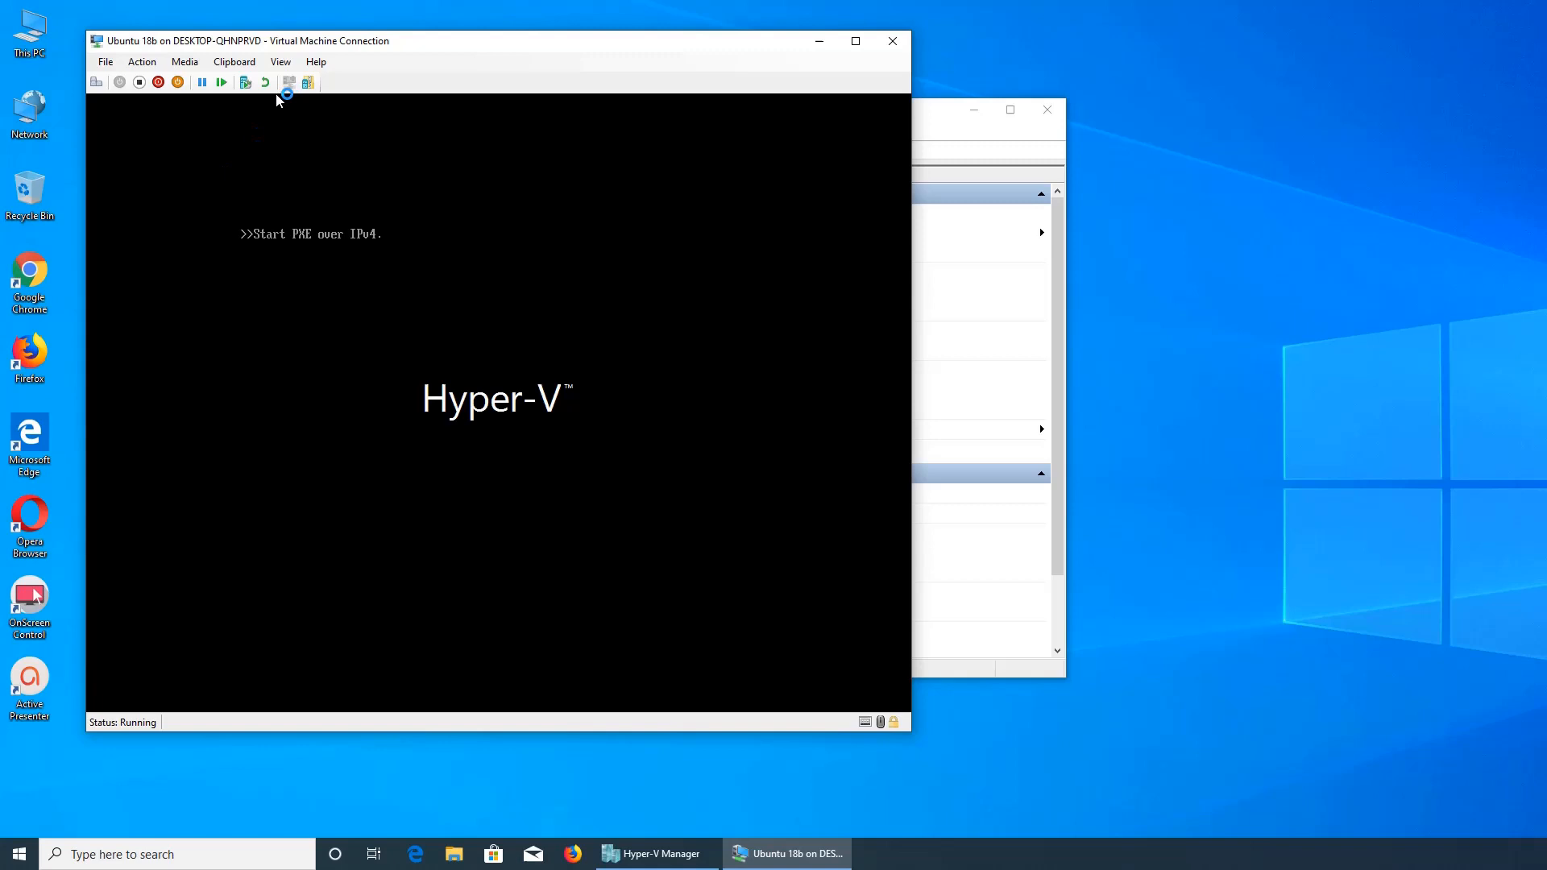
{"action": "mouse_move", "coordinate": [311, 277]}
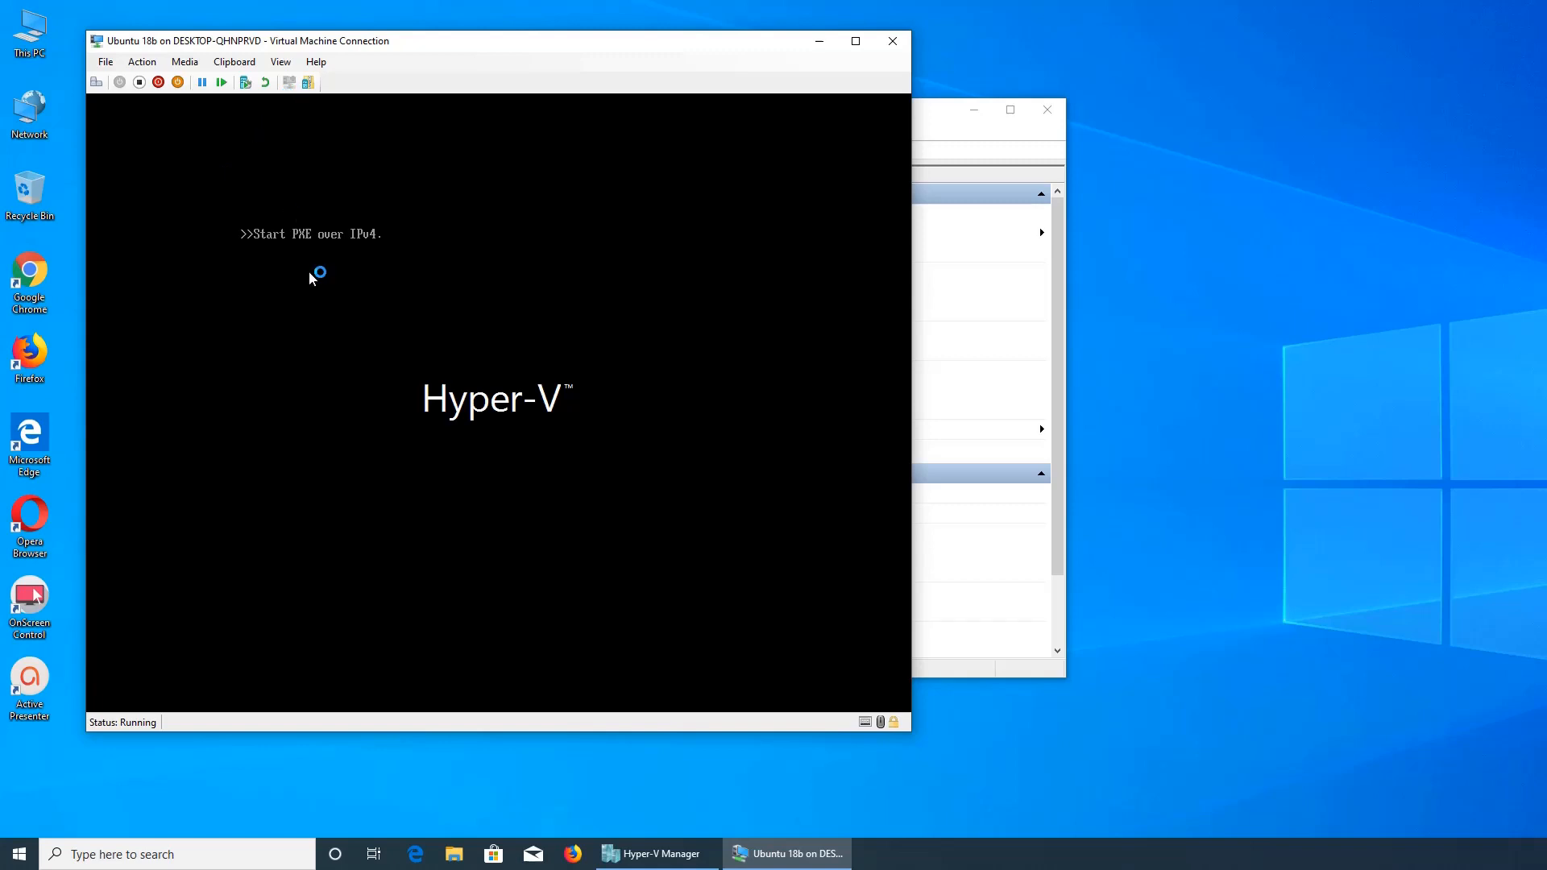
{"action": "mouse_move", "coordinate": [258, 245]}
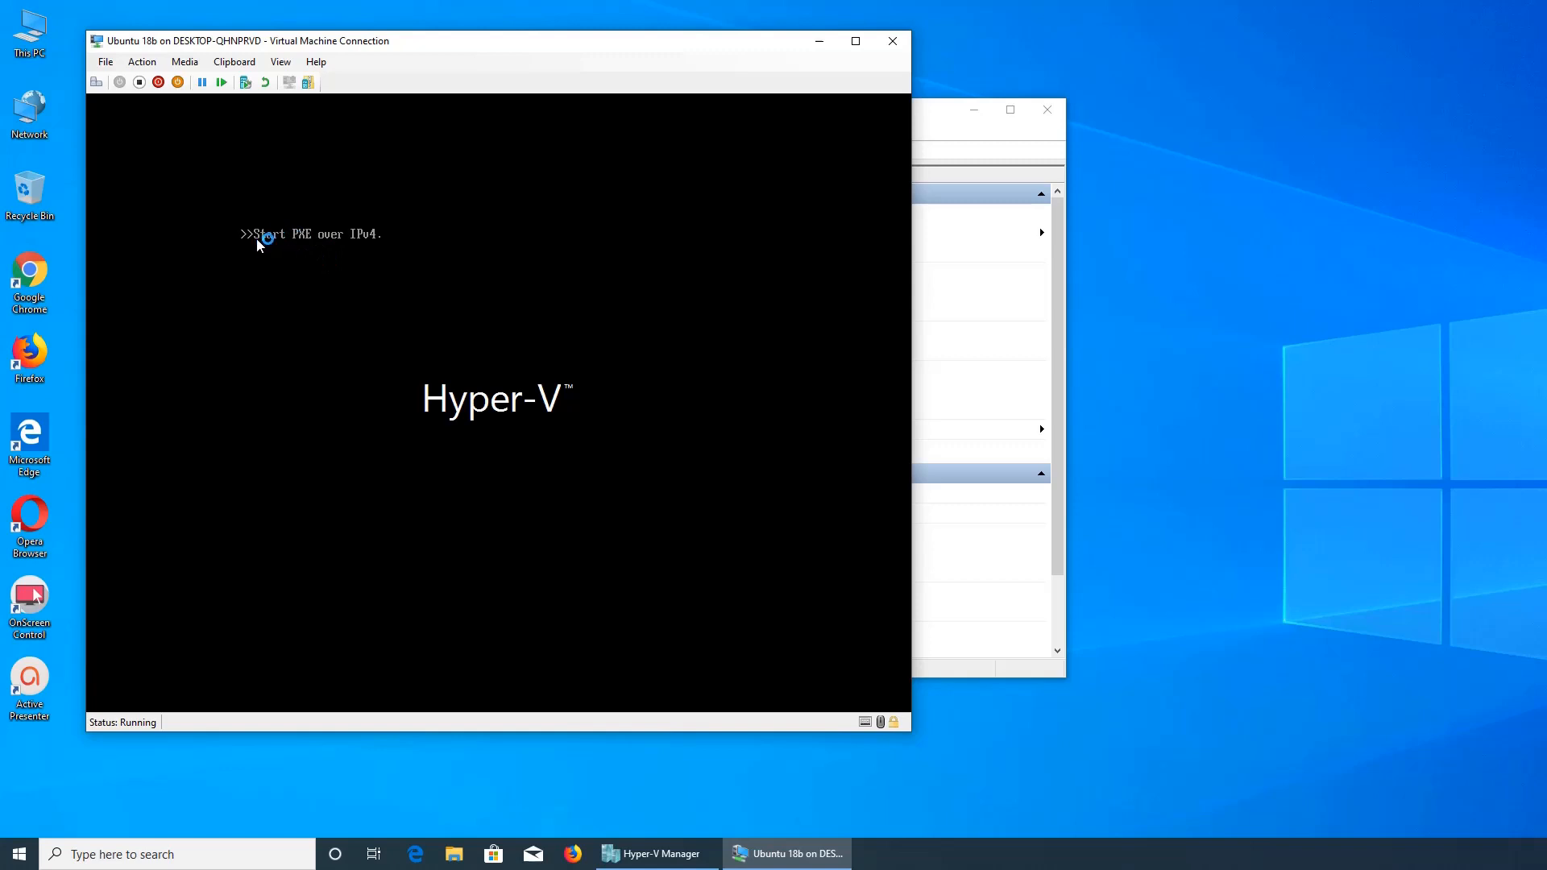
{"action": "mouse_move", "coordinate": [457, 402]}
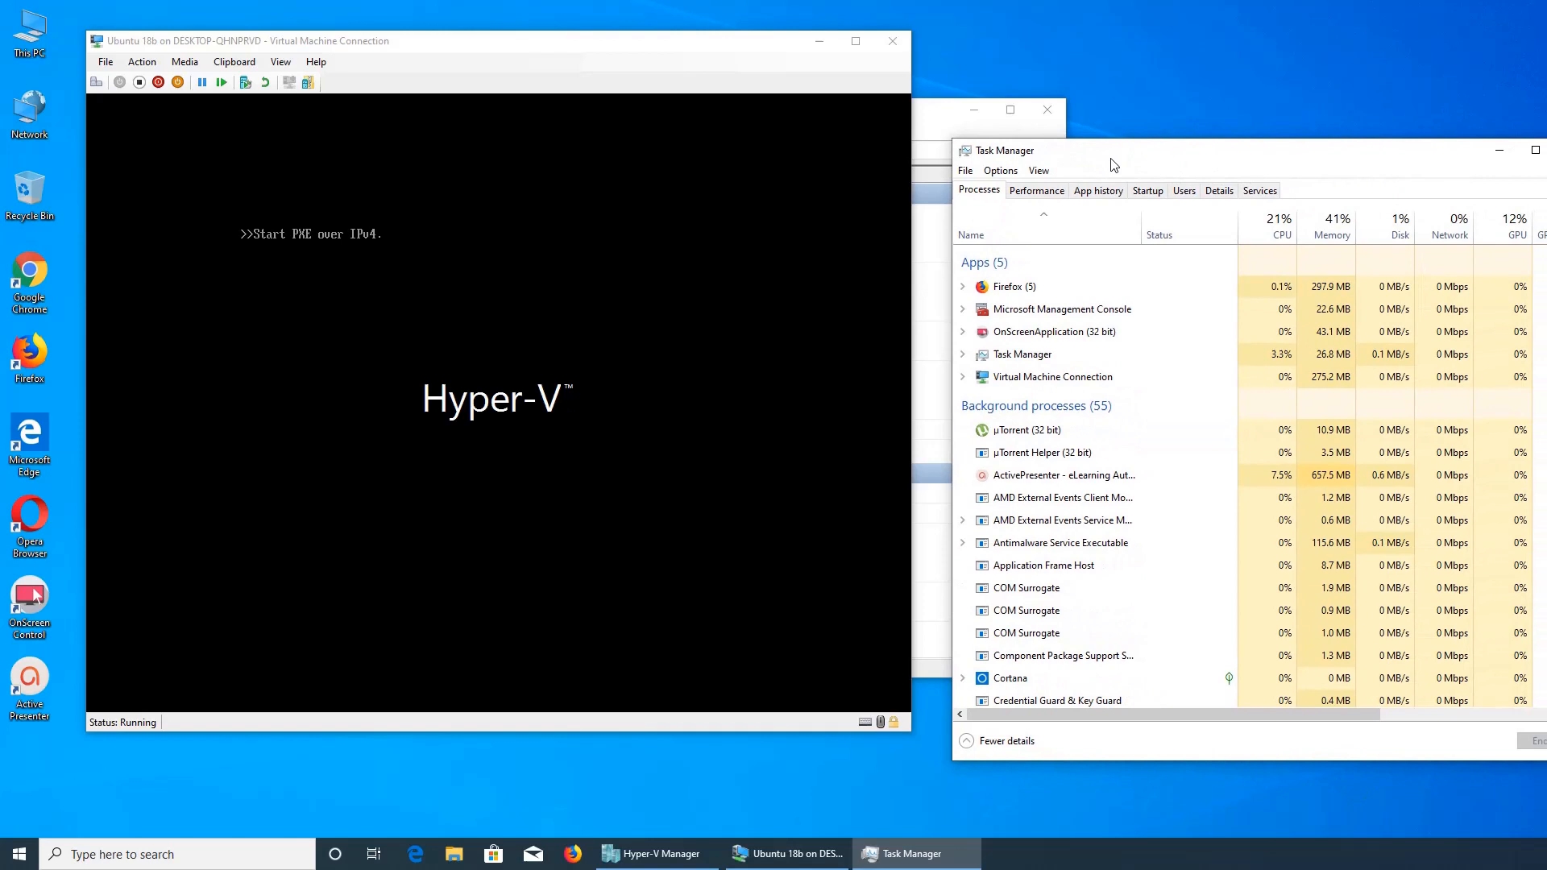
Step: Show Task Manager's live CPU performance graph
{"action": "left_click", "coordinate": [1036, 190]}
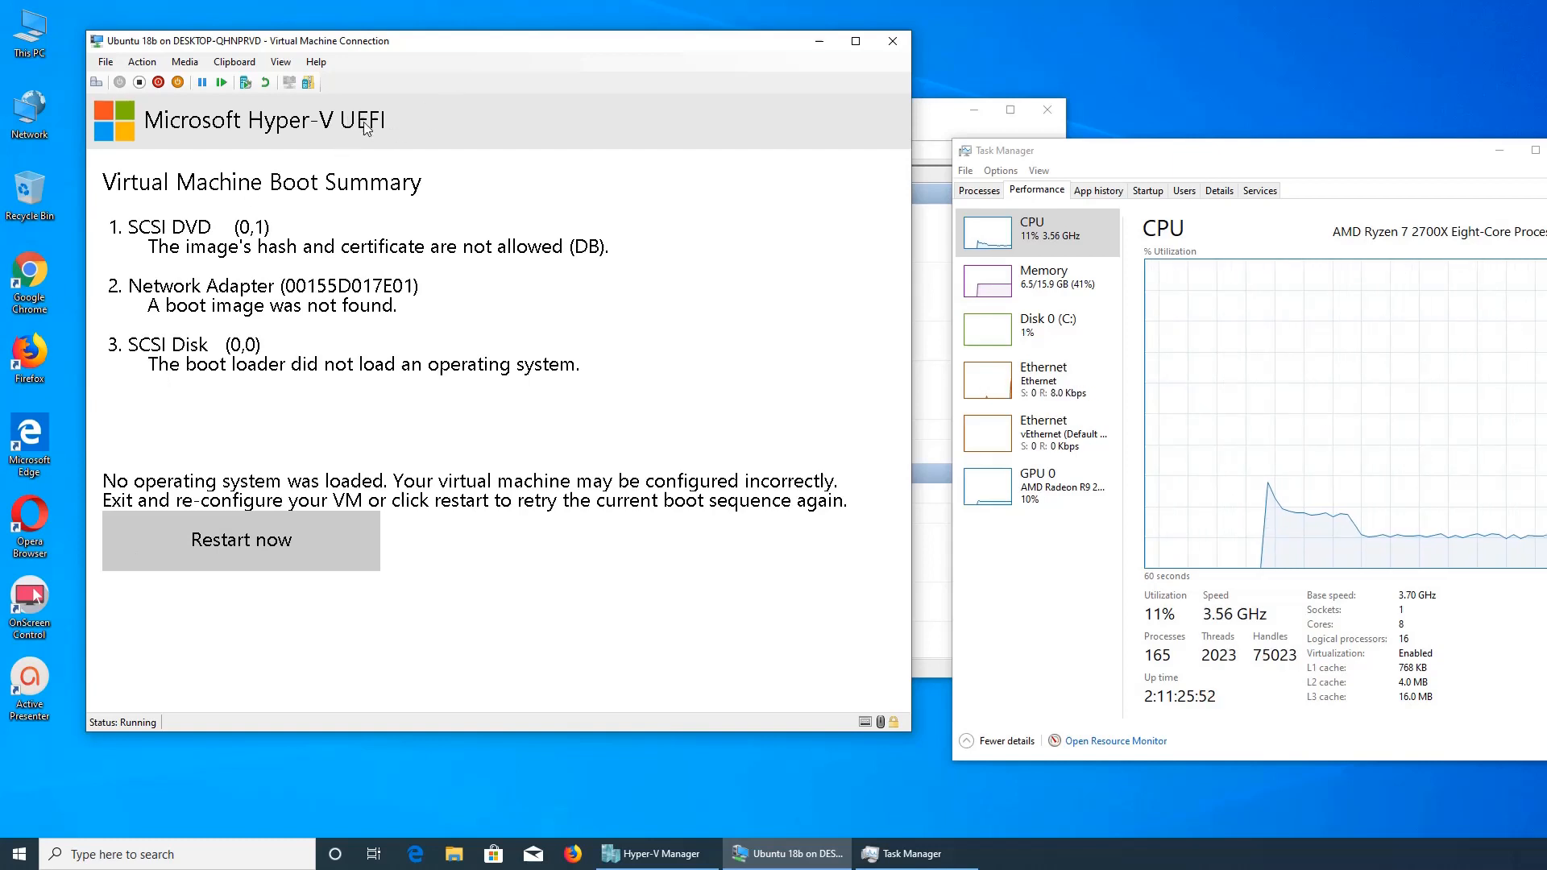
{"action": "mouse_move", "coordinate": [230, 504]}
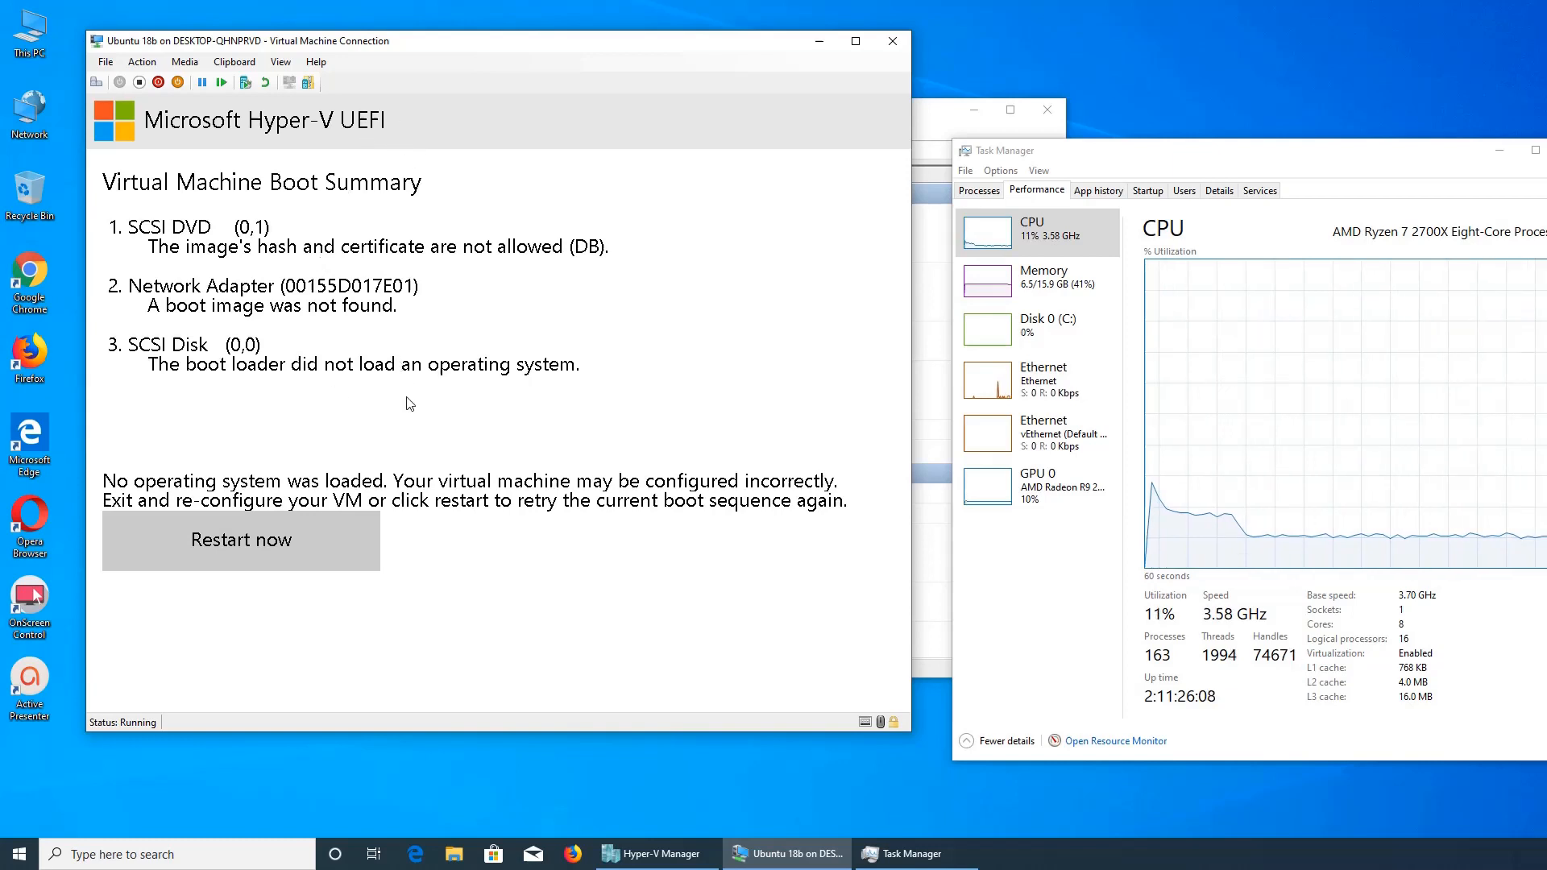
{"action": "mouse_move", "coordinate": [483, 256]}
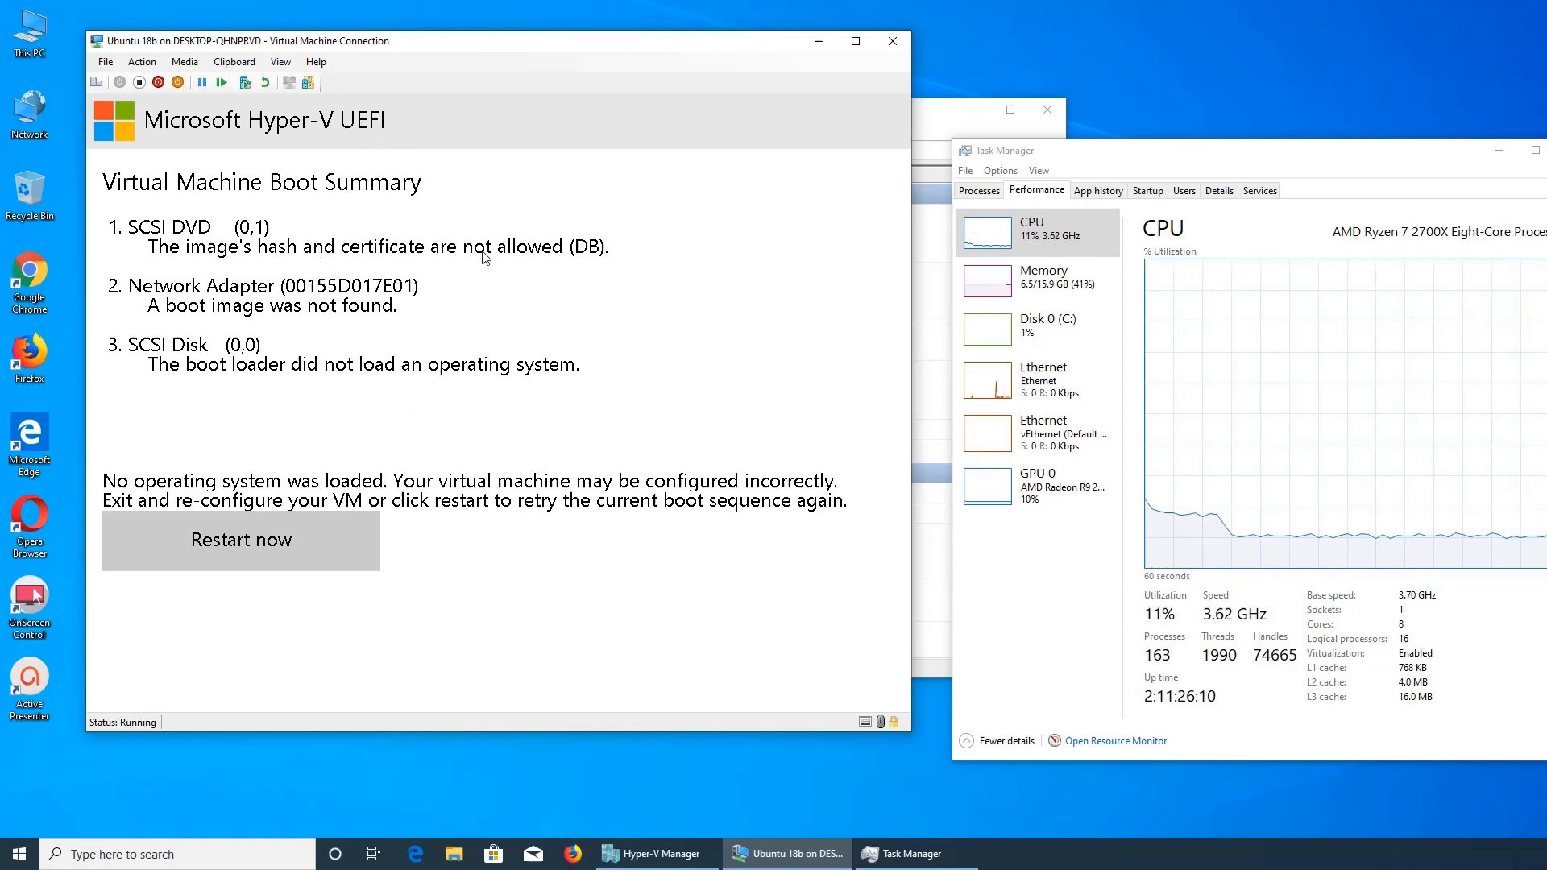
{"action": "mouse_move", "coordinate": [403, 158]}
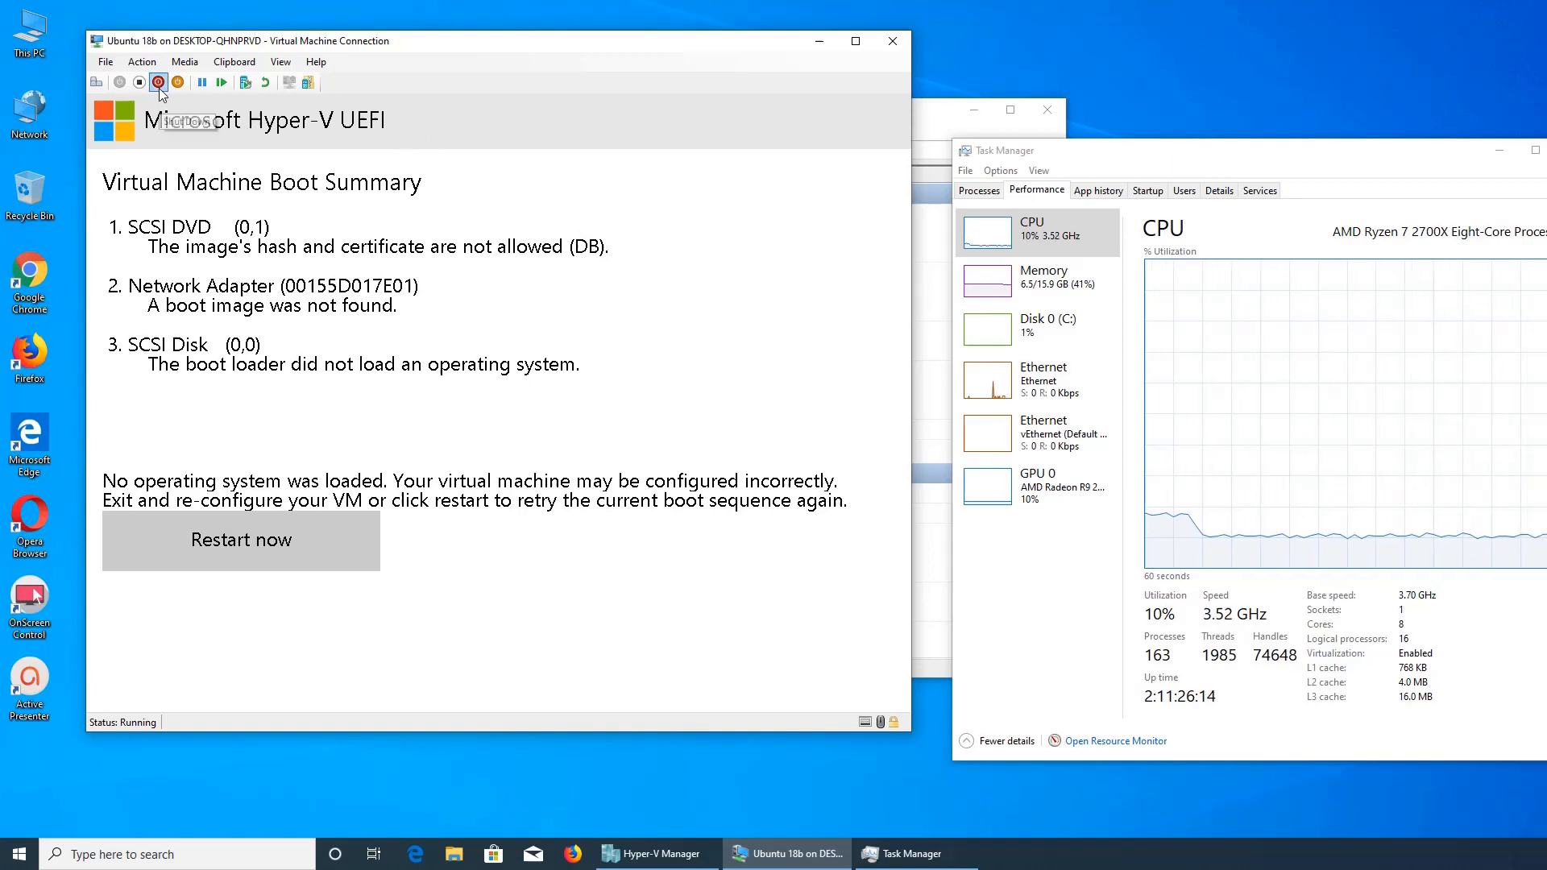
{"action": "mouse_move", "coordinate": [158, 89]}
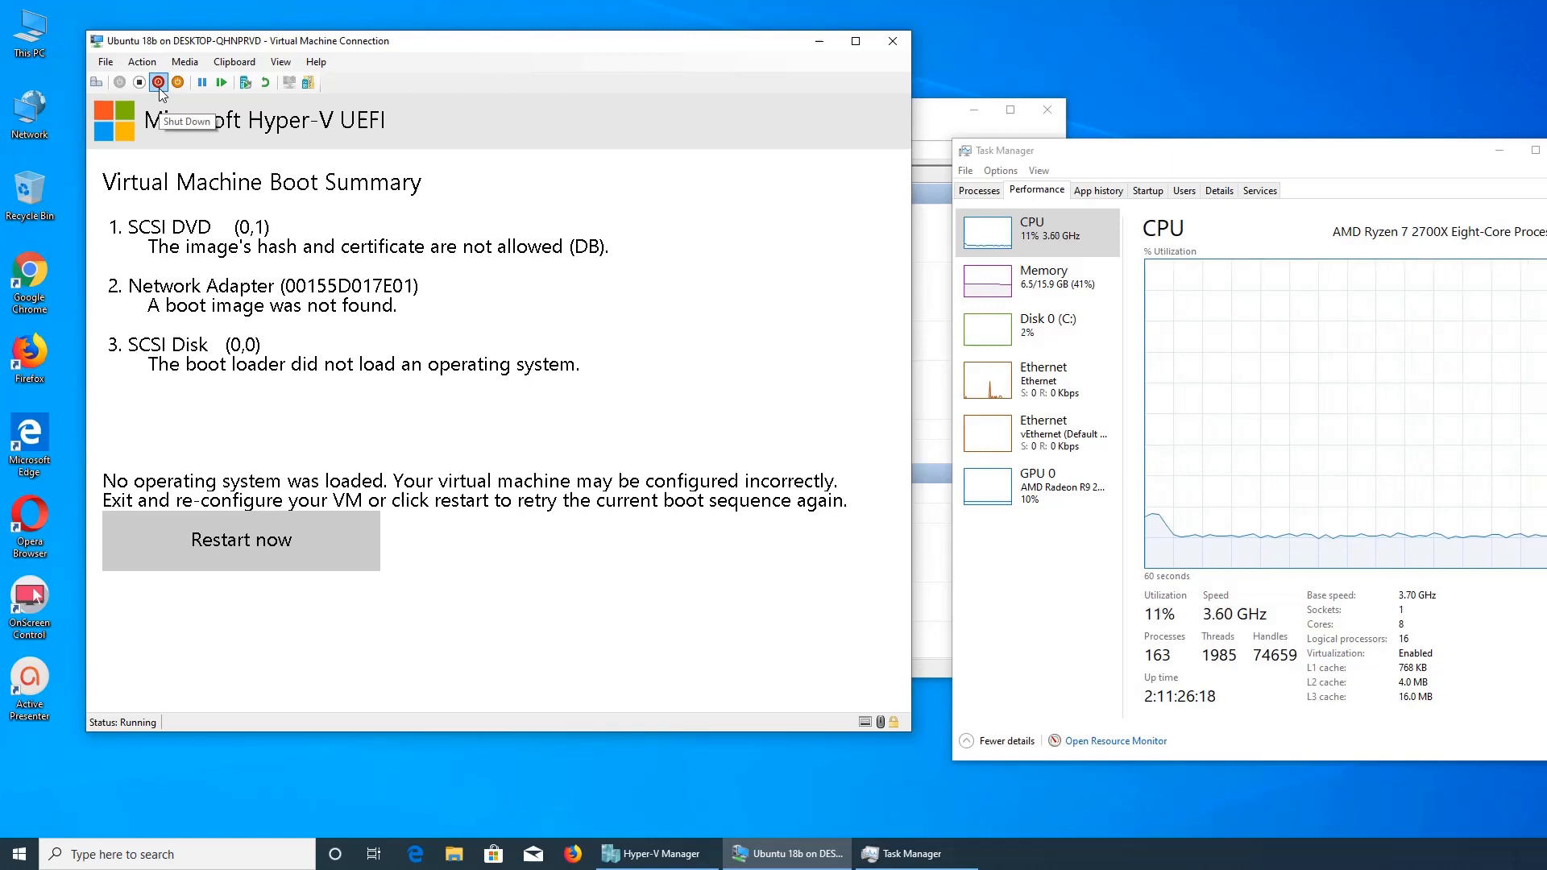
Step: Request a shutdown of the Ubuntu 18b virtual machine after the failed UEFI boot
{"action": "left_click", "coordinate": [156, 82]}
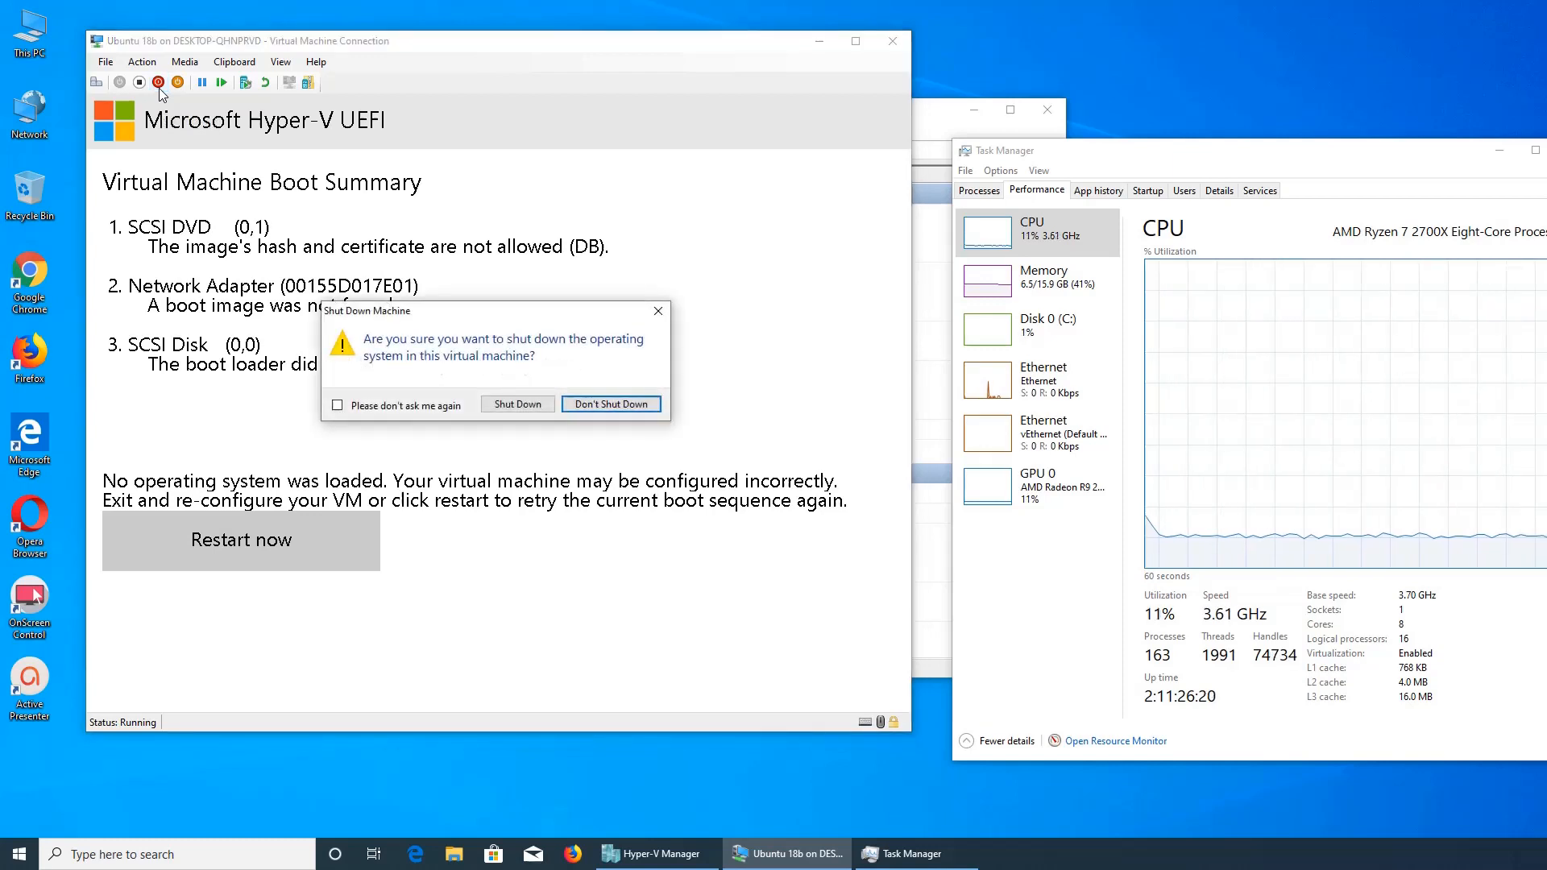
Step: Confirm the shutdown and dismiss the 'Failed to stop' error until Ubuntu 18b turns off
{"action": "left_click", "coordinate": [517, 403]}
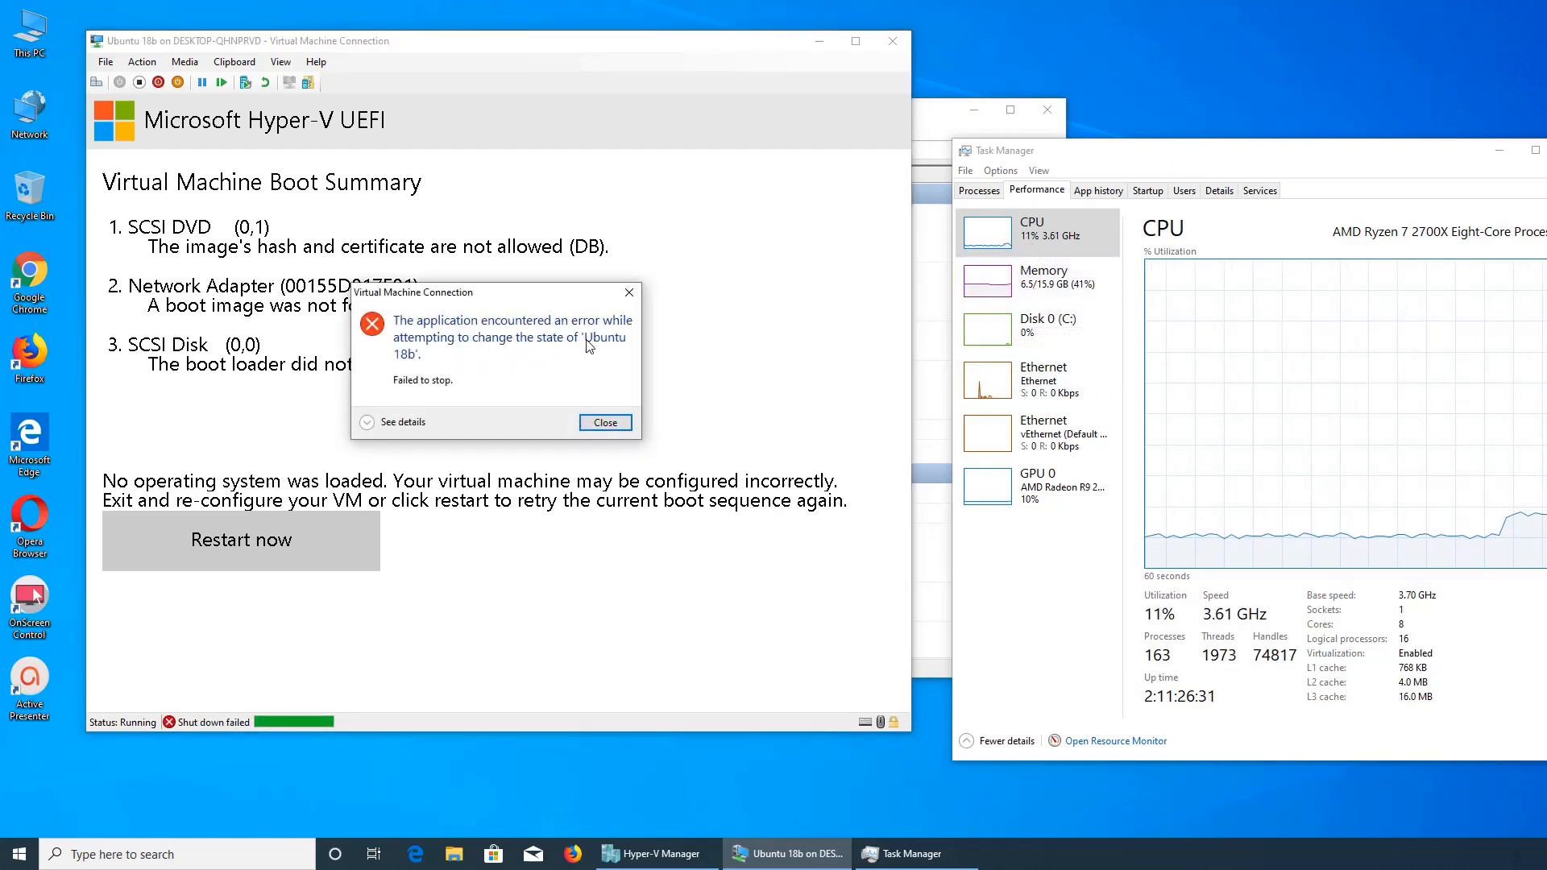
{"action": "left_click", "coordinate": [604, 423]}
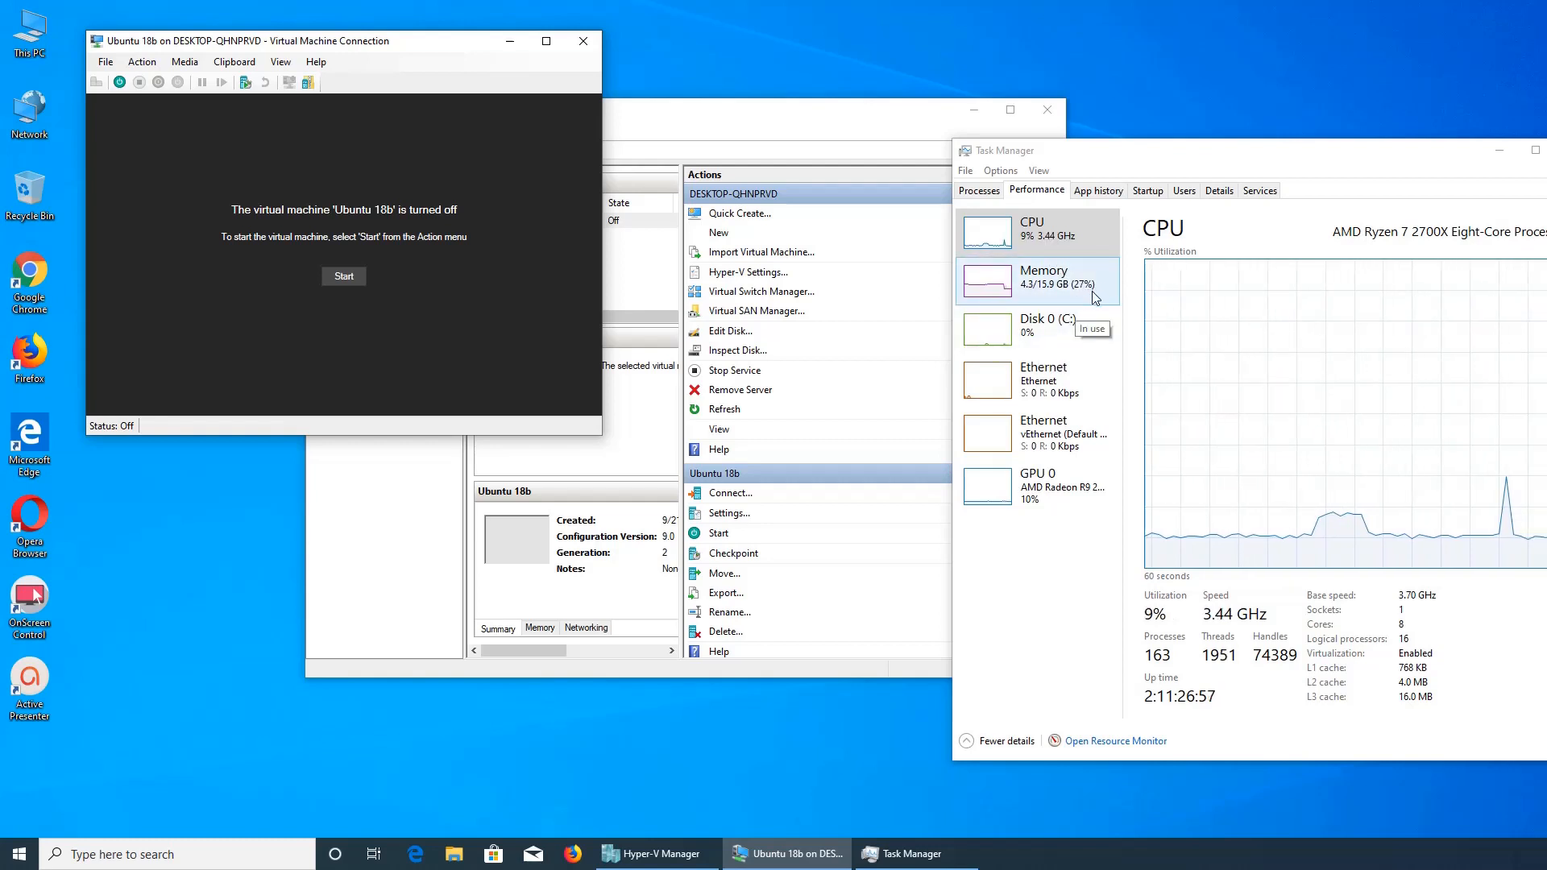
Step: Review memory usage (down to 4.3 GB) and return to the CPU graph
{"action": "left_click", "coordinate": [1037, 277]}
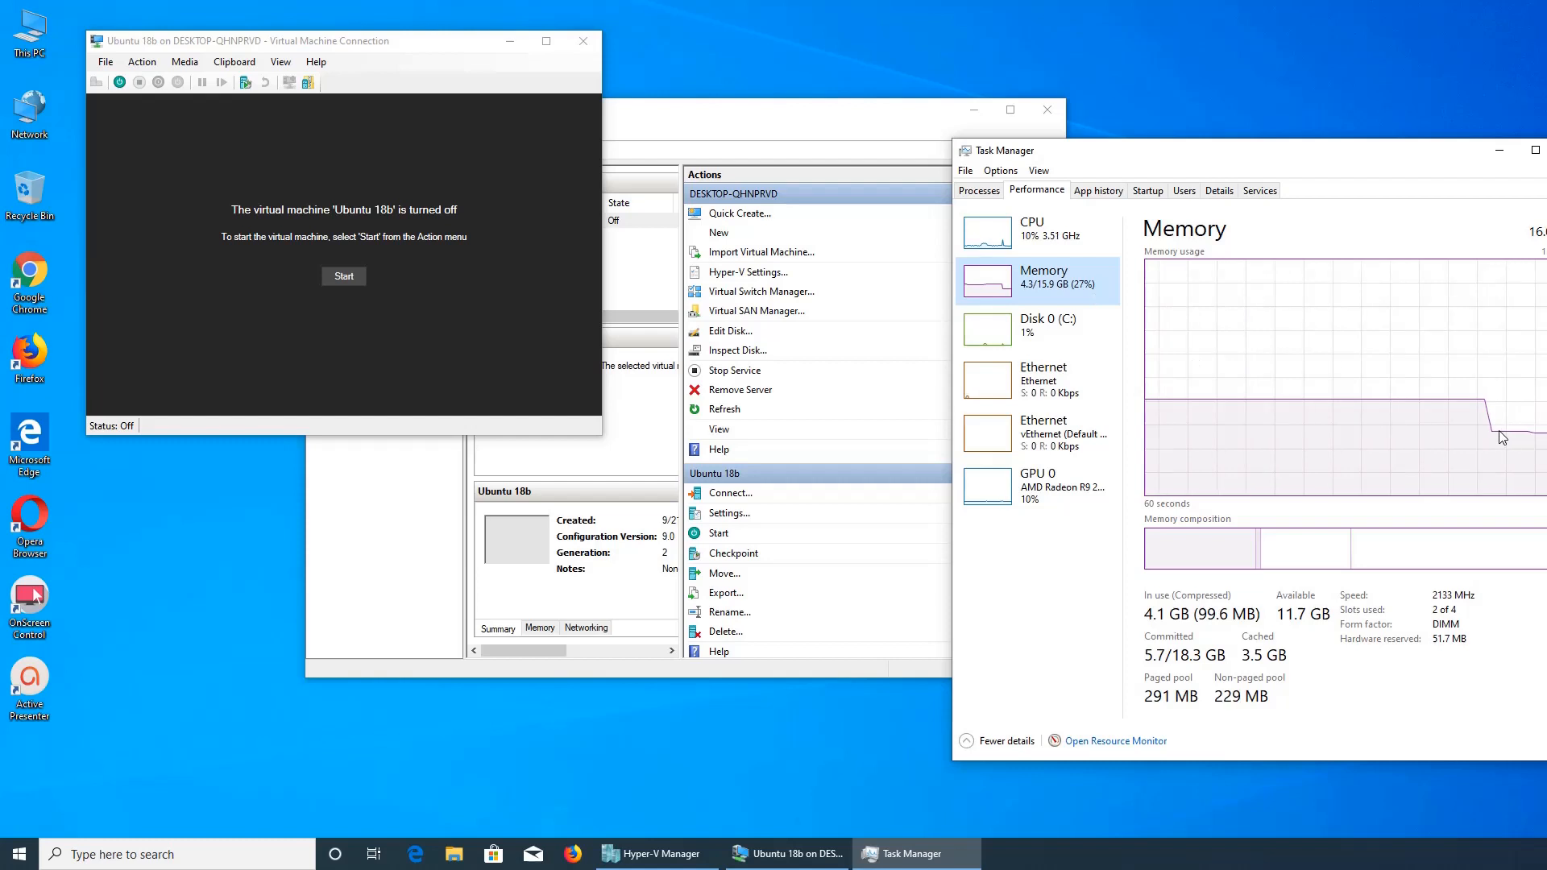
{"action": "left_click", "coordinate": [1031, 233]}
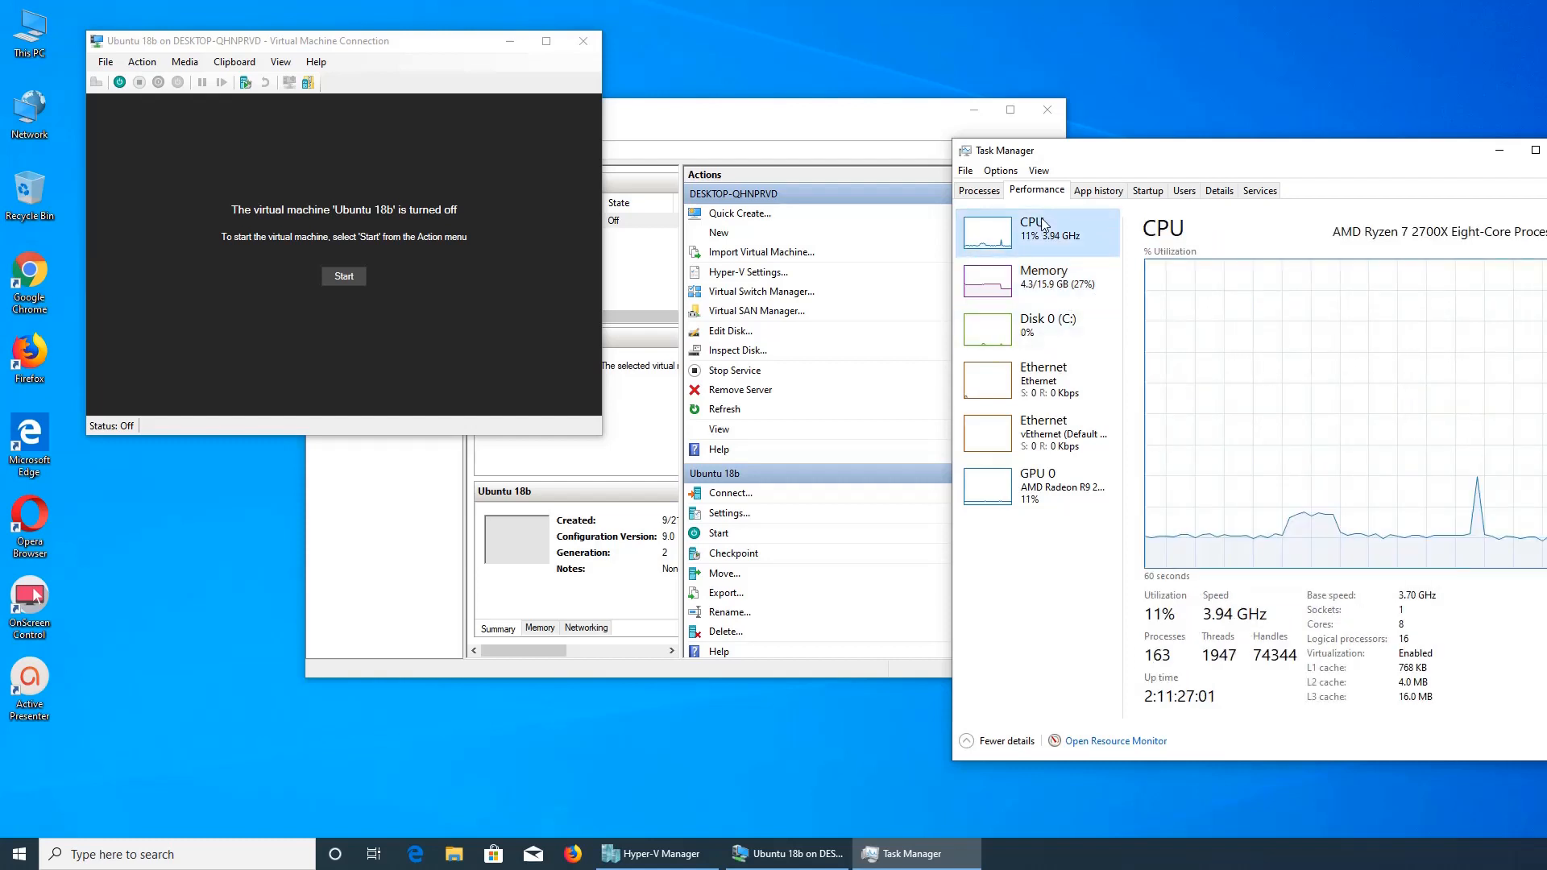
{"action": "mouse_move", "coordinate": [1112, 393]}
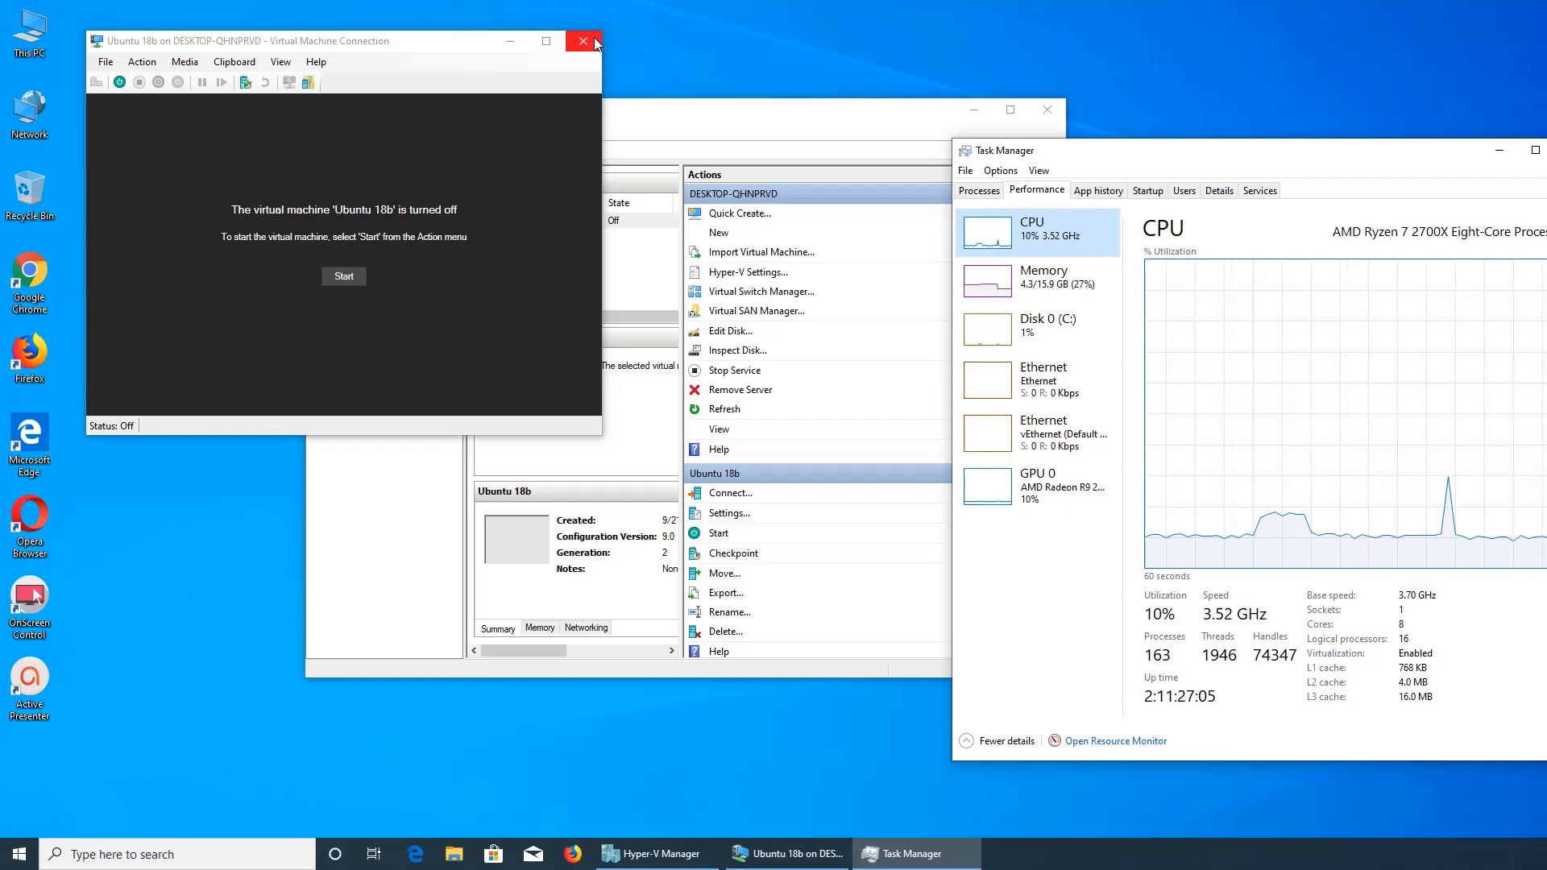
{"action": "mouse_move", "coordinate": [582, 42]}
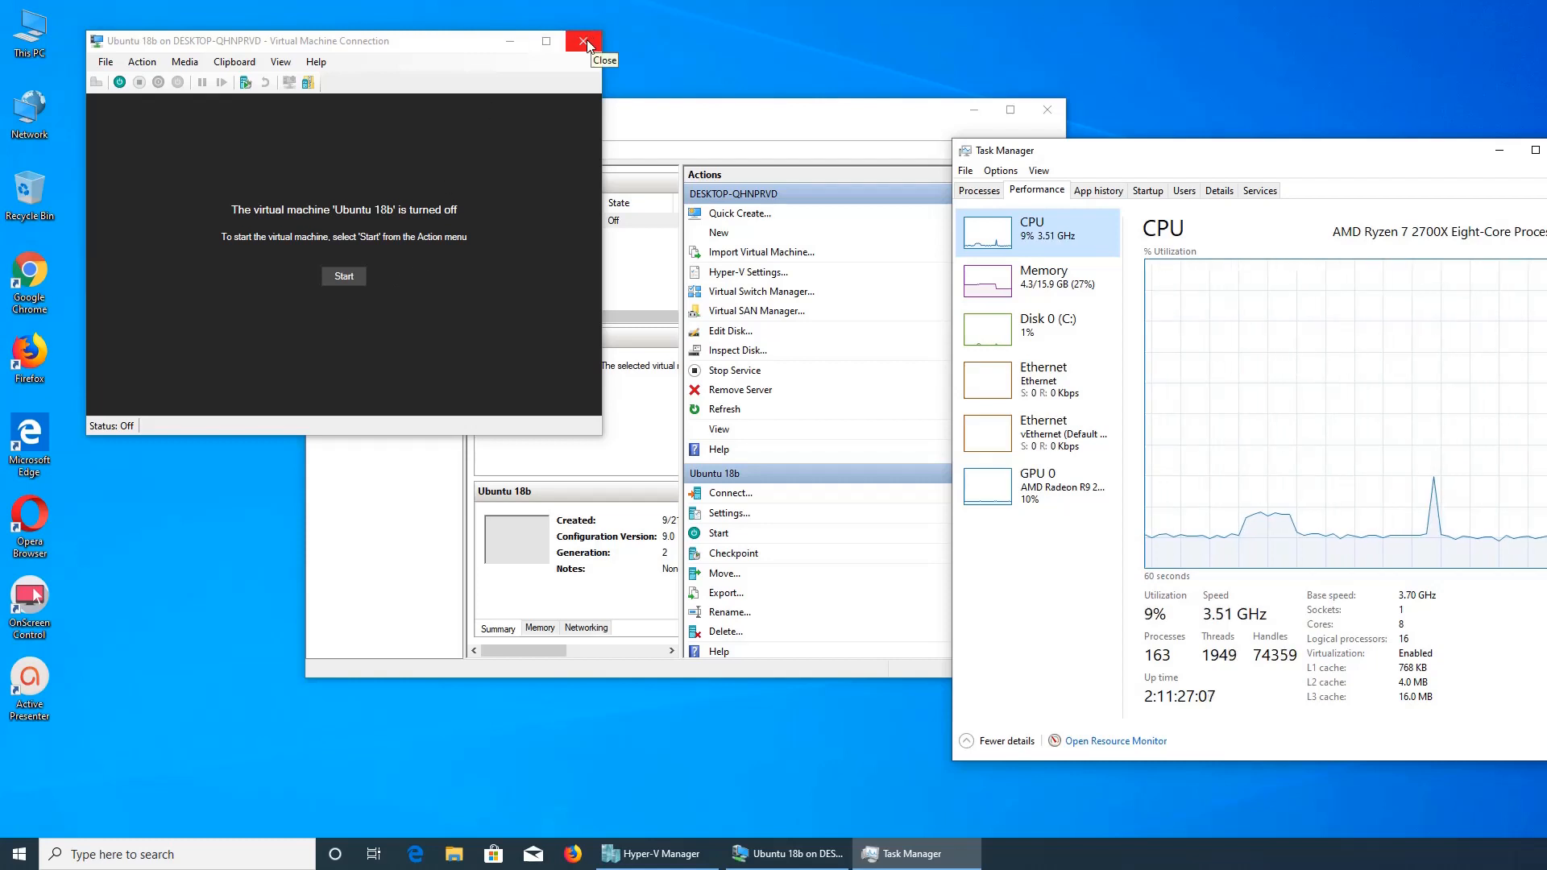
{"action": "mouse_move", "coordinate": [729, 678]}
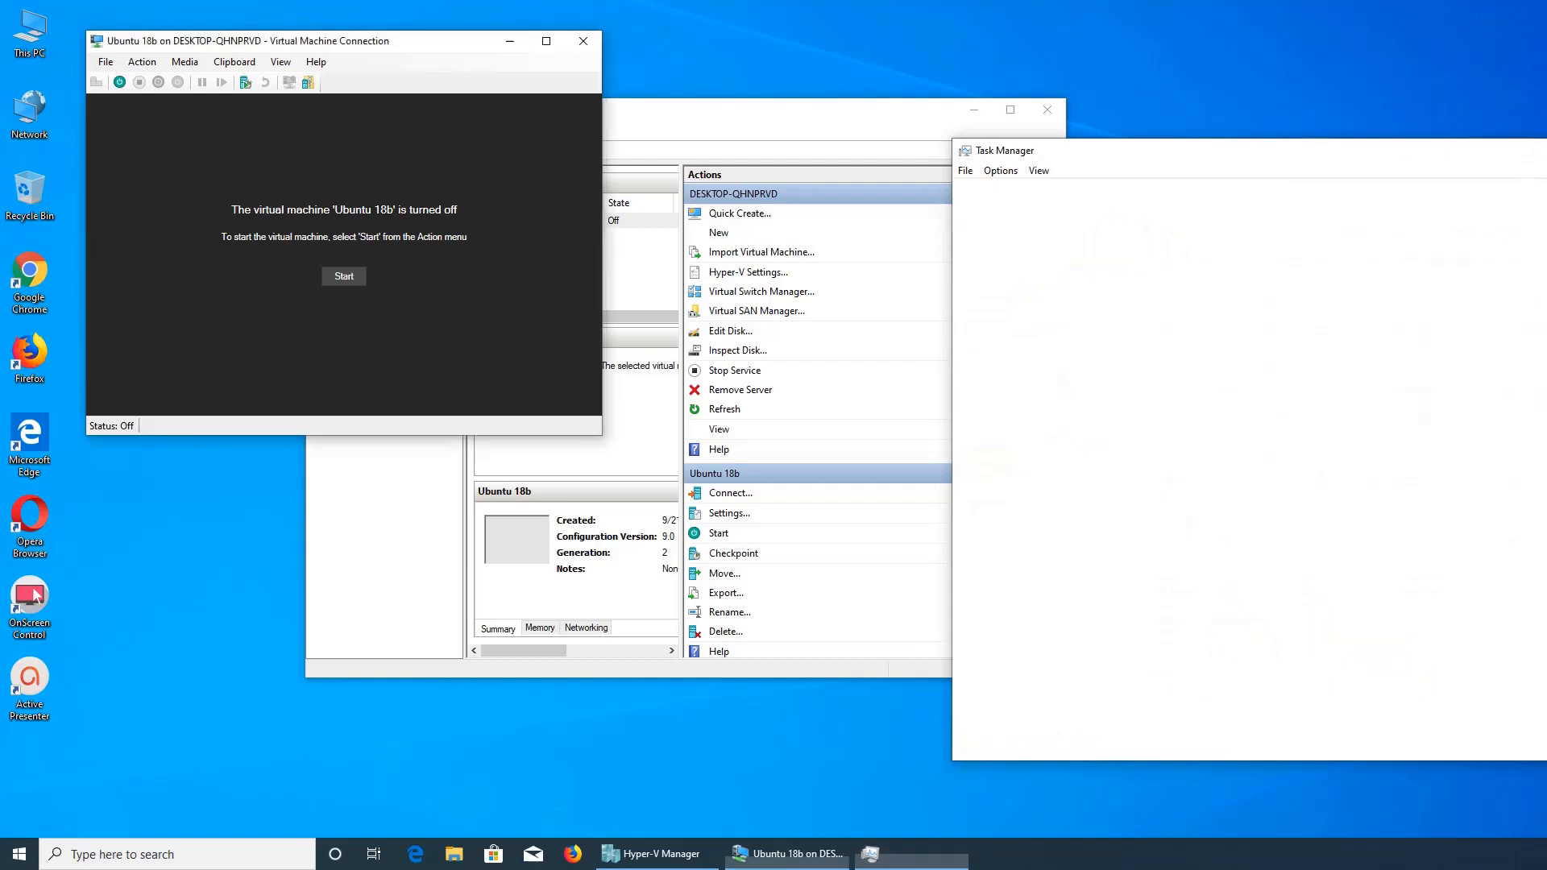
Step: Delete the Ubuntu 18b virtual machine, confirm it, and exit the Virtual Machine Connection console
{"action": "left_click", "coordinate": [1046, 109]}
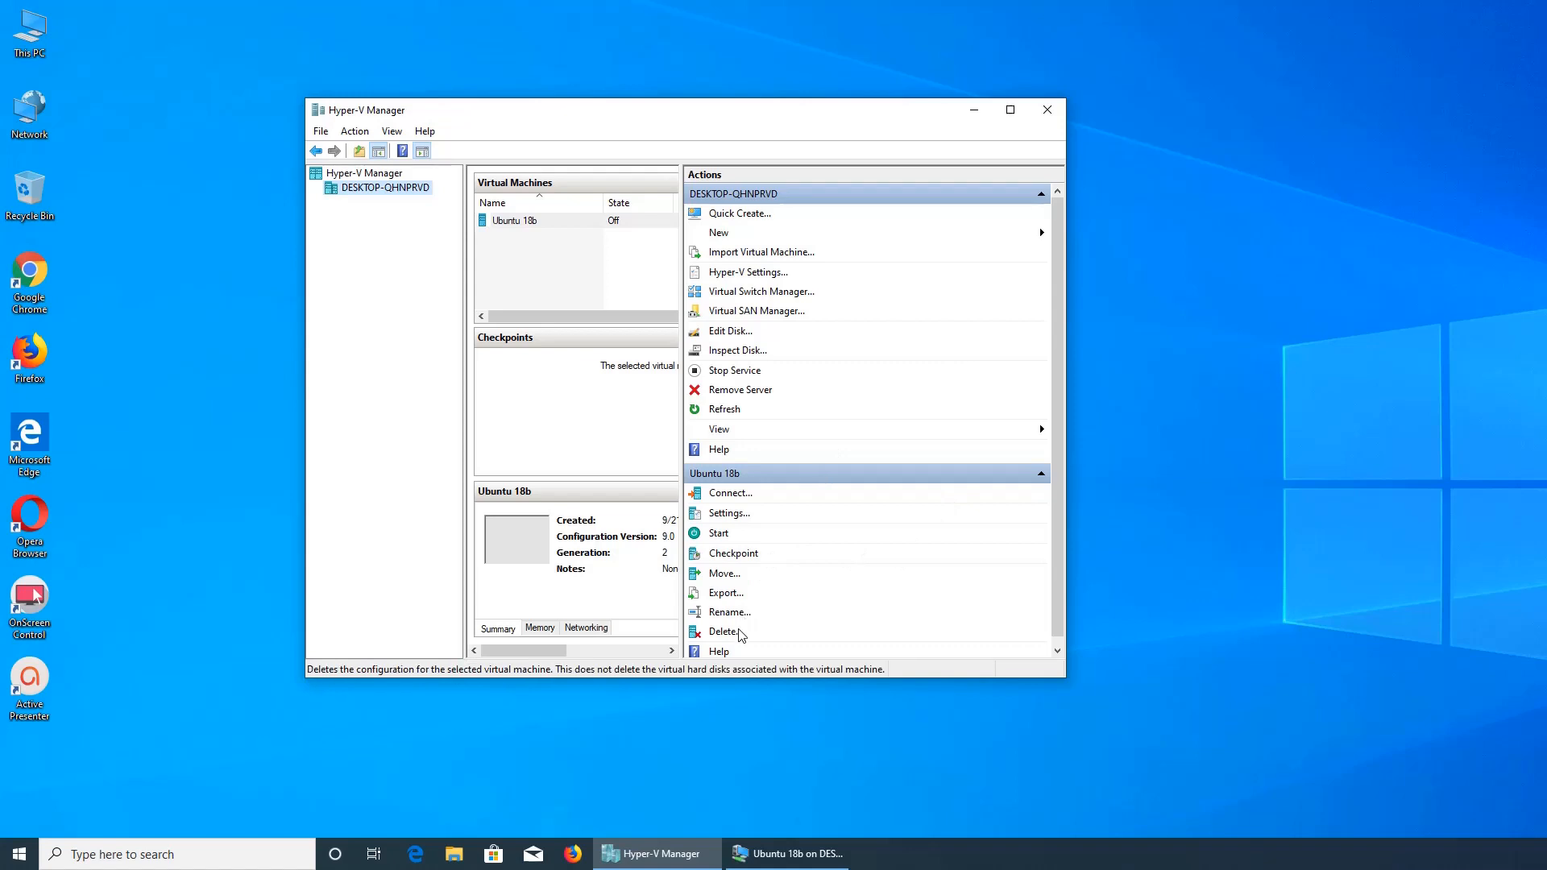
{"action": "left_click", "coordinate": [726, 632]}
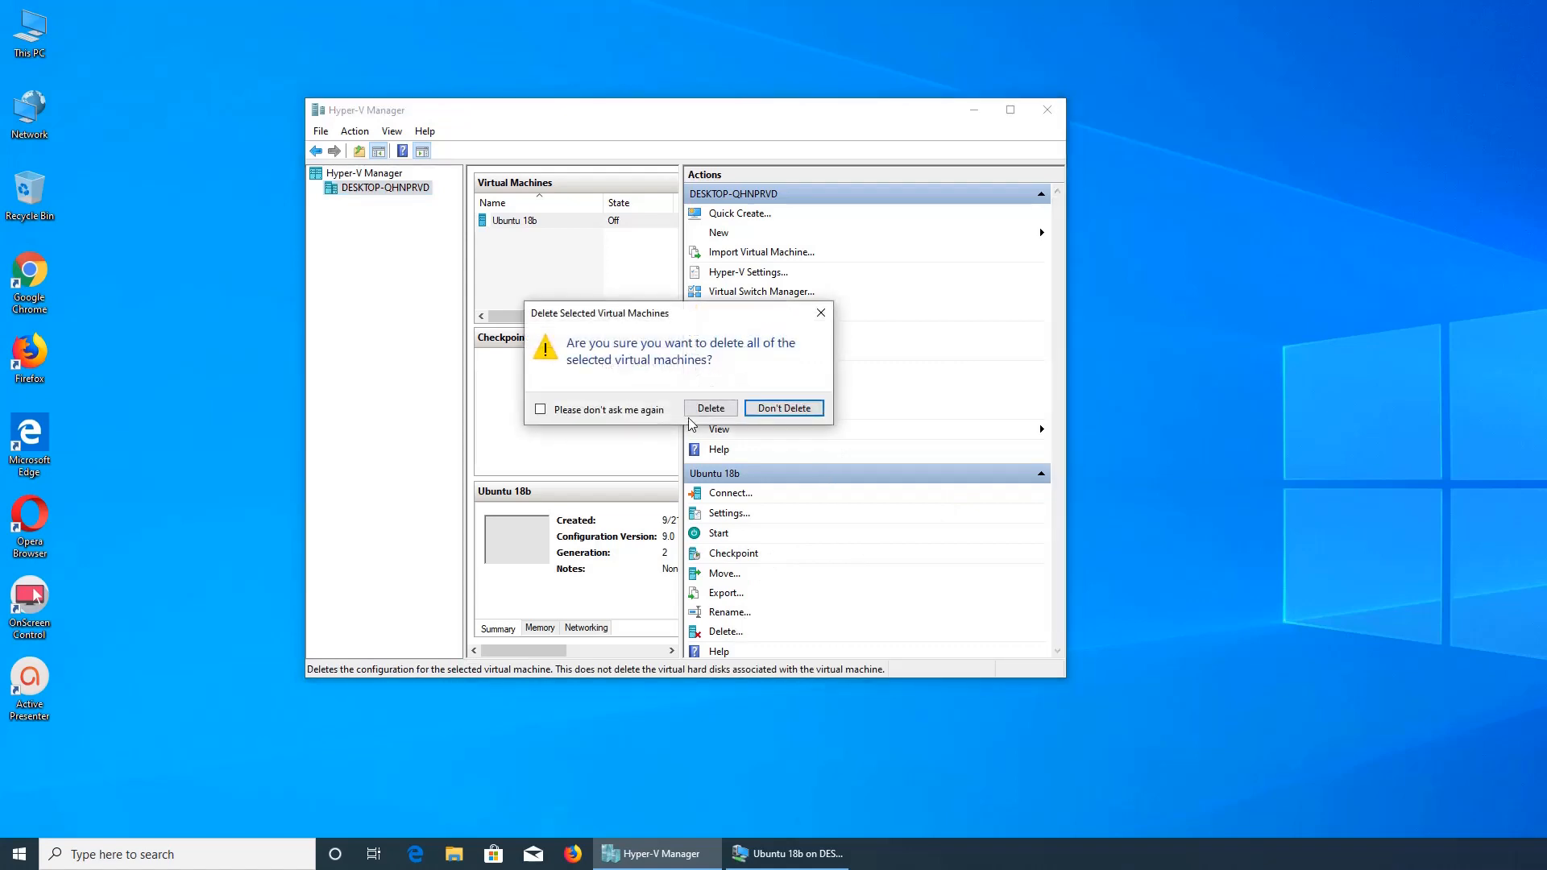
{"action": "left_click", "coordinate": [709, 408]}
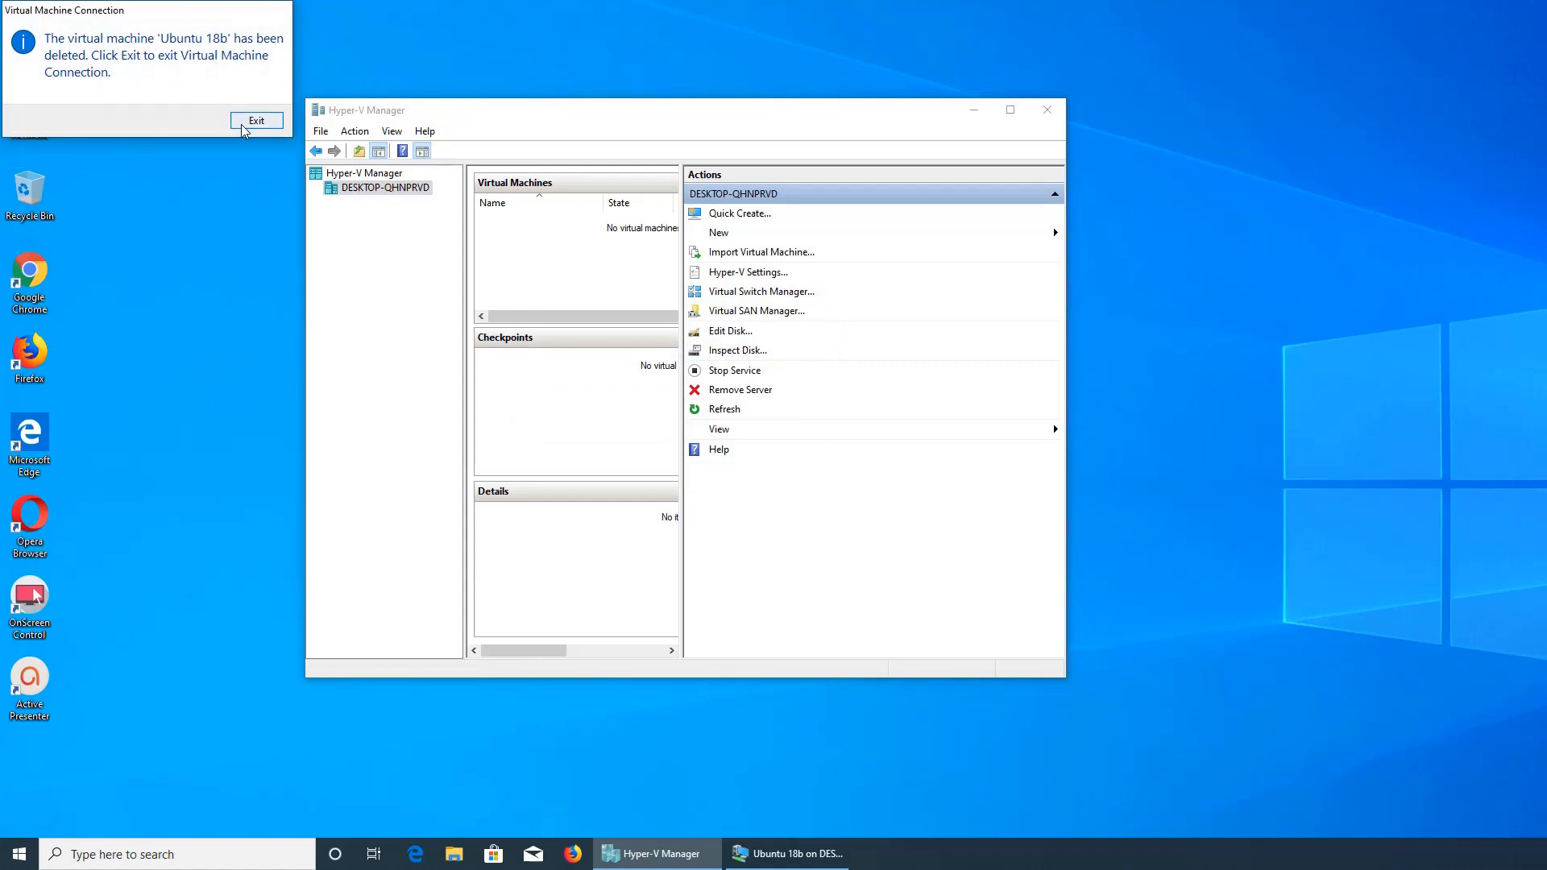
{"action": "left_click", "coordinate": [256, 121]}
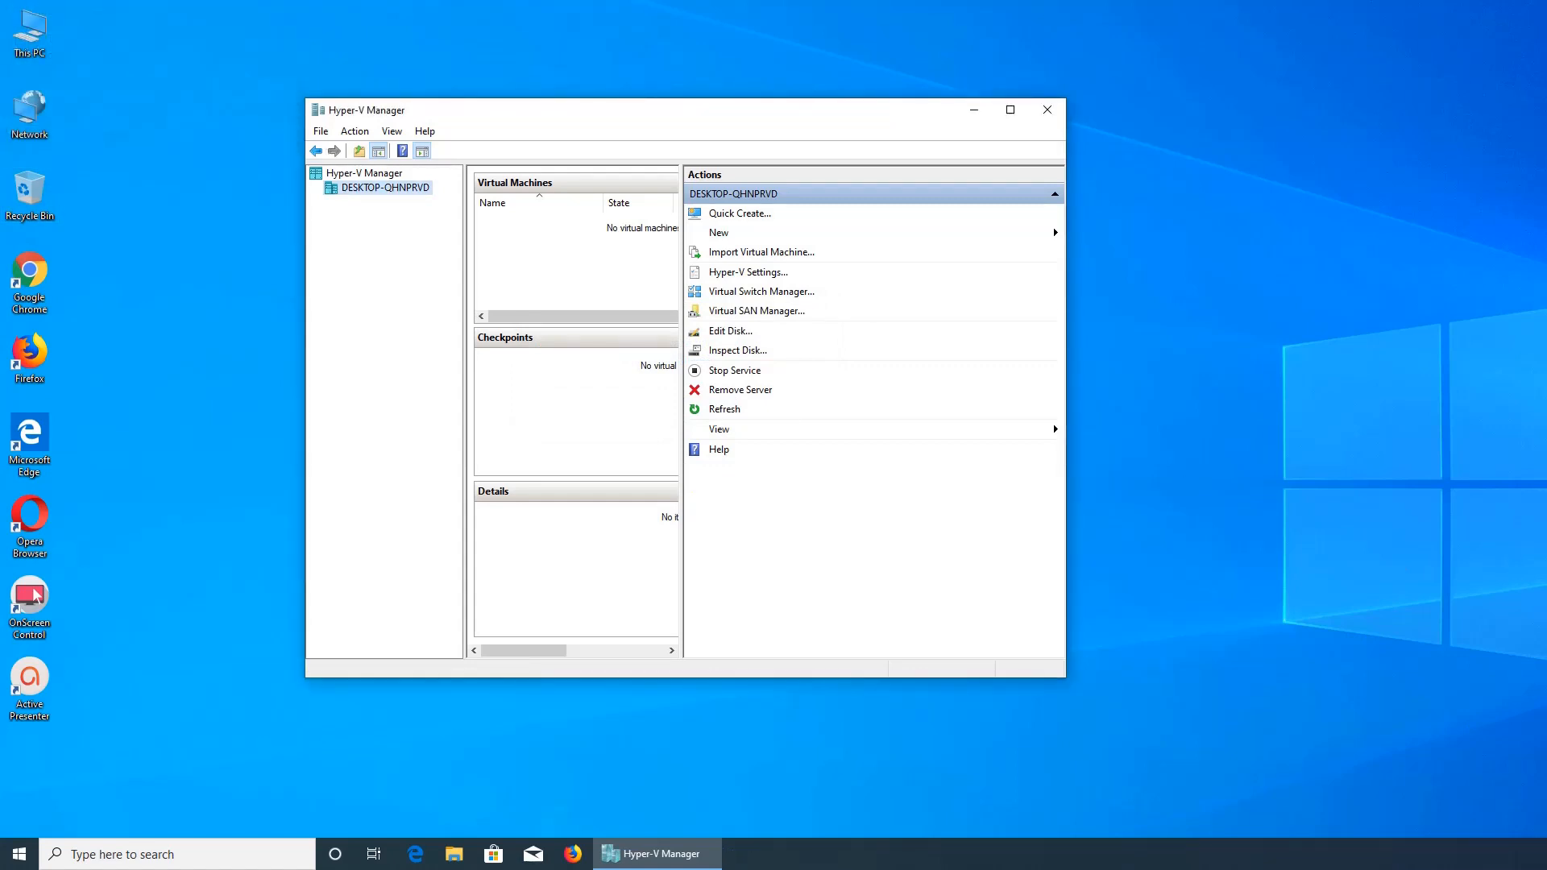